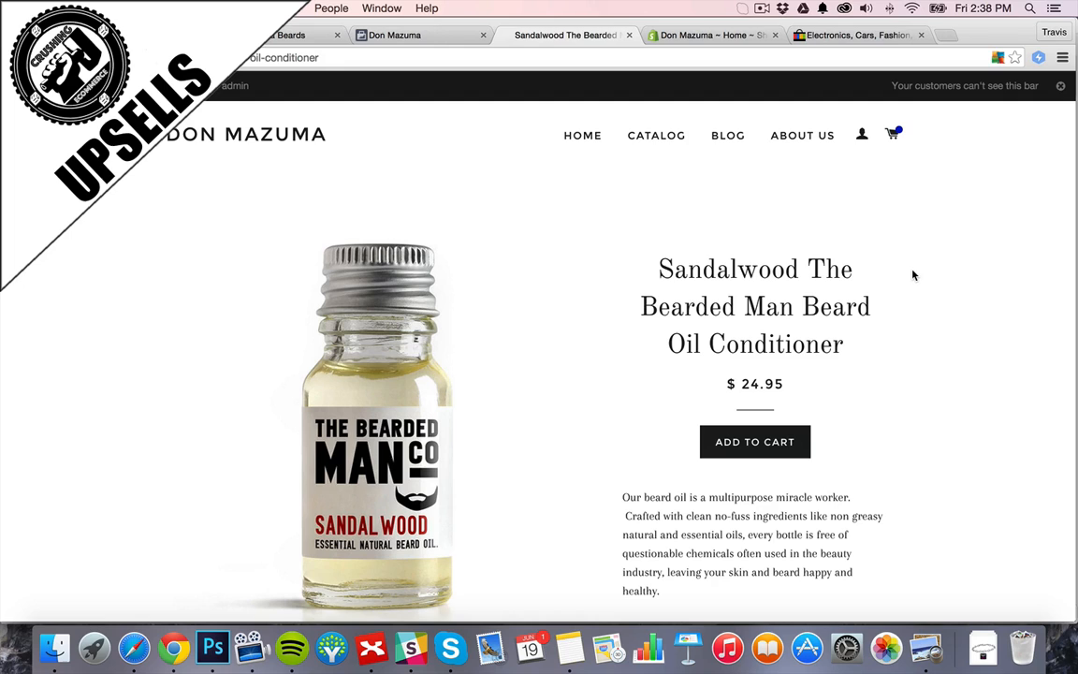
Add the beard oil to the cart, bringing it to two items totalling $49.90.
scroll(down, 3)
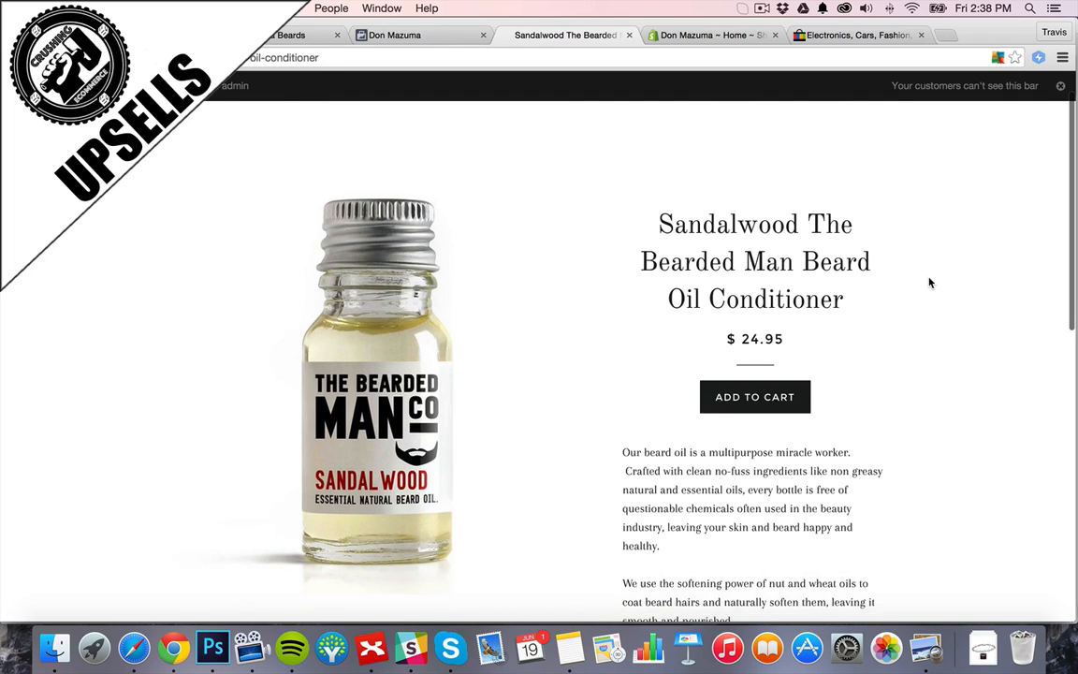
scroll(down, 3)
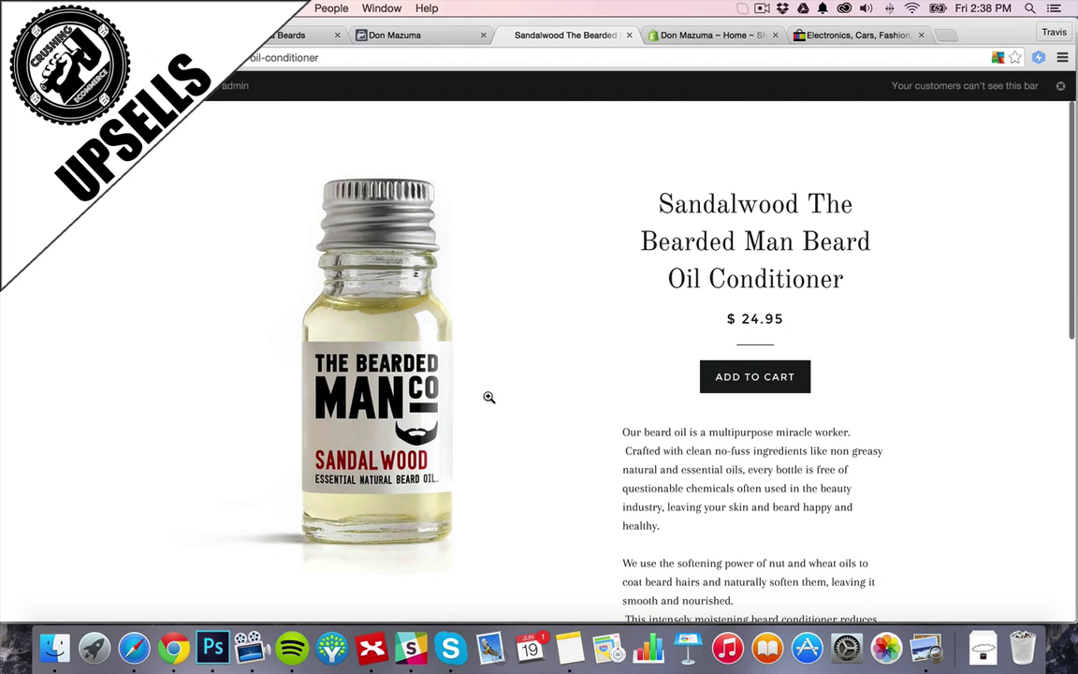
mouse_move(303, 494)
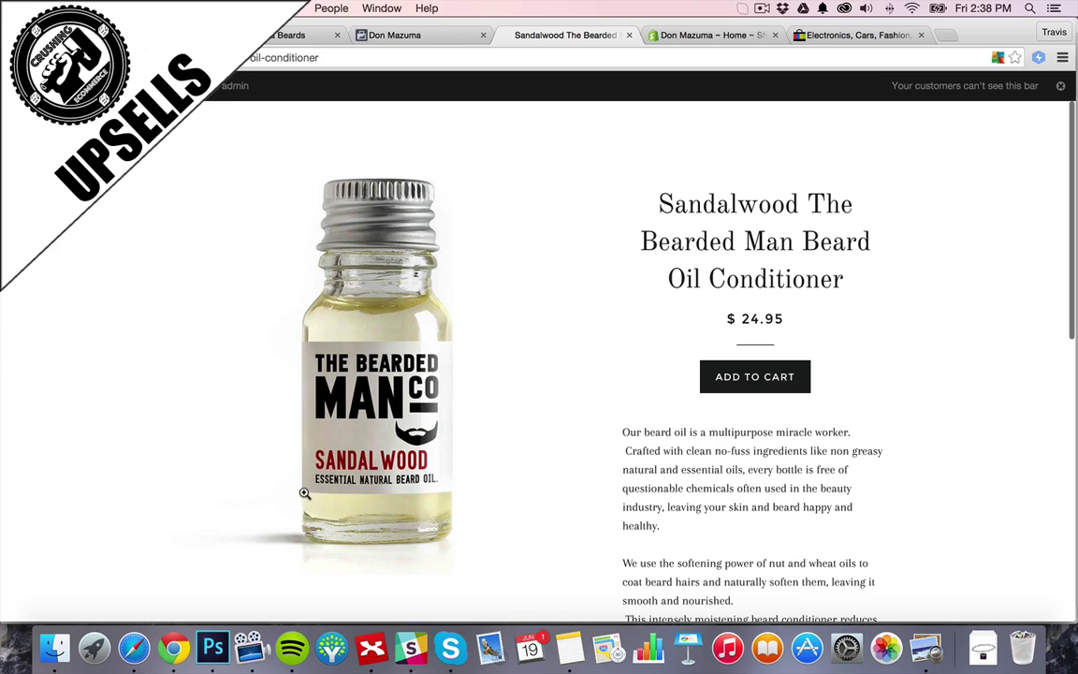
mouse_move(405, 478)
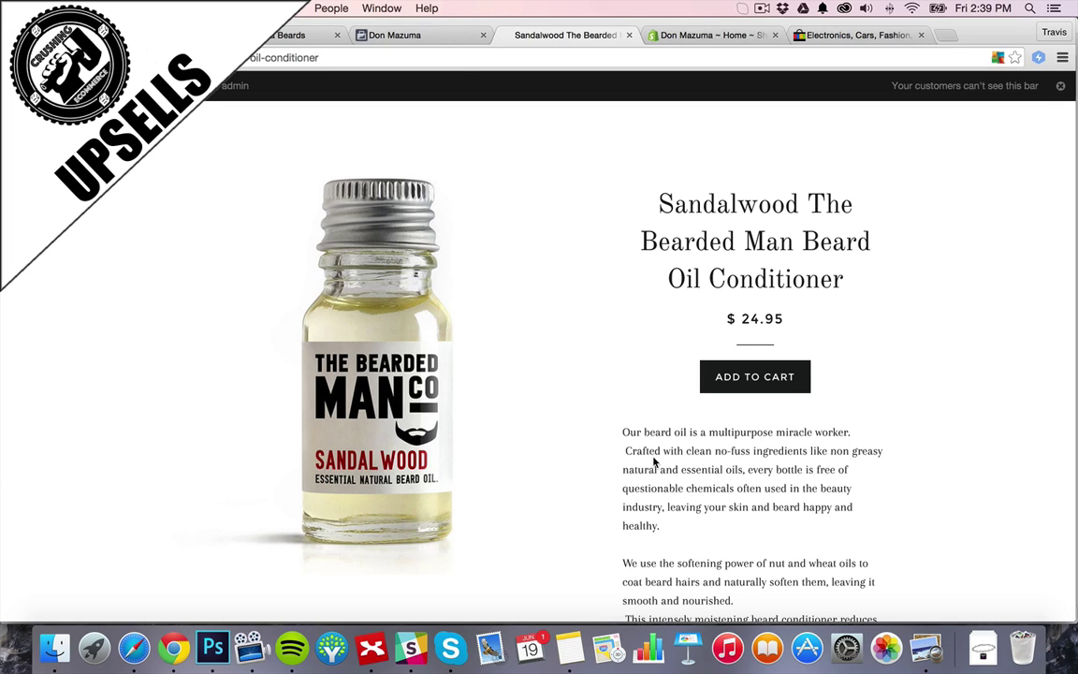
mouse_move(633, 382)
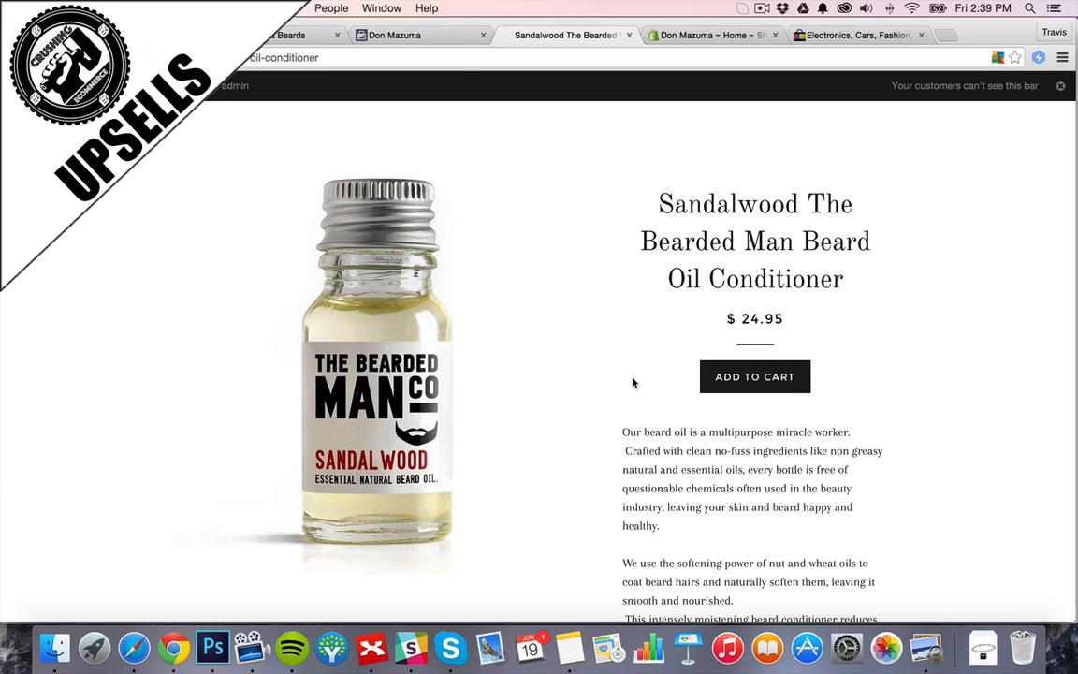
mouse_move(576, 326)
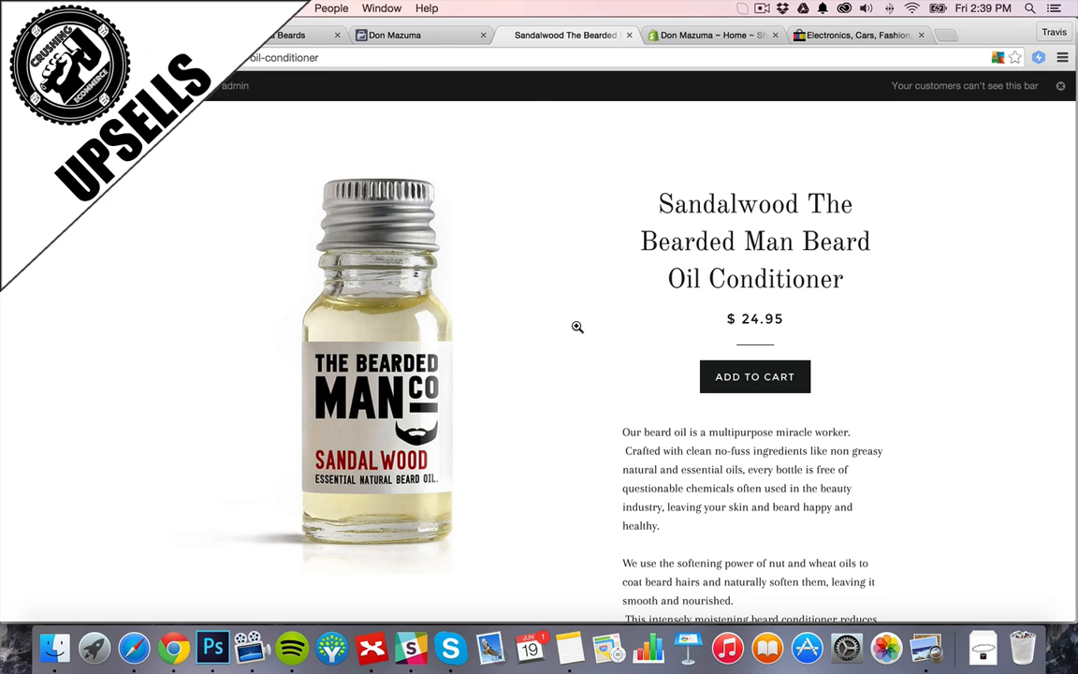
scroll(down, 3)
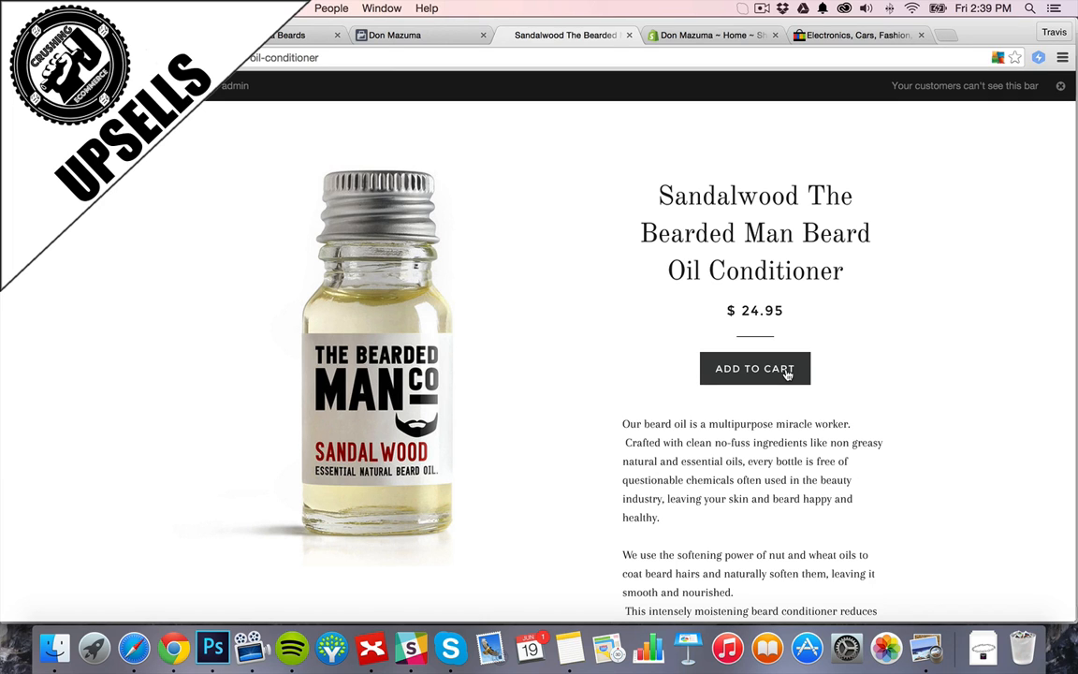
click(756, 367)
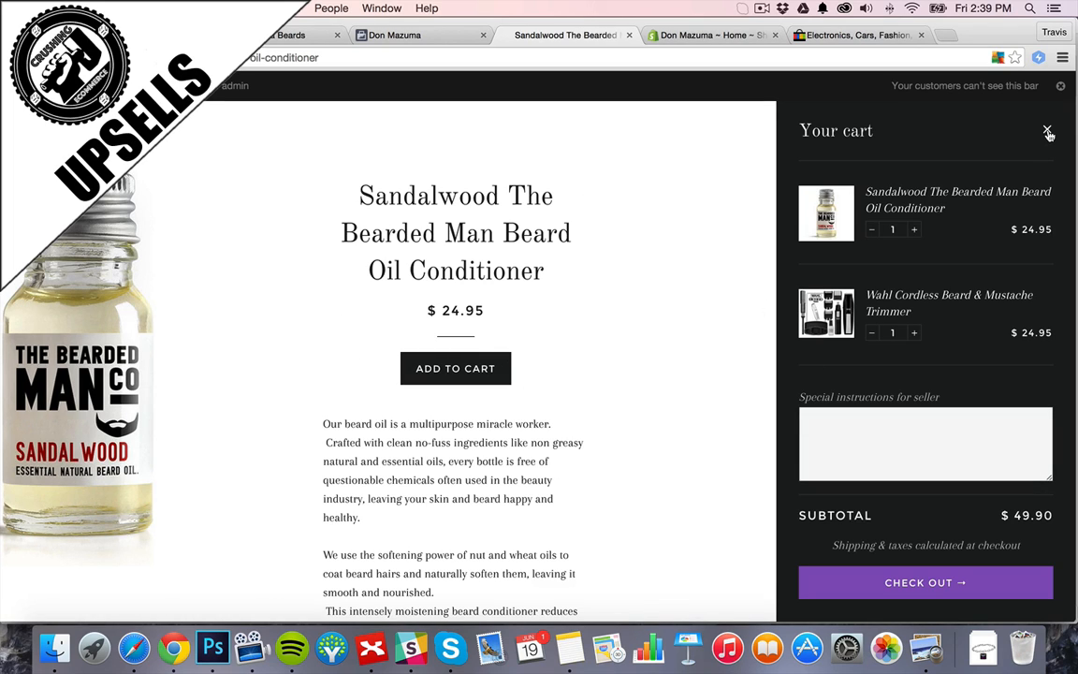
mouse_move(706, 236)
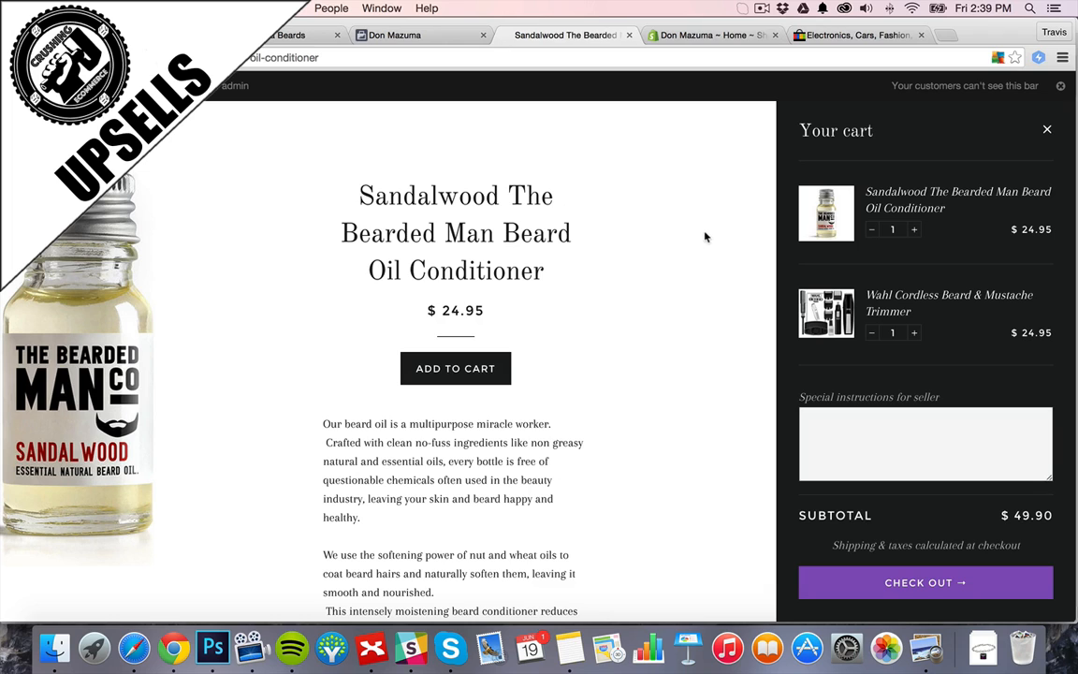
Proceed to checkout from the cart drawer, then return to the store home page.
click(925, 583)
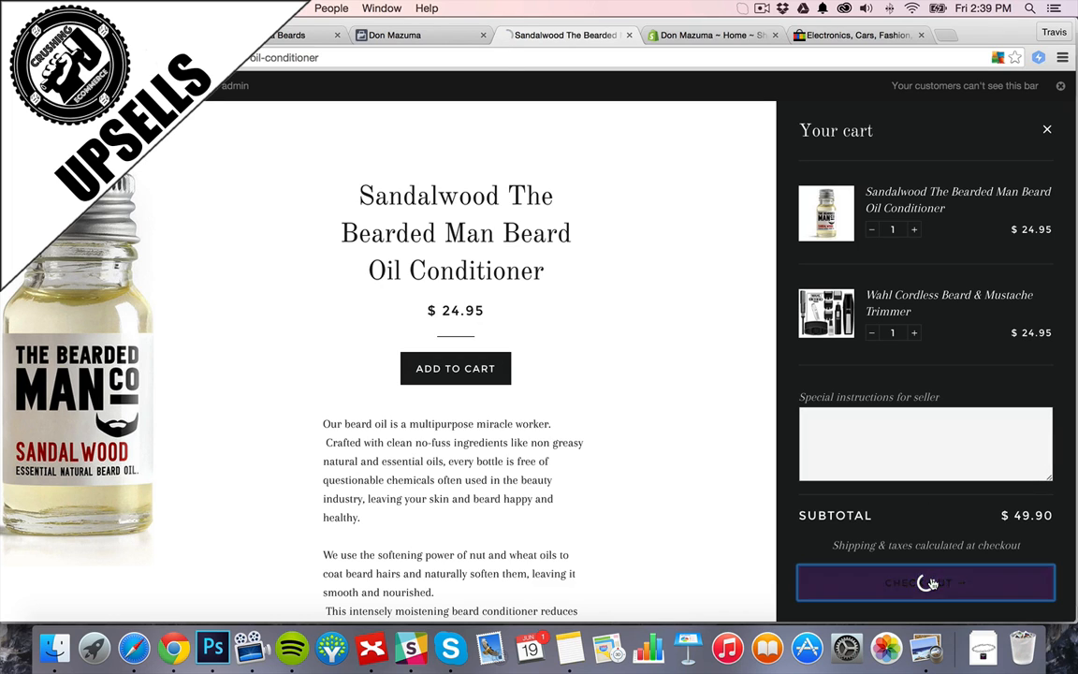
click(925, 582)
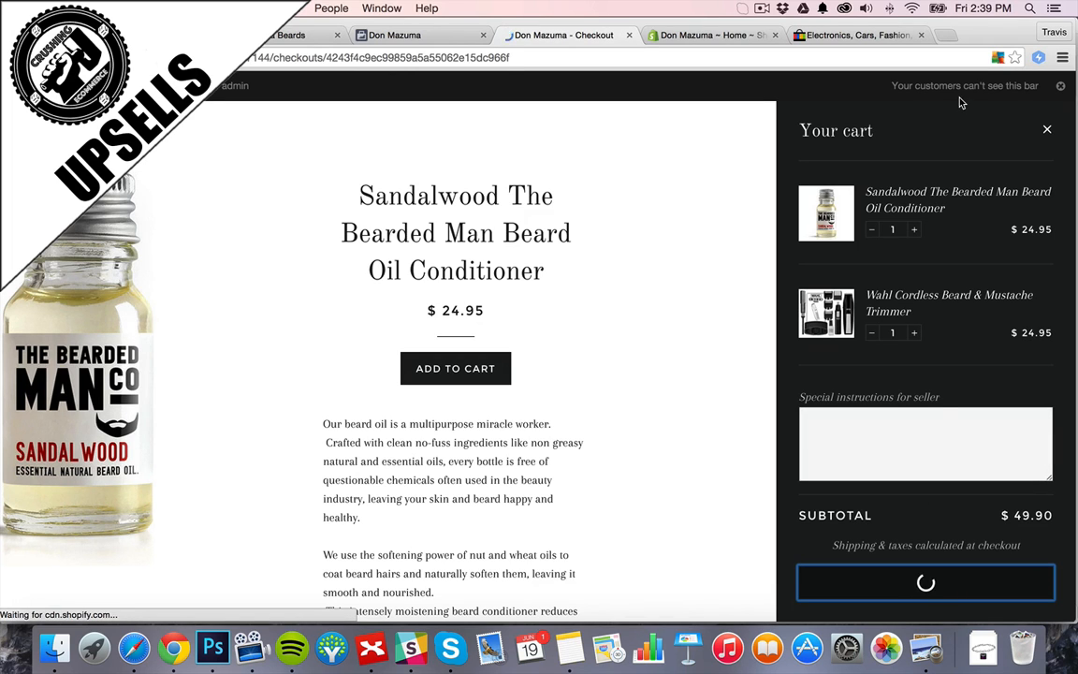
click(925, 582)
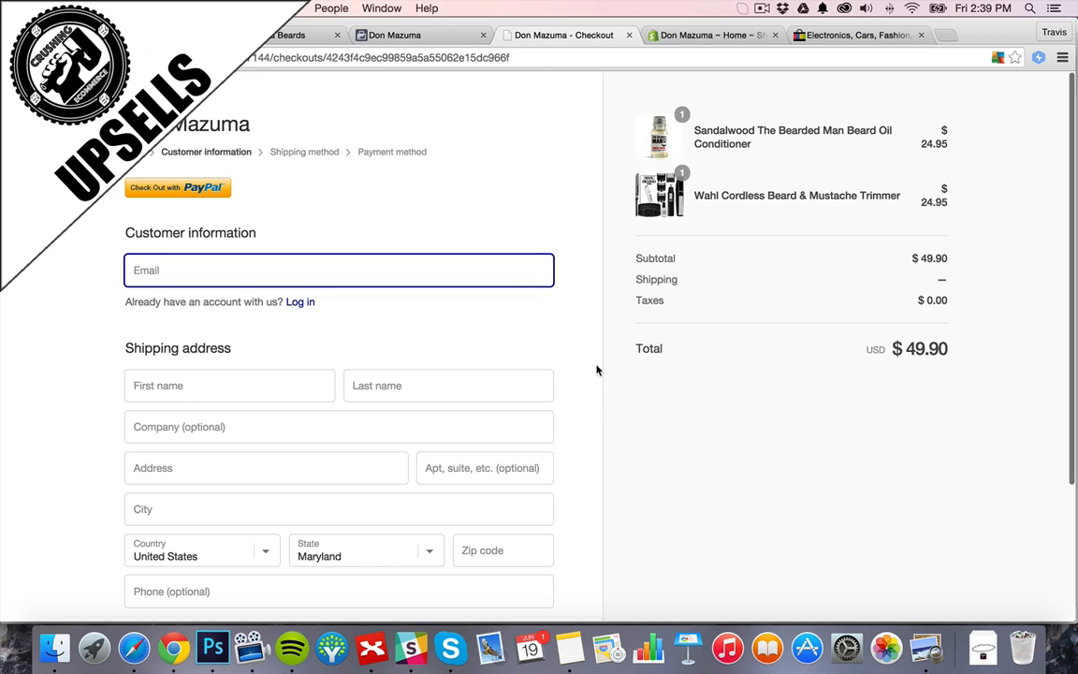
mouse_move(592, 367)
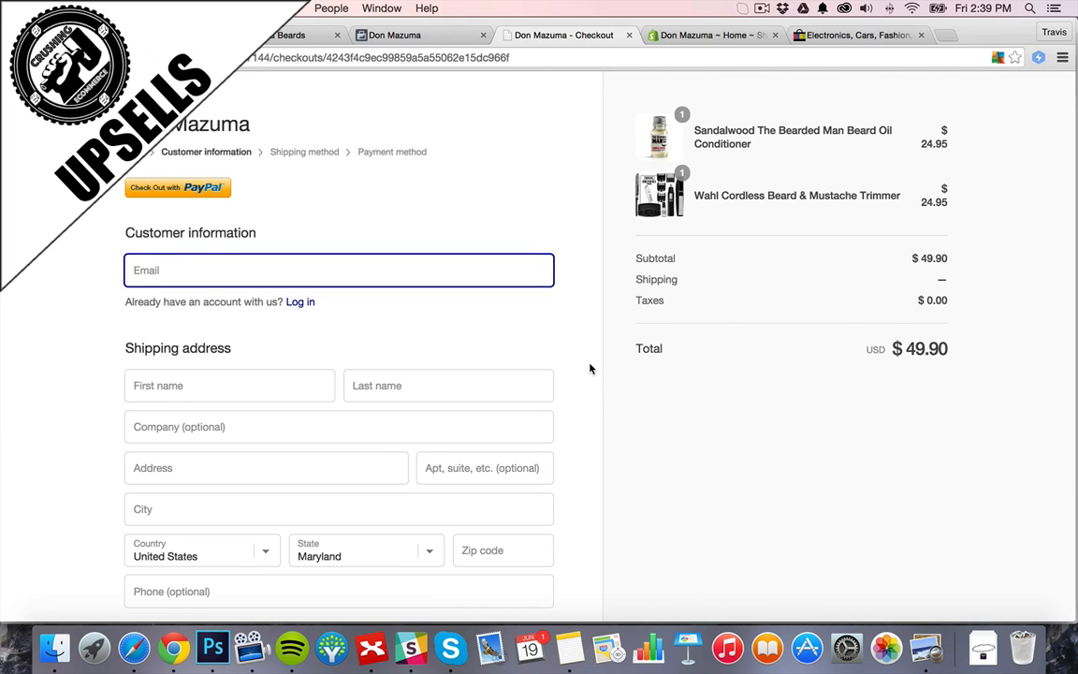
click(558, 34)
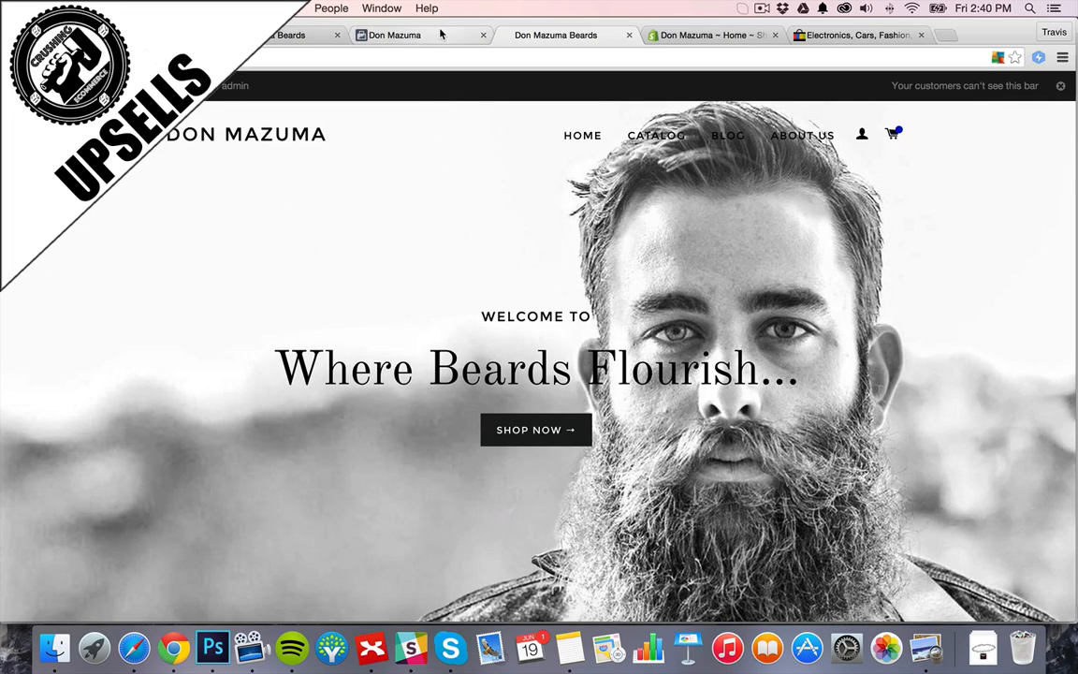
mouse_move(440, 34)
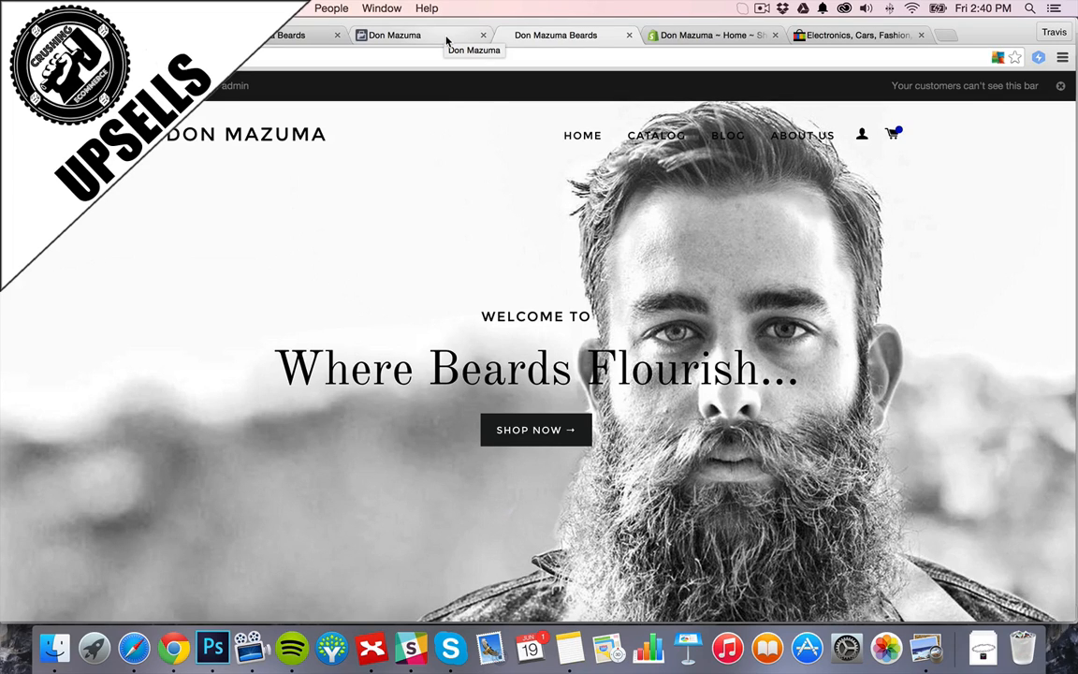
Go from the admin's empty Apps page to the Shopify App Store.
click(708, 34)
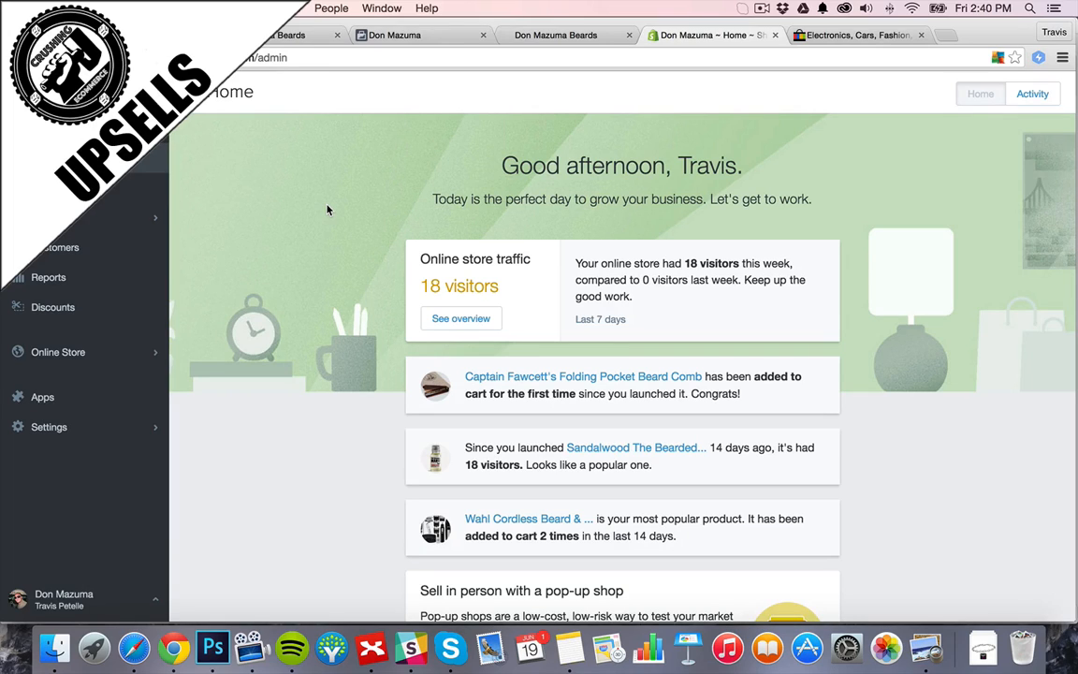
mouse_move(251, 295)
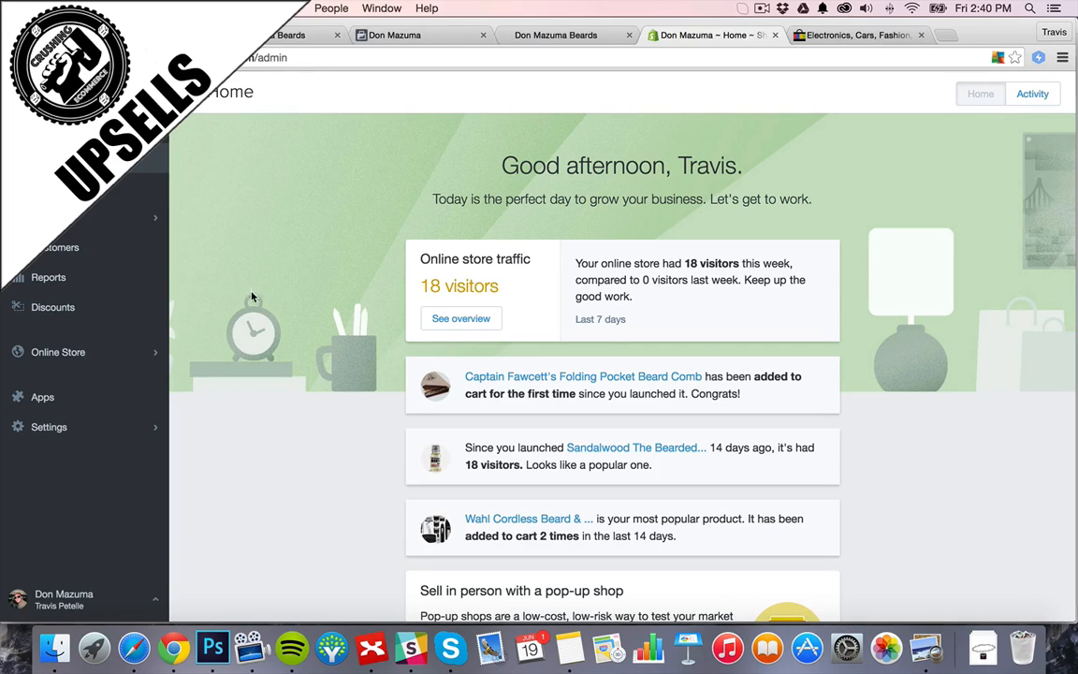
mouse_move(41, 397)
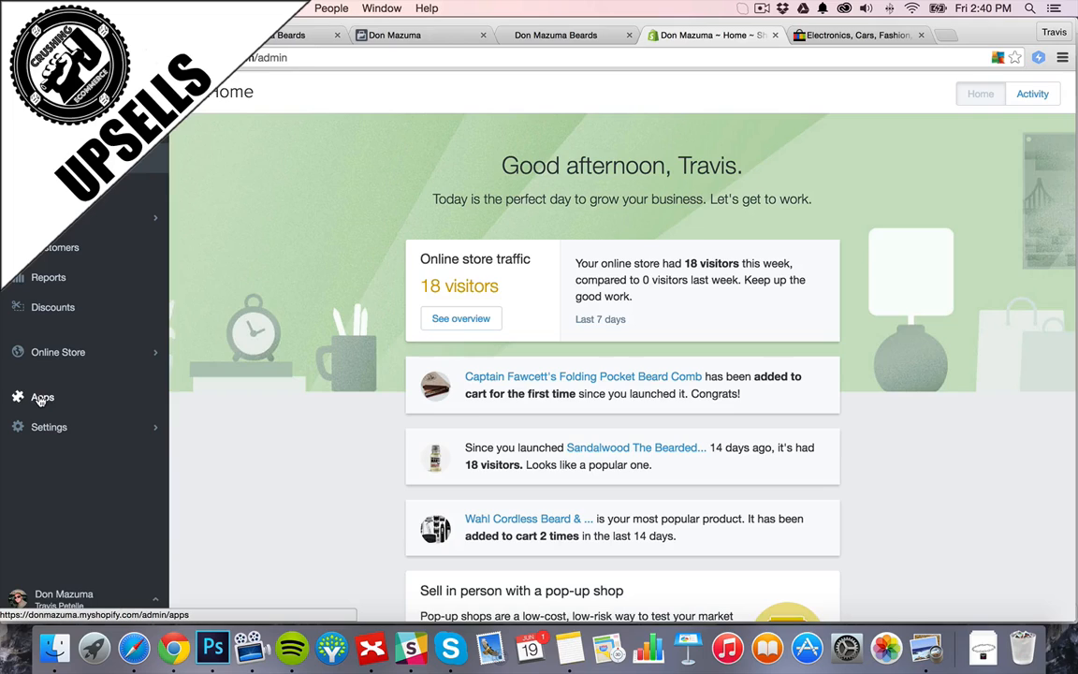
click(41, 397)
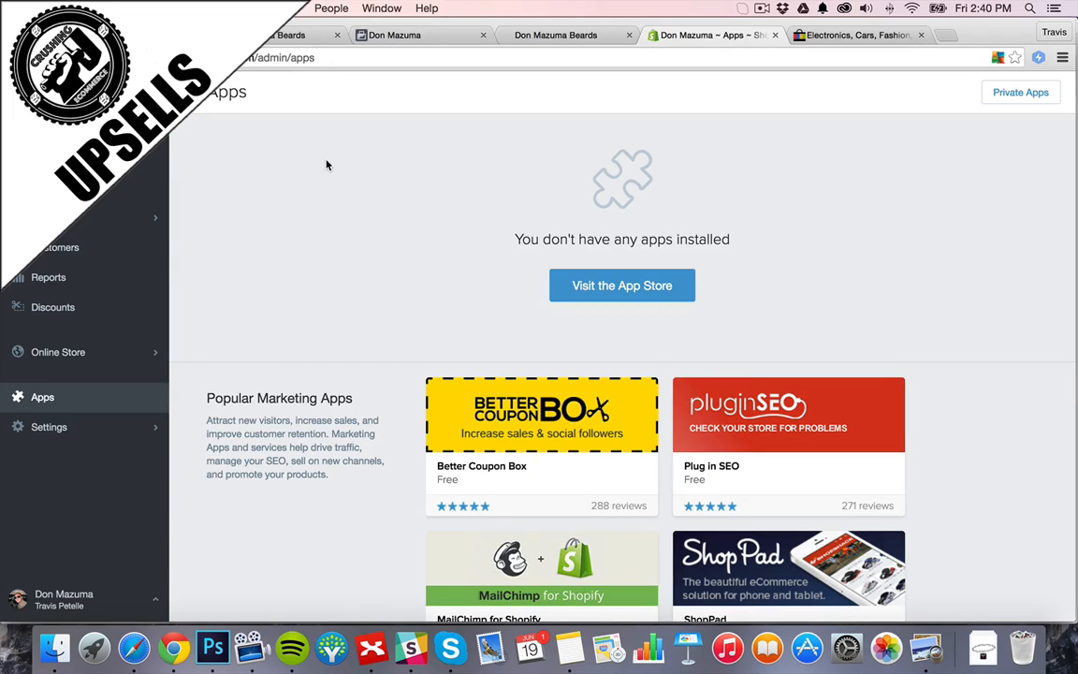
mouse_move(337, 184)
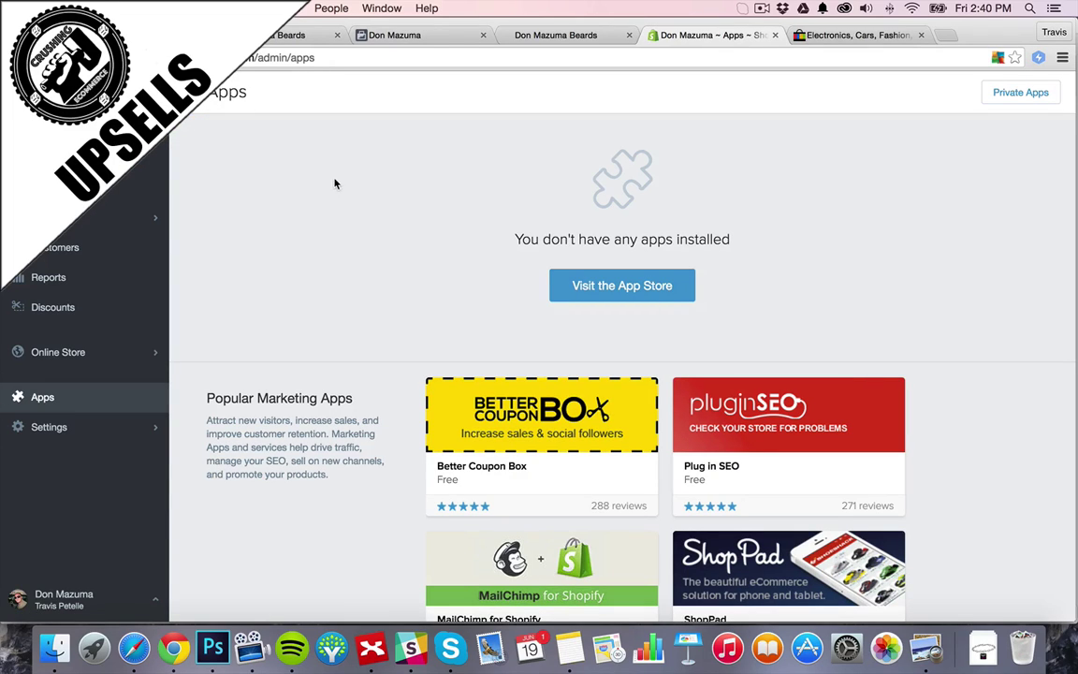
click(622, 284)
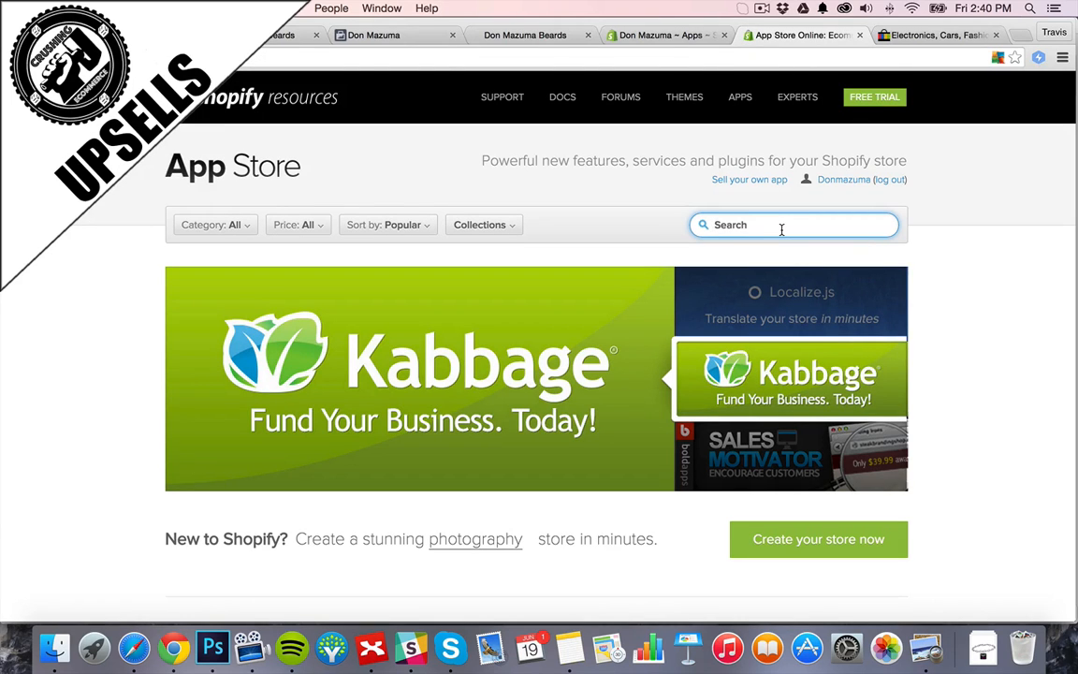
Search 'product upsell' and view Bold's Product Upsell listing at $9.99–$59.99/month.
text(product upsel)
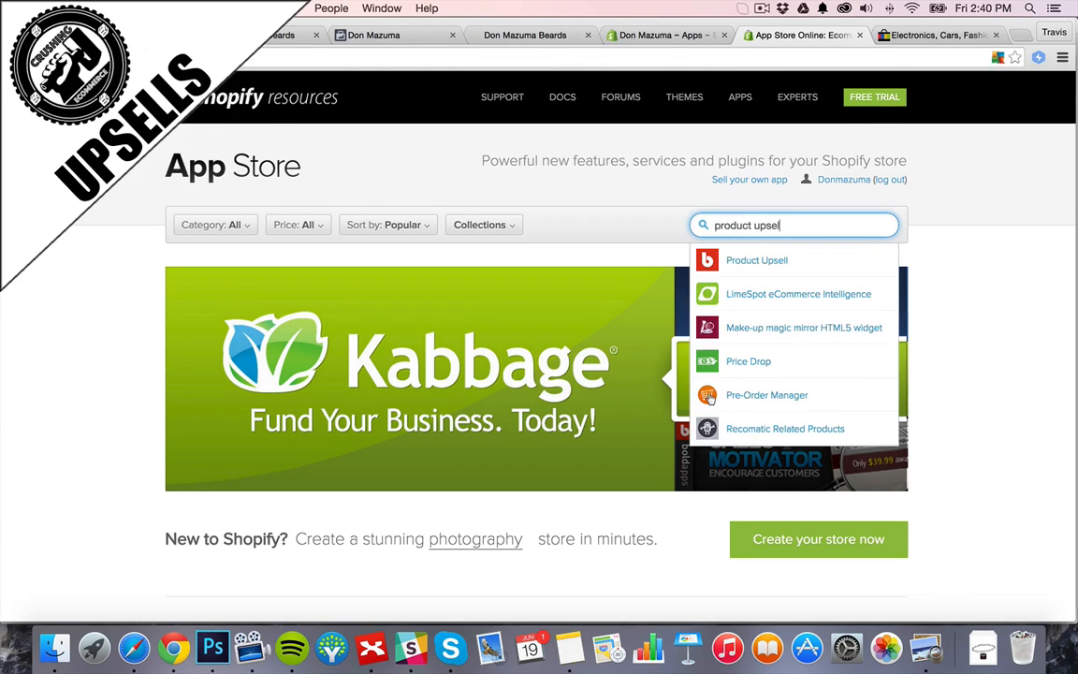
click(756, 261)
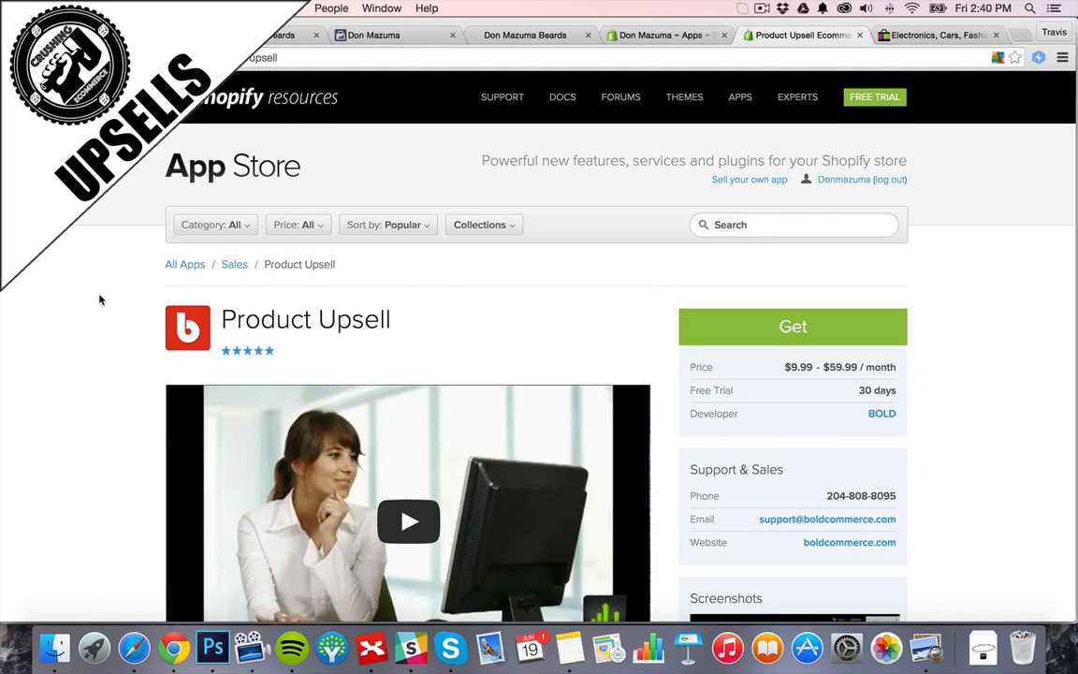
scroll(down, 3)
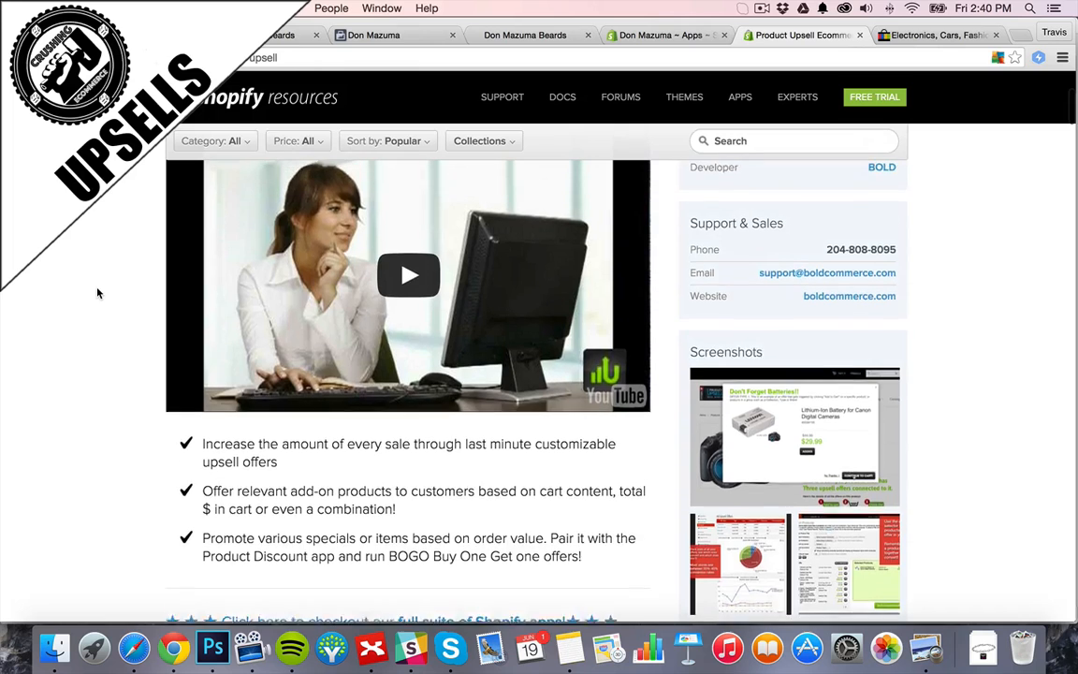
scroll(down, 3)
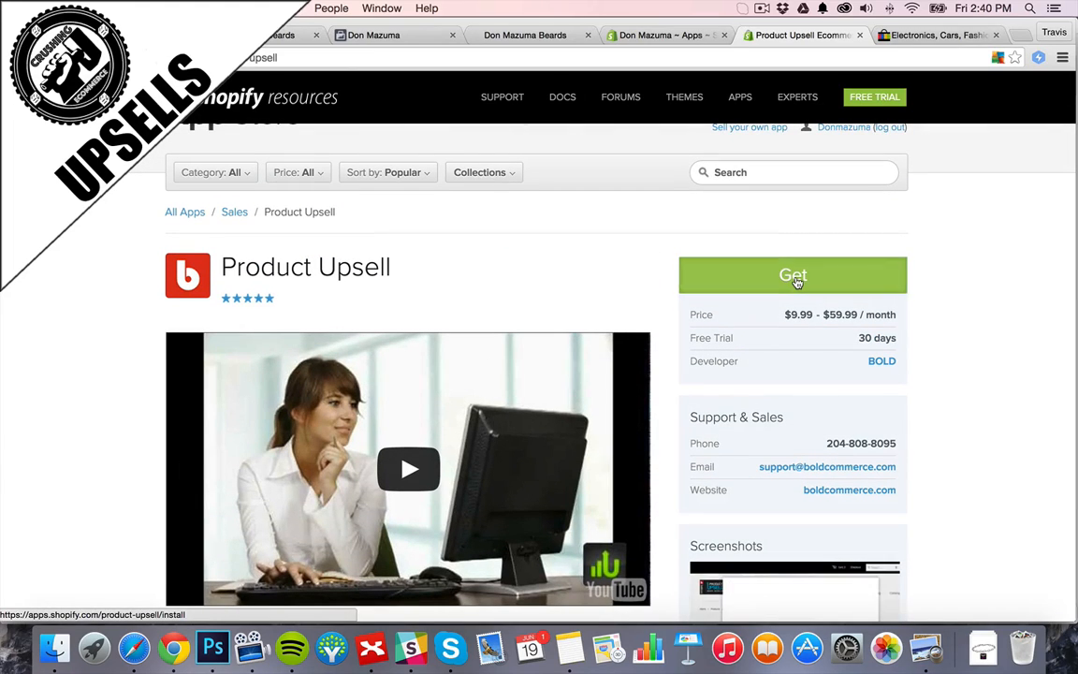
Install Product Upsell on the store and approve its $9.99 monthly charge.
click(792, 273)
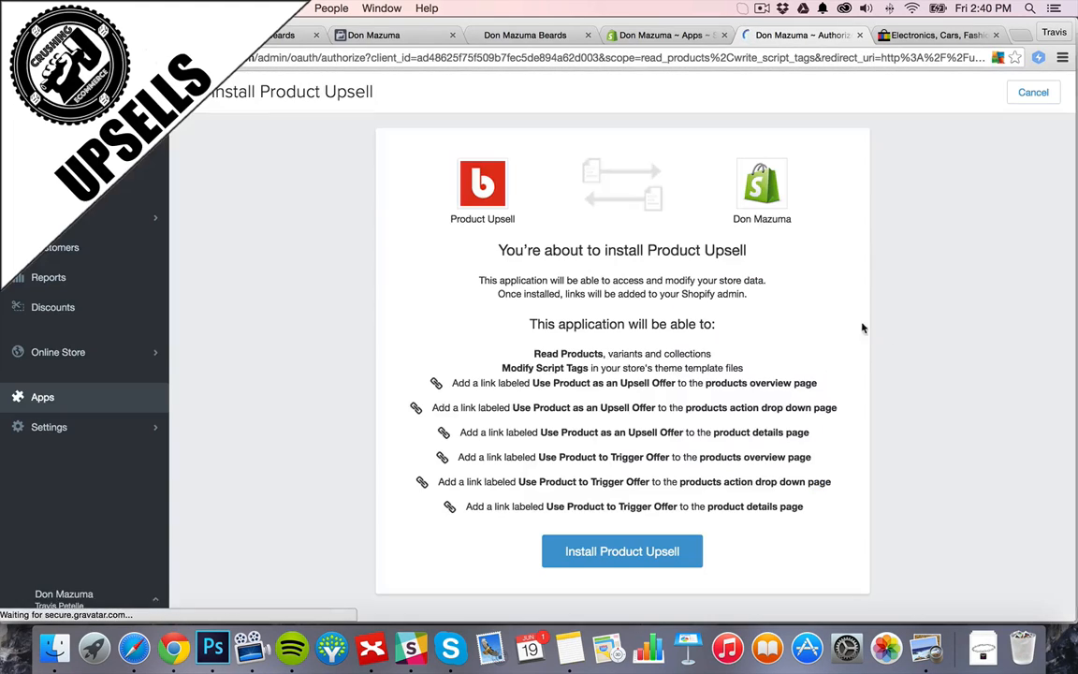
scroll(down, 3)
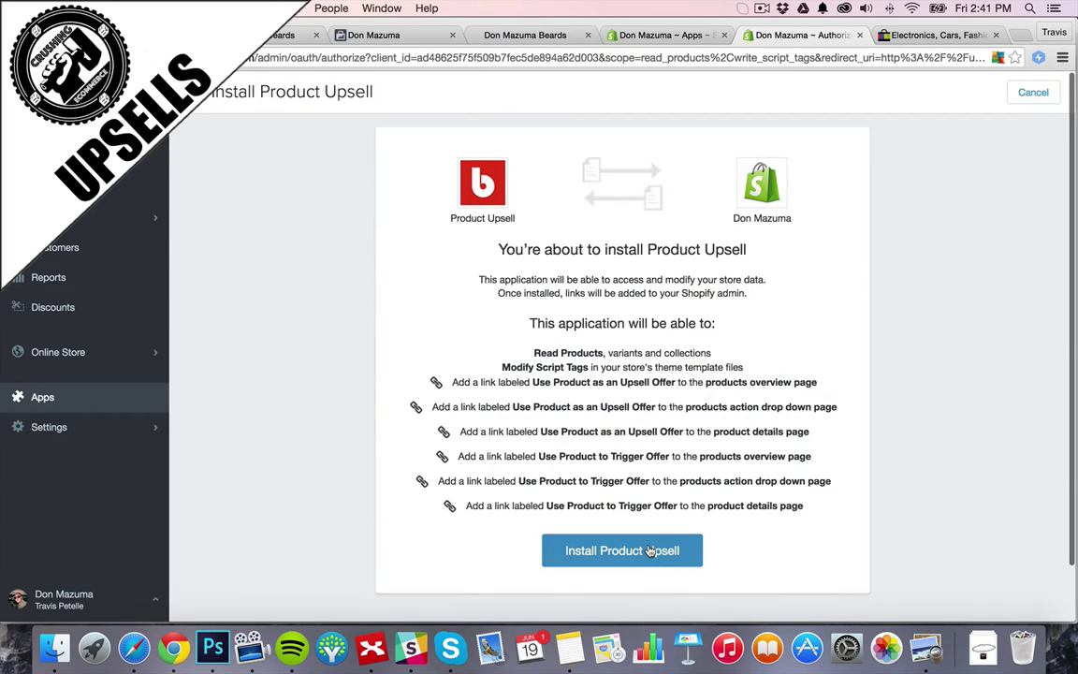
click(622, 550)
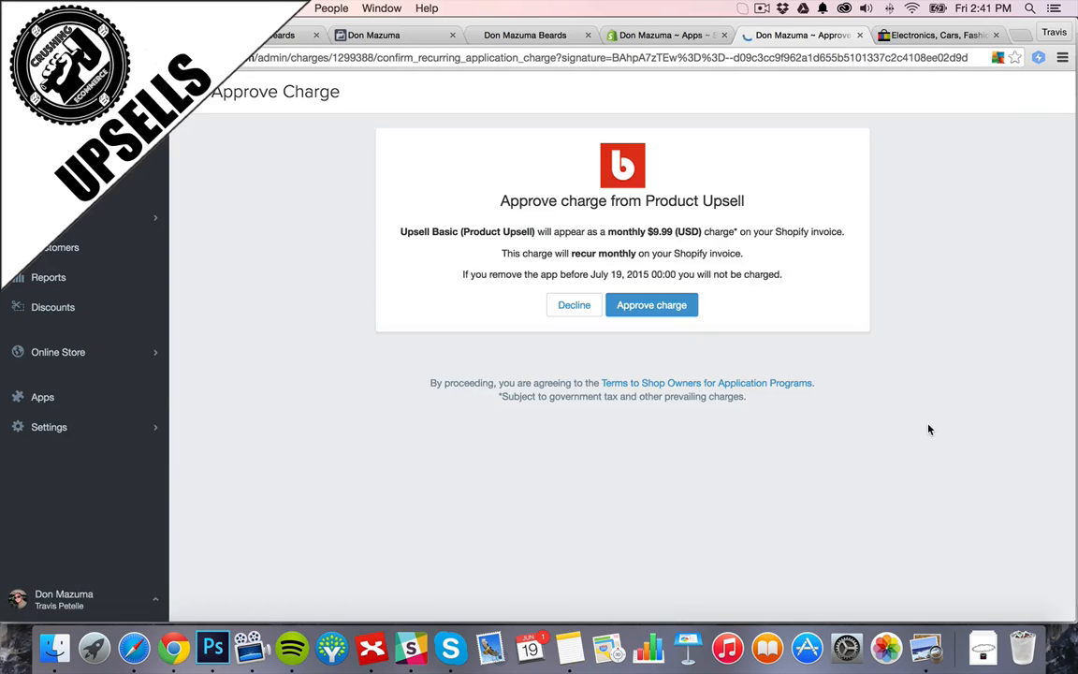
mouse_move(651, 303)
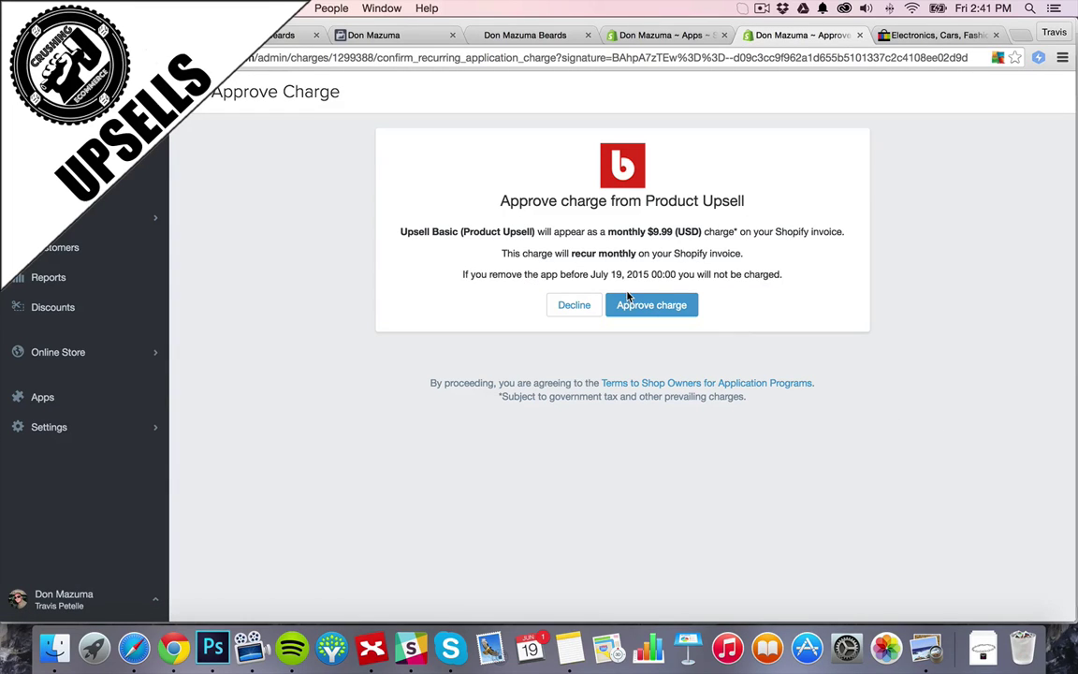
mouse_move(689, 232)
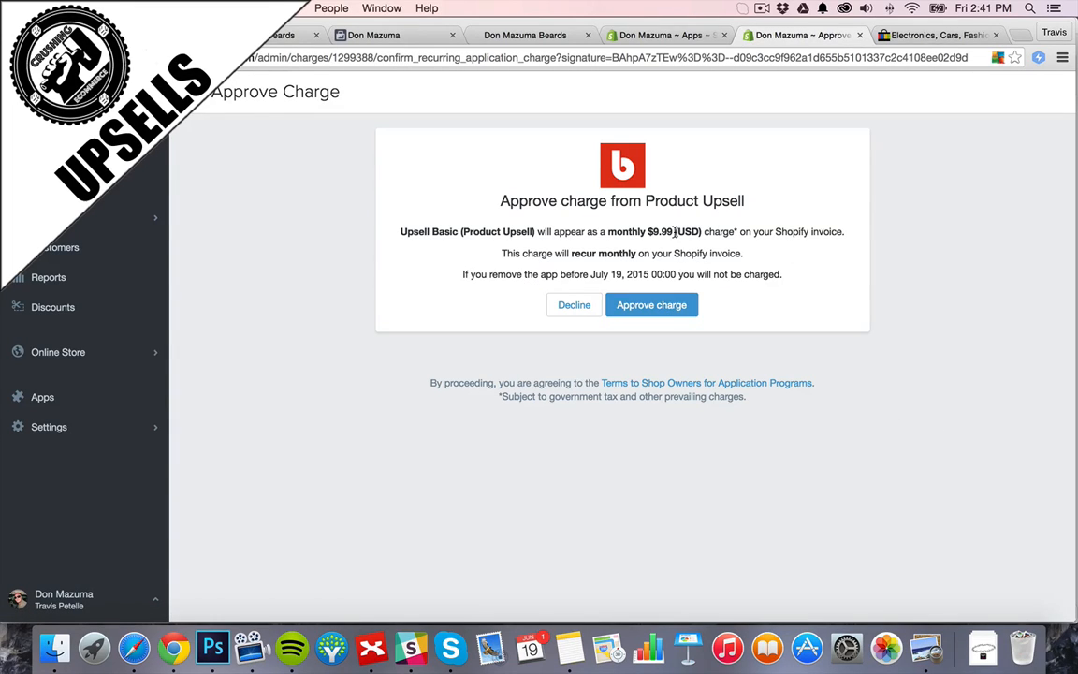
click(651, 303)
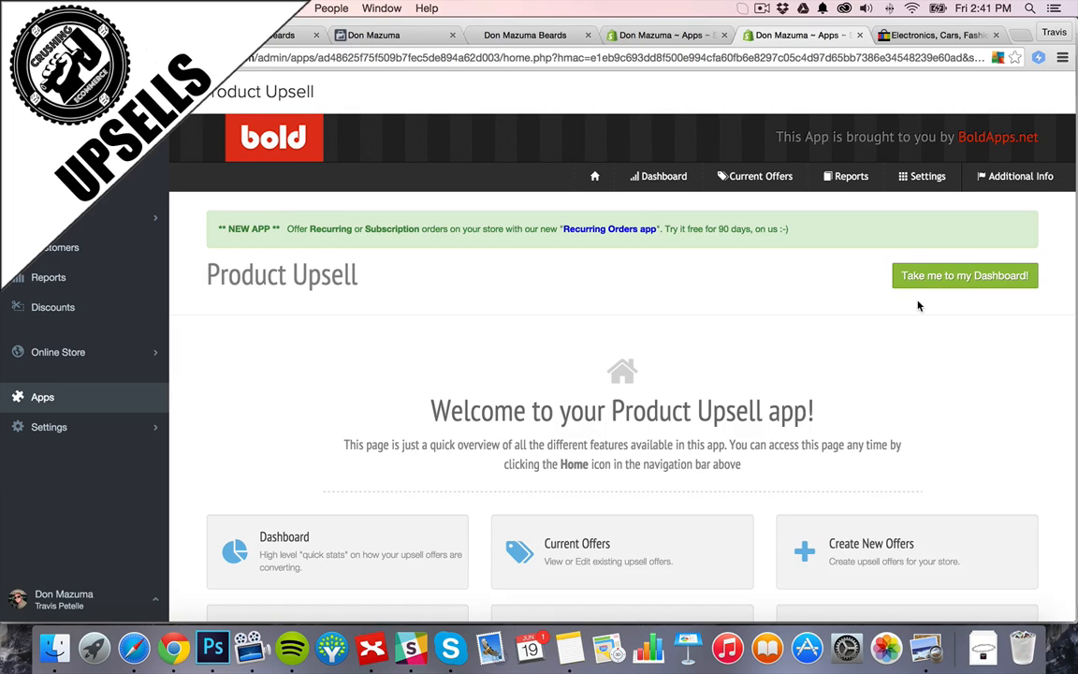
scroll(down, 3)
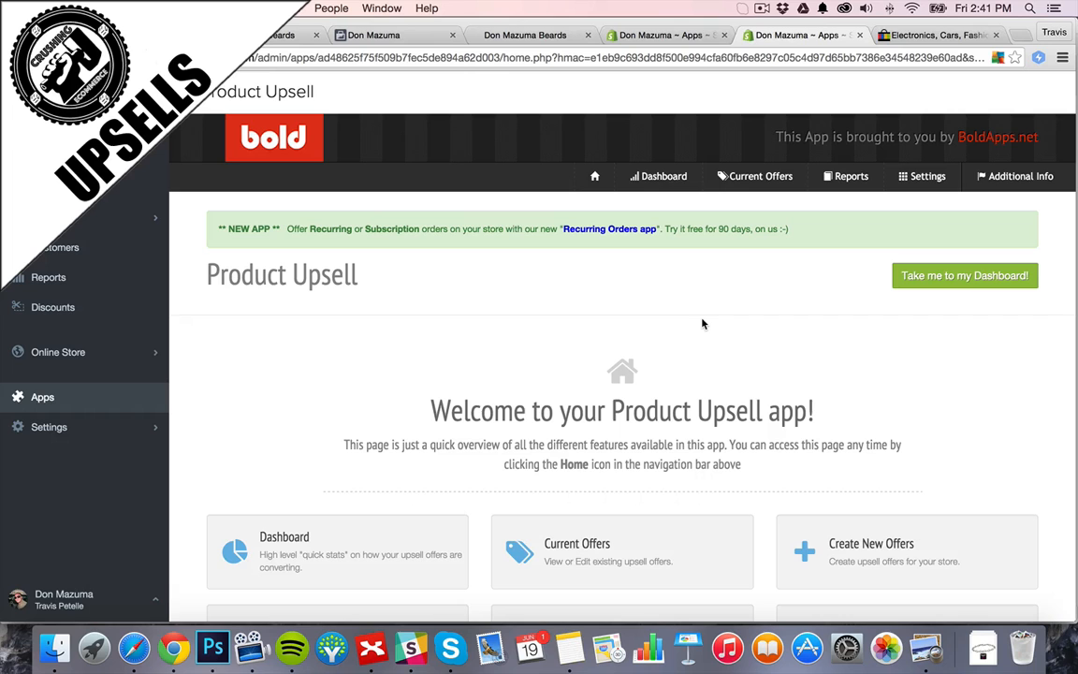
mouse_move(715, 311)
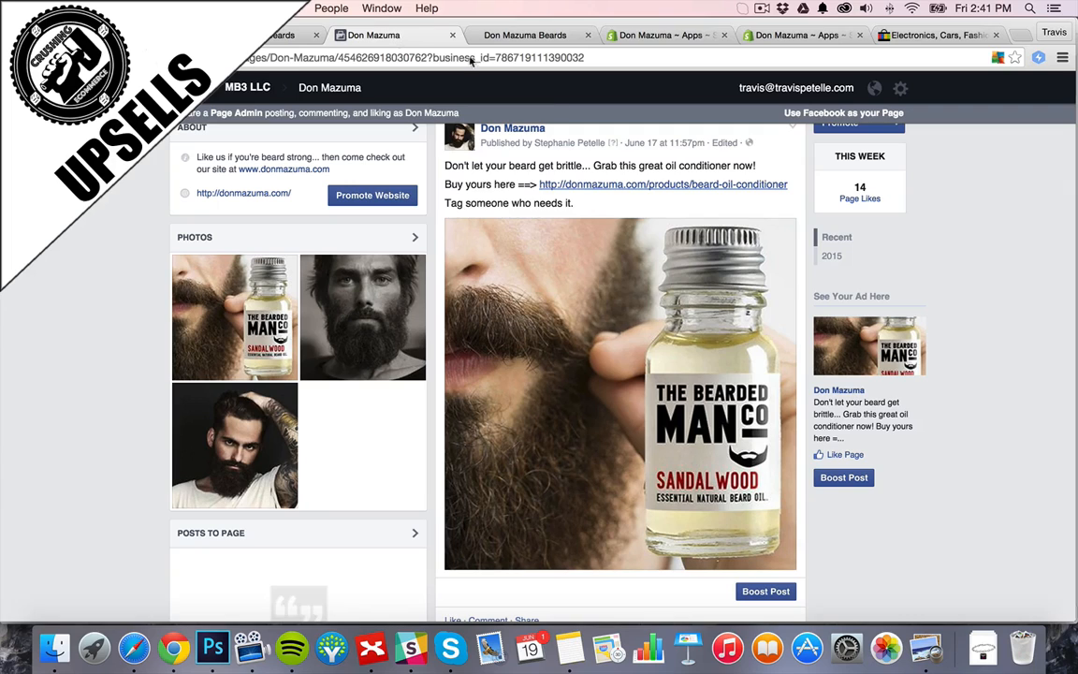
mouse_move(696, 307)
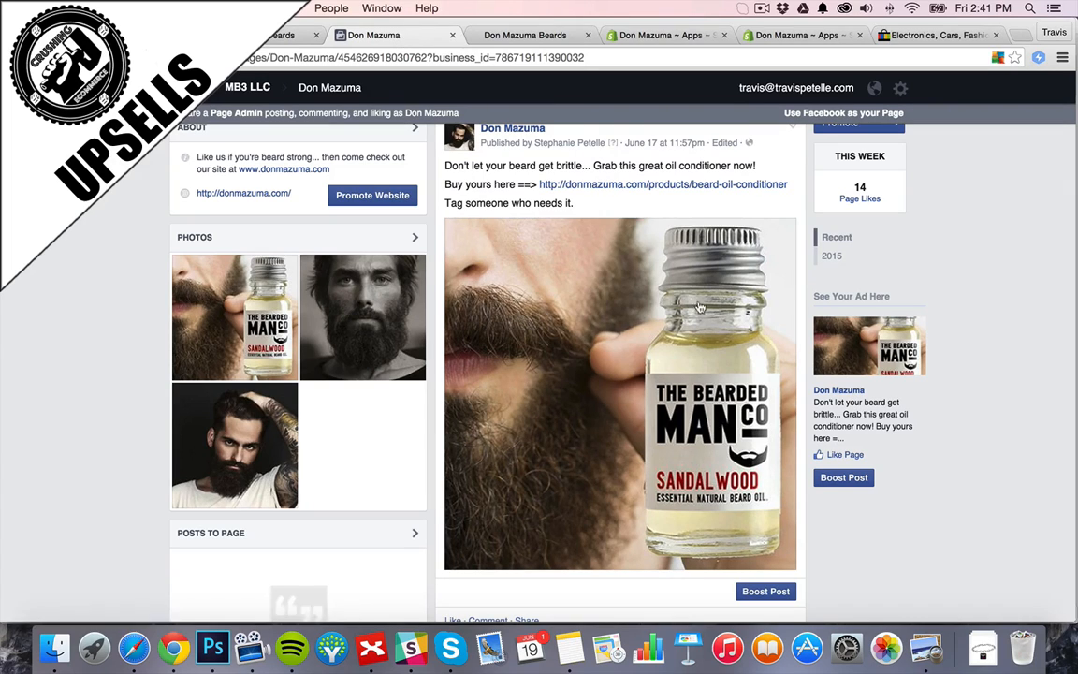
mouse_move(743, 367)
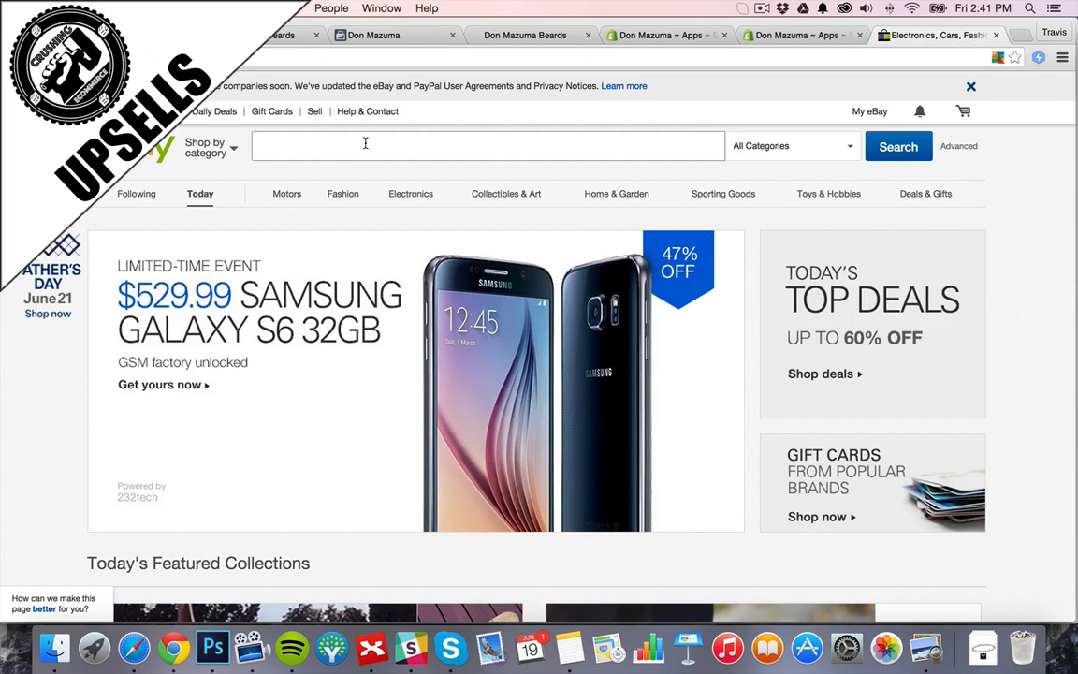
Search eBay for 'the bearded man balm' and pick the Beard Balm 30g OAK MOSS listing at GBP 9.99.
text(the bearded man balm)
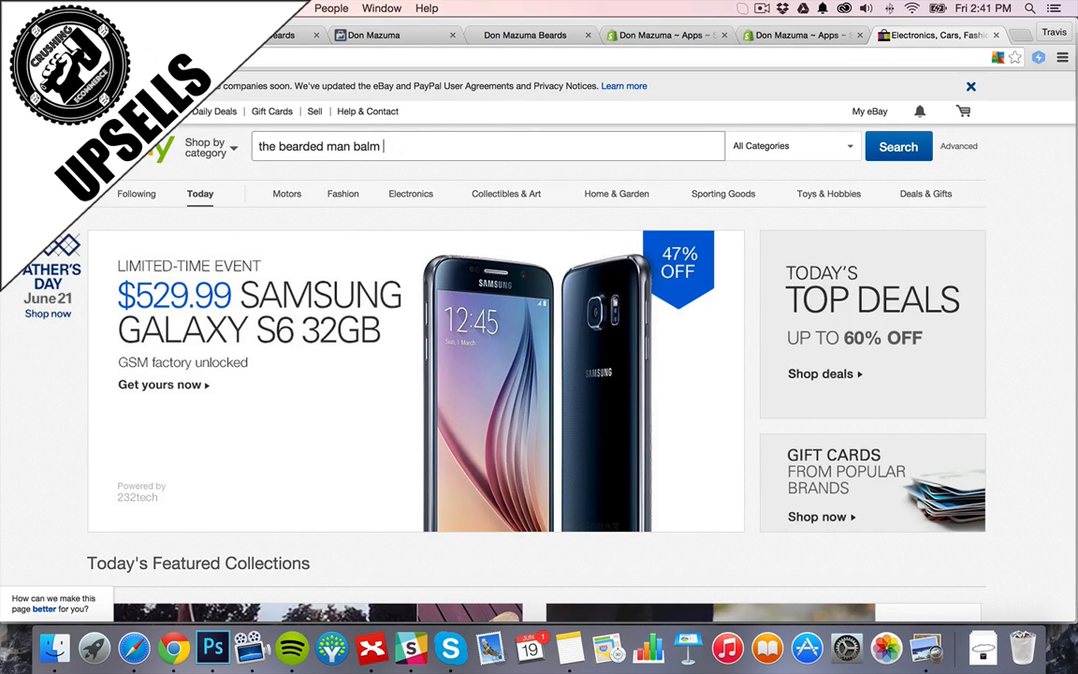
click(898, 146)
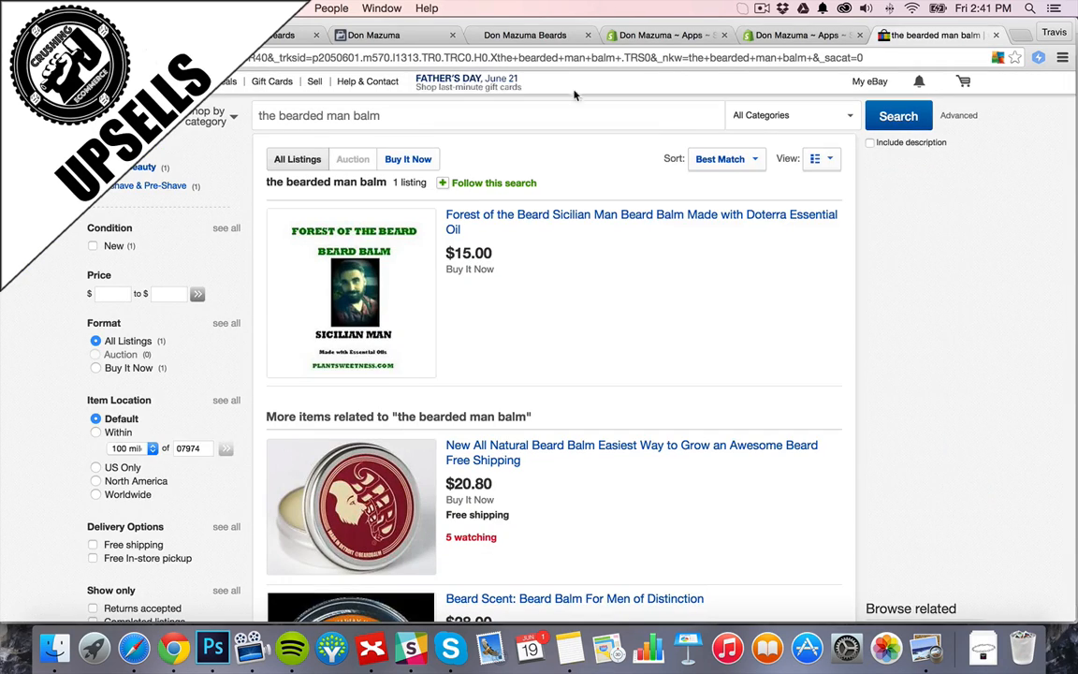
scroll(down, 3)
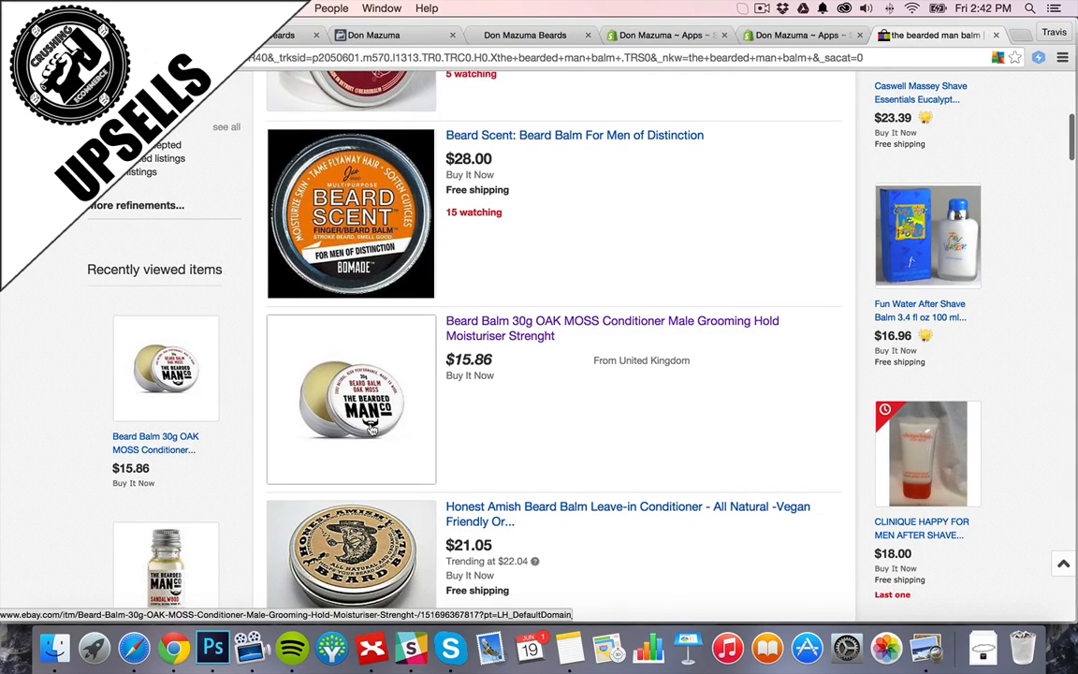
scroll(down, 3)
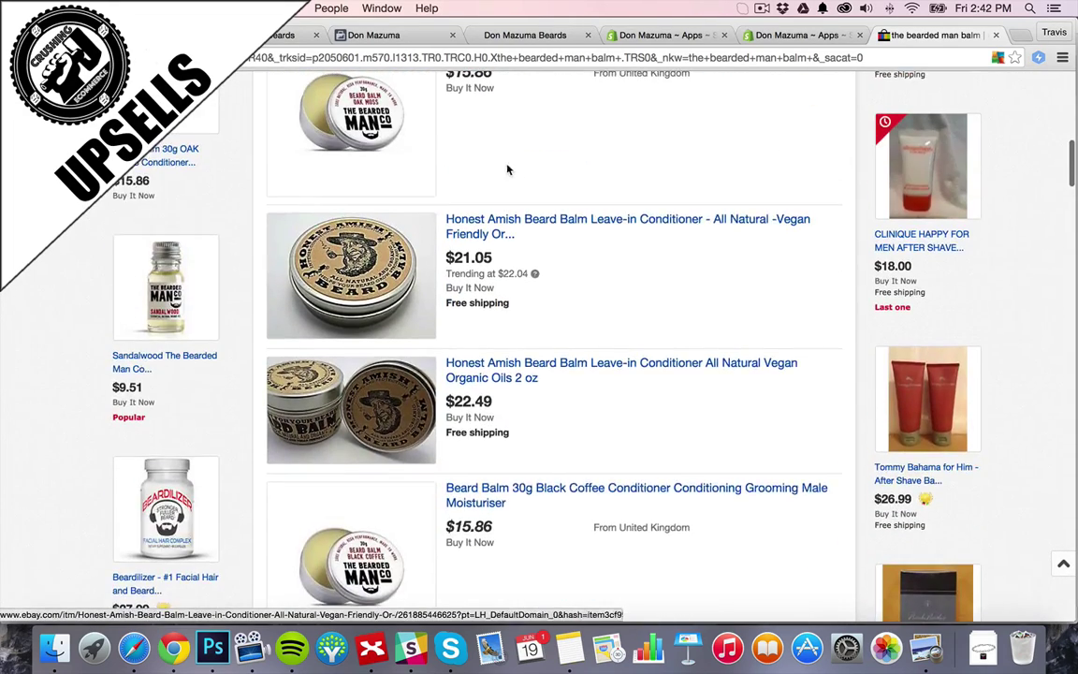
scroll(down, 3)
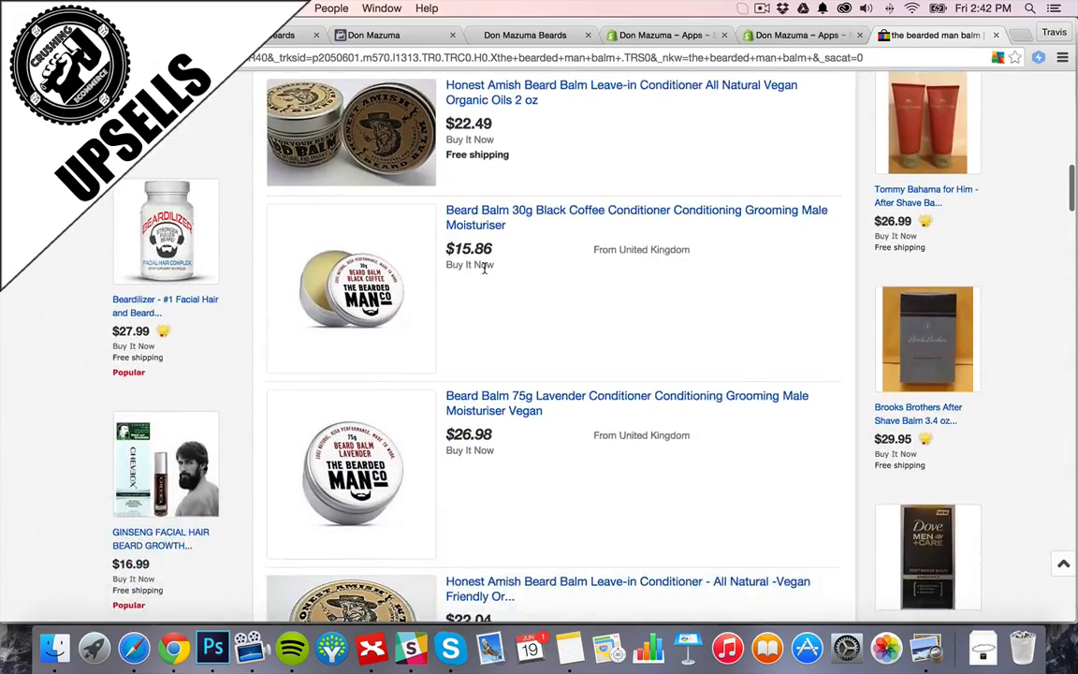
scroll(down, 3)
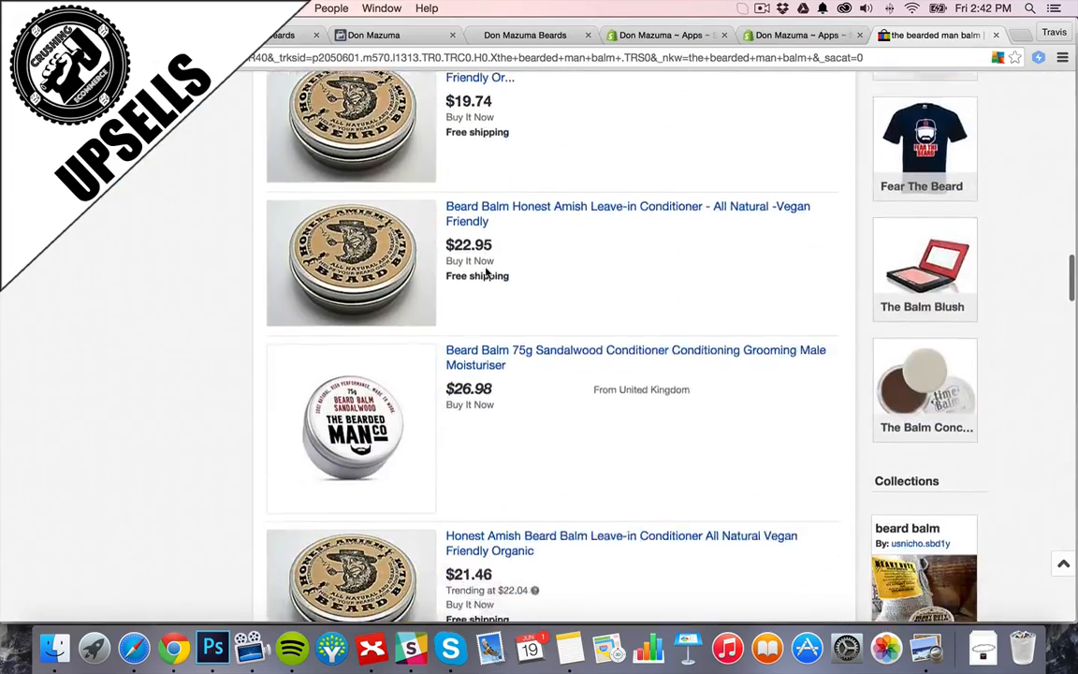
scroll(down, 3)
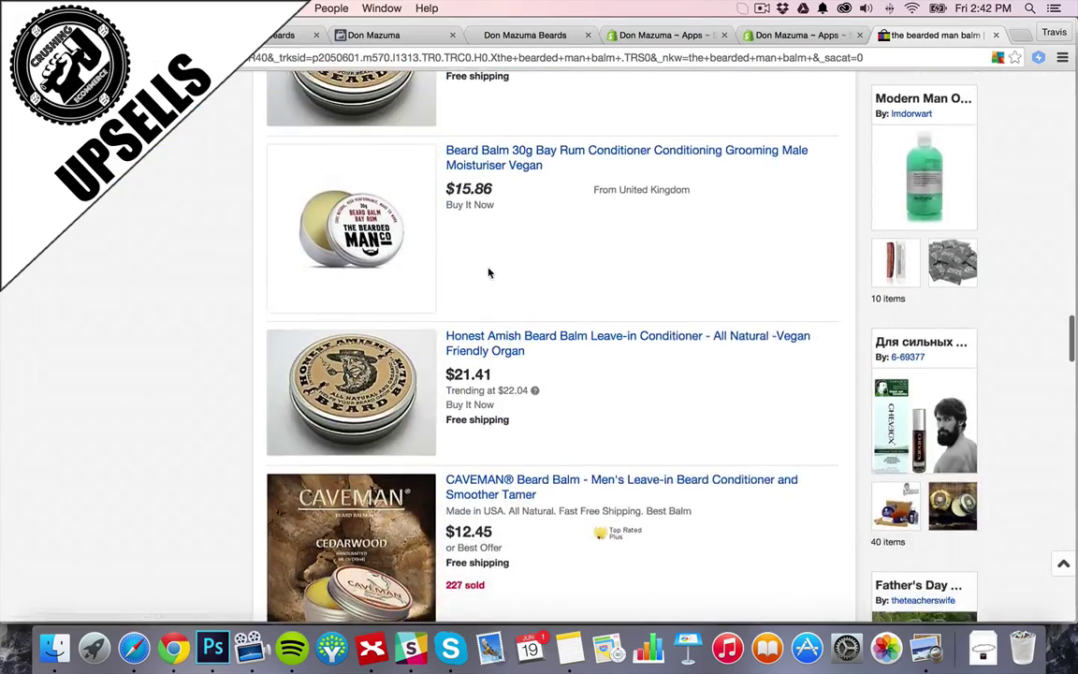
scroll(down, 3)
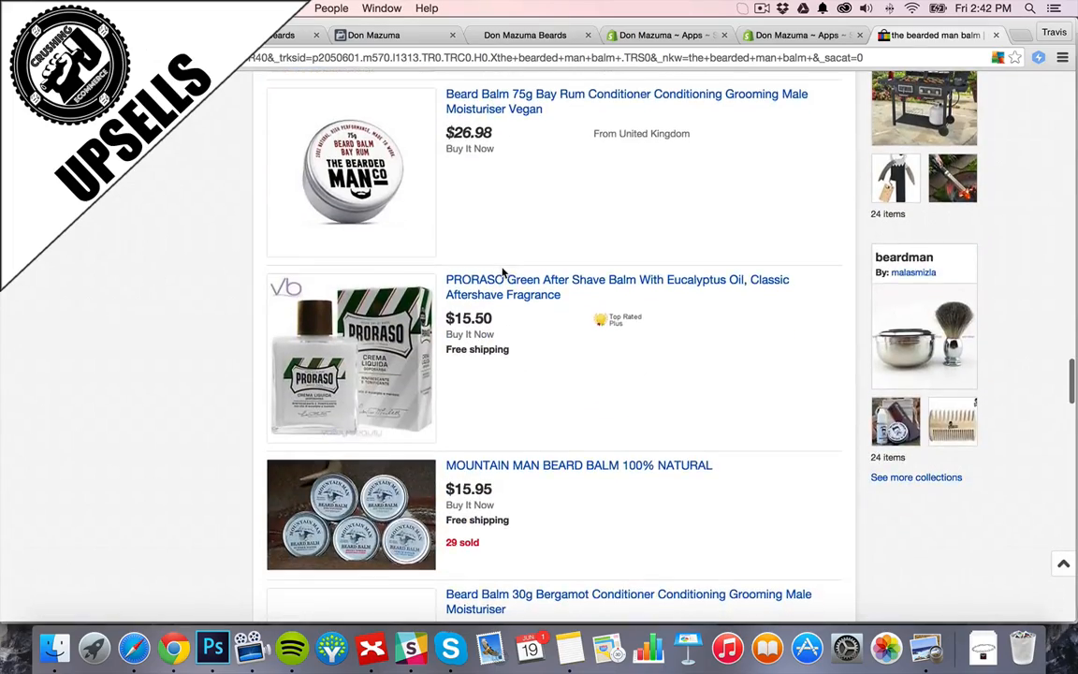
scroll(down, 3)
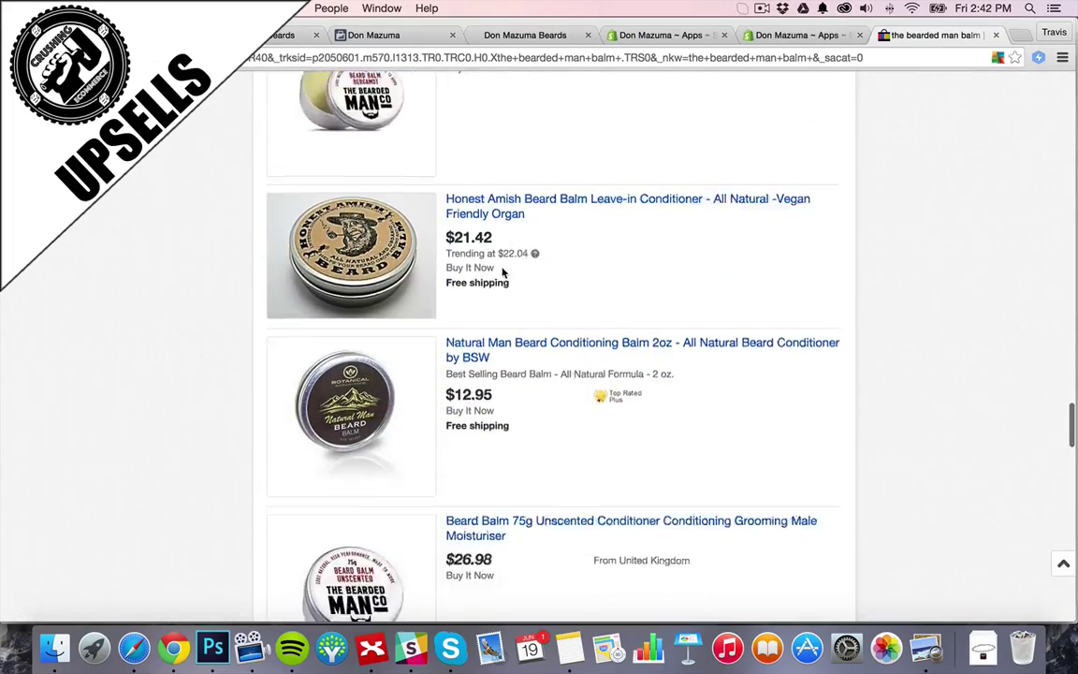
scroll(down, 3)
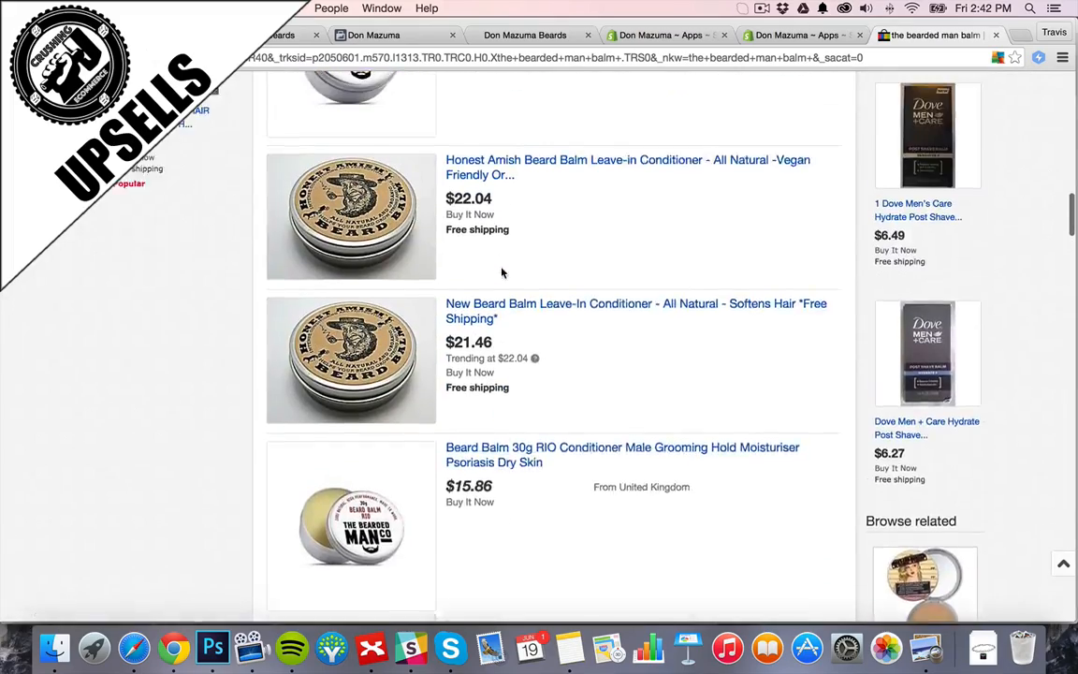
scroll(down, 3)
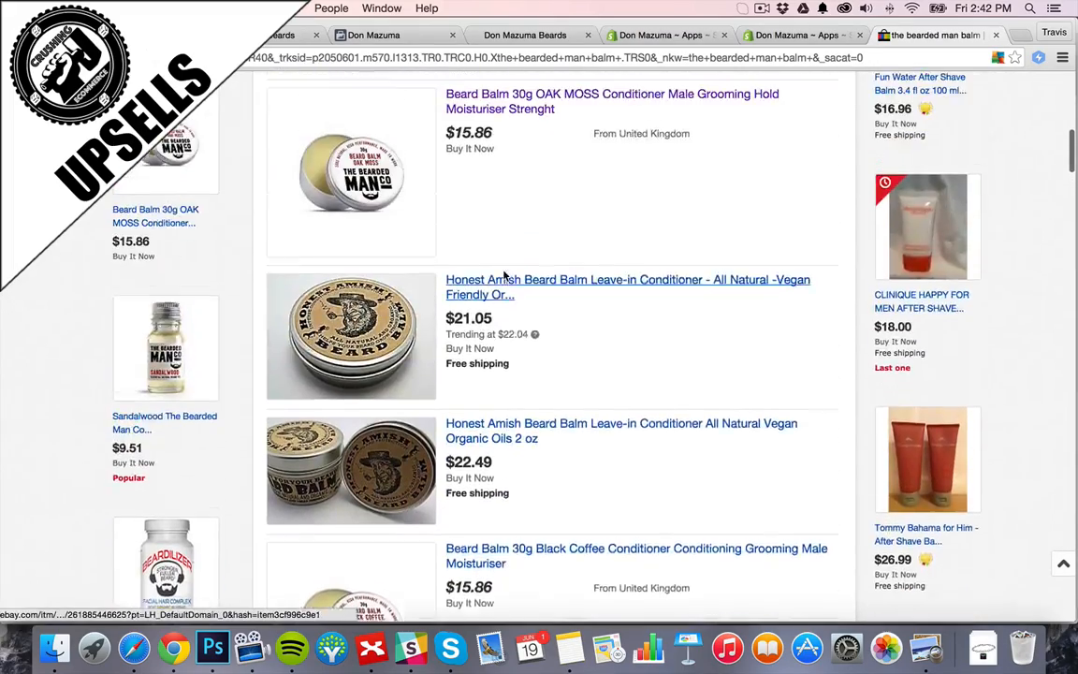
scroll(up, 3)
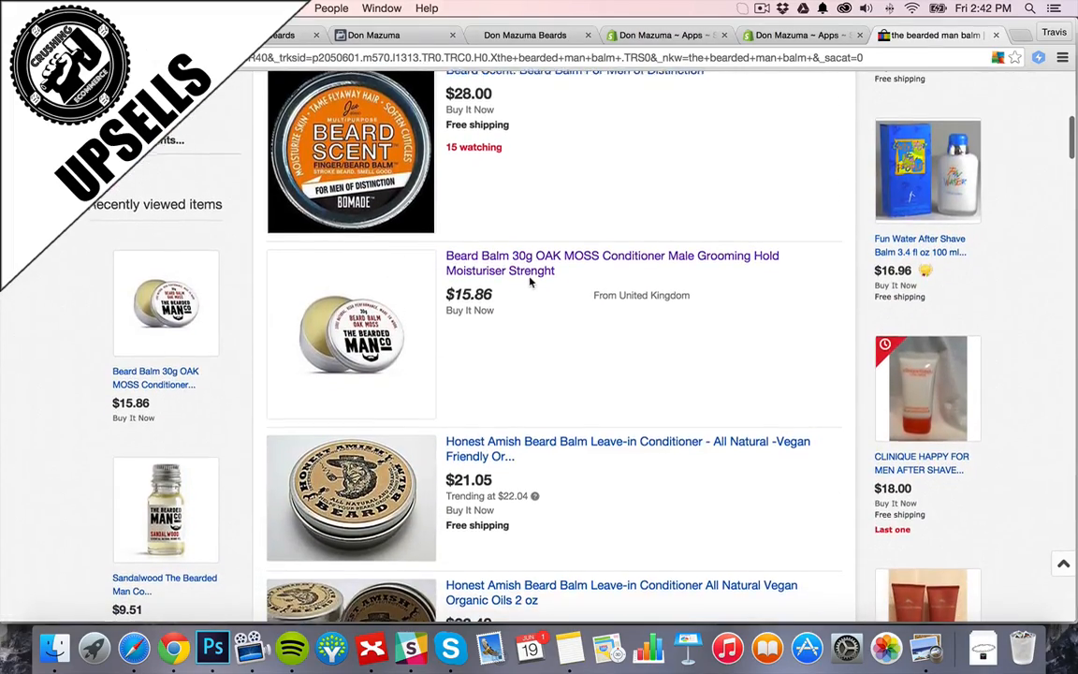
click(611, 262)
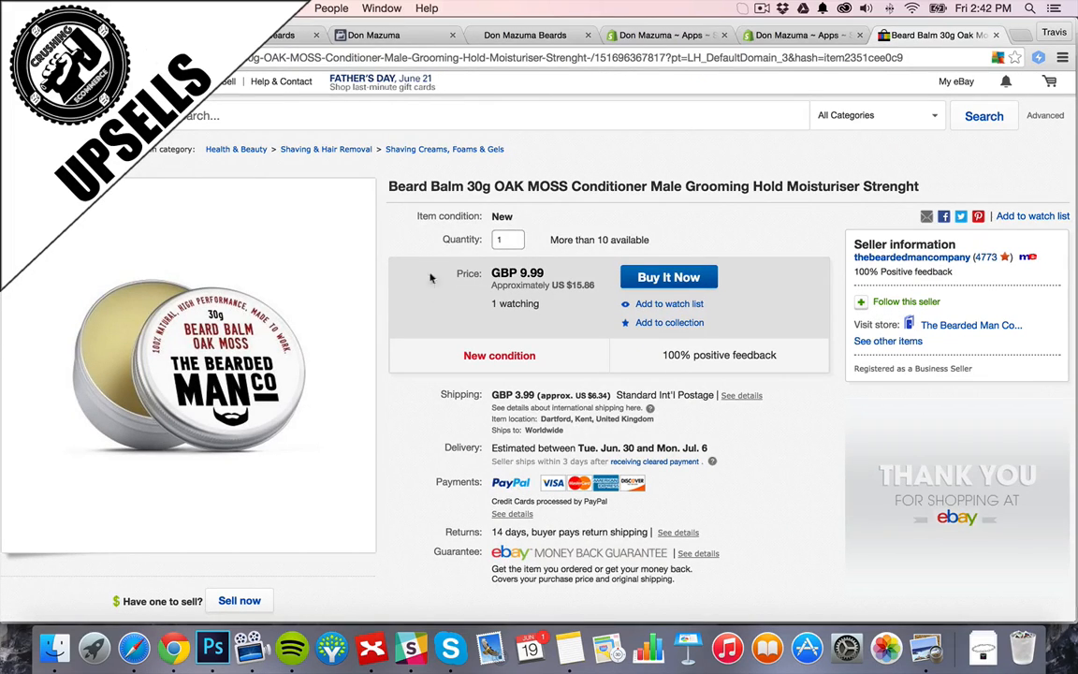
mouse_move(431, 300)
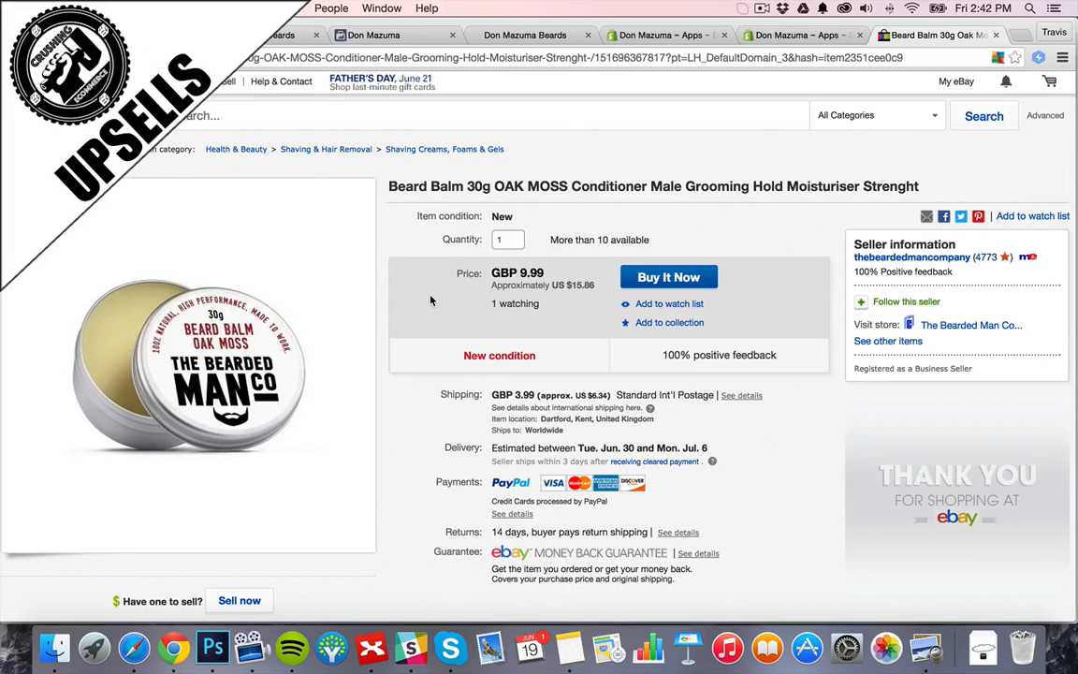
mouse_move(434, 296)
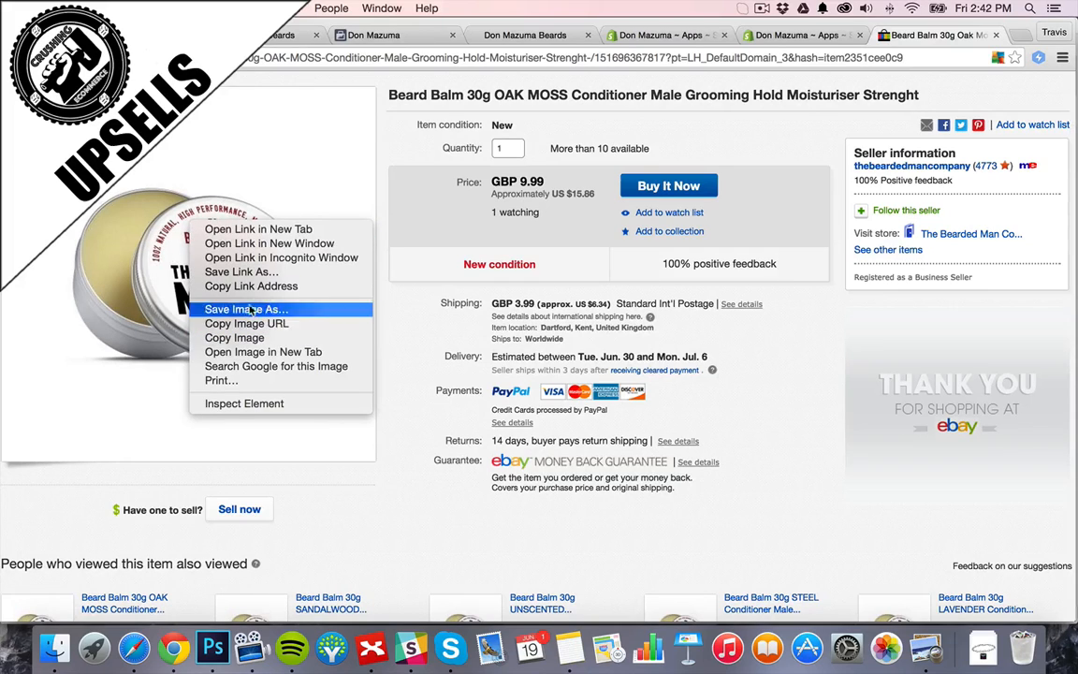
Save the listing's product photo to the Desktop as beardbalm1.jpg.
click(247, 309)
text(beardbalm1.jpg)
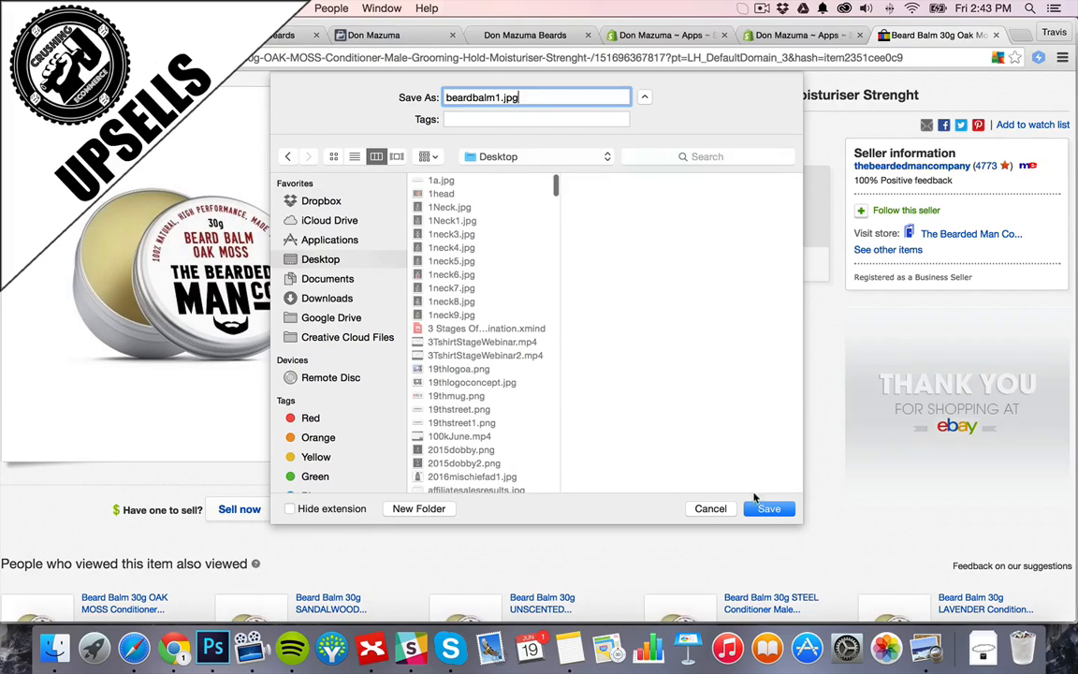
click(768, 509)
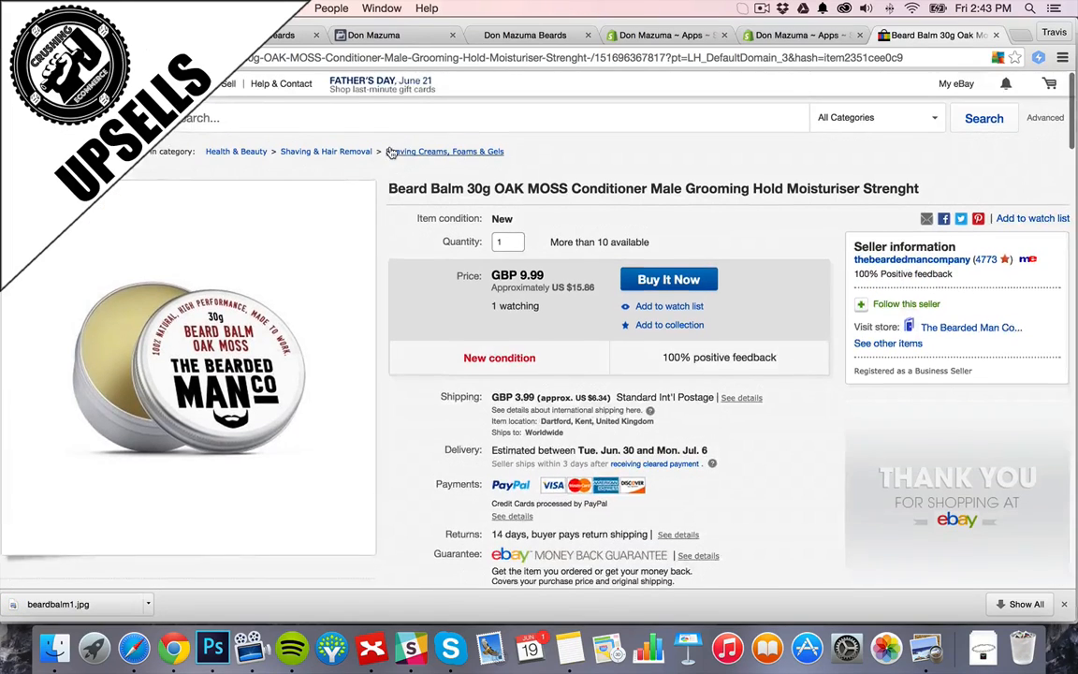
Add a Balms line with the Oak Moss balm at ($15) and its eBay URL to Competitors To Watch.
click(569, 643)
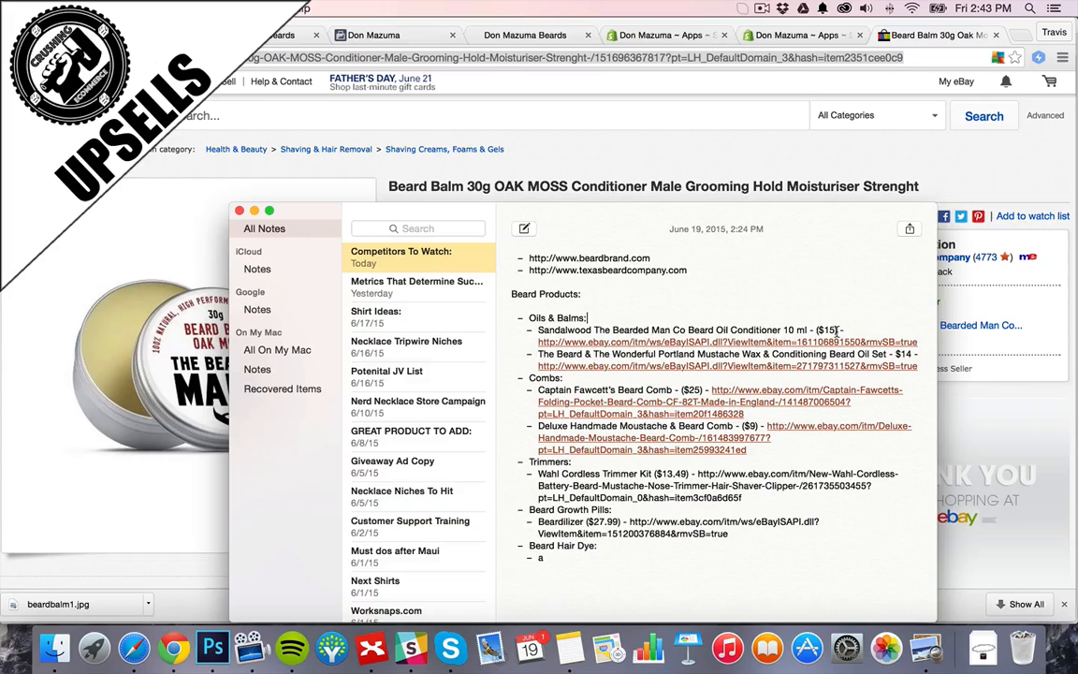
mouse_move(925, 344)
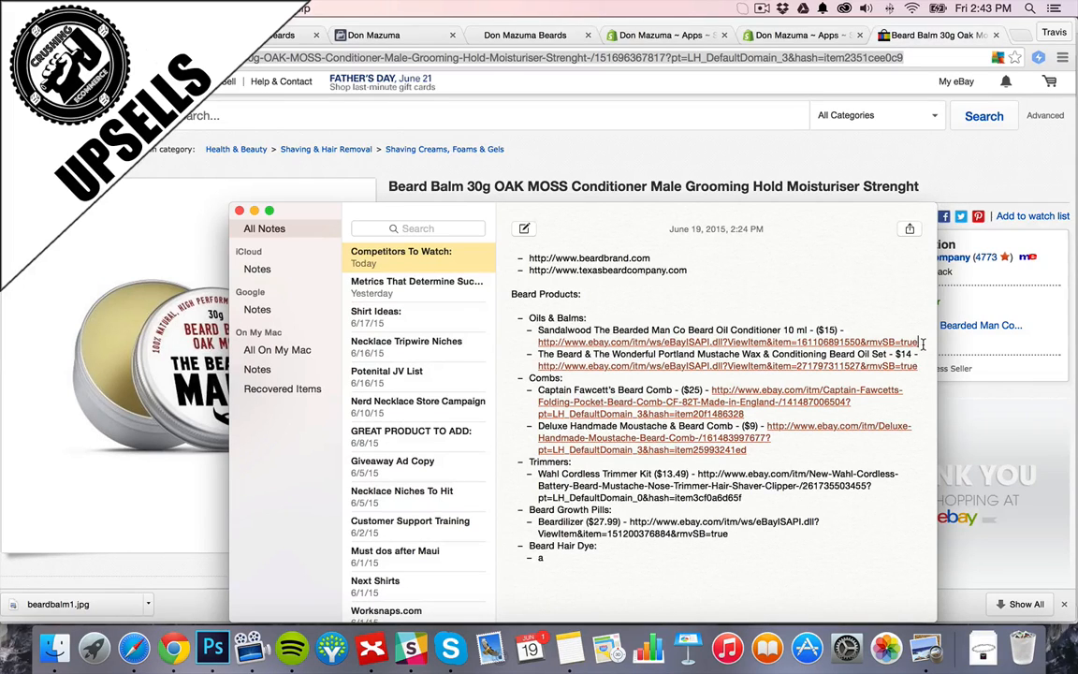
text(Bearded Man Balm -)
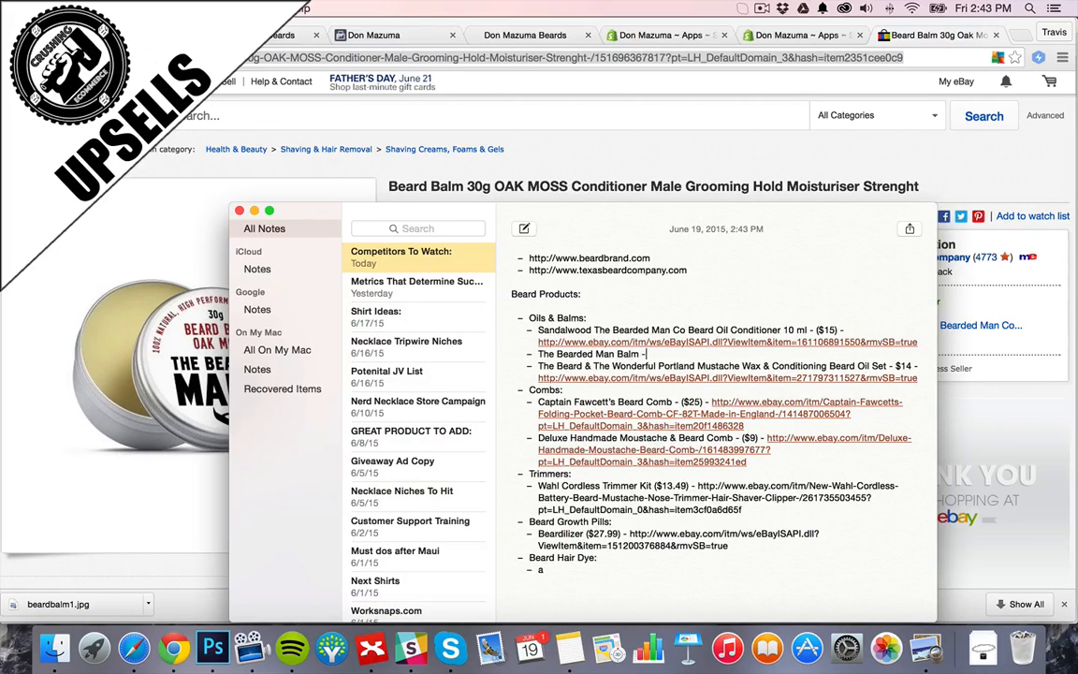
text(($15))
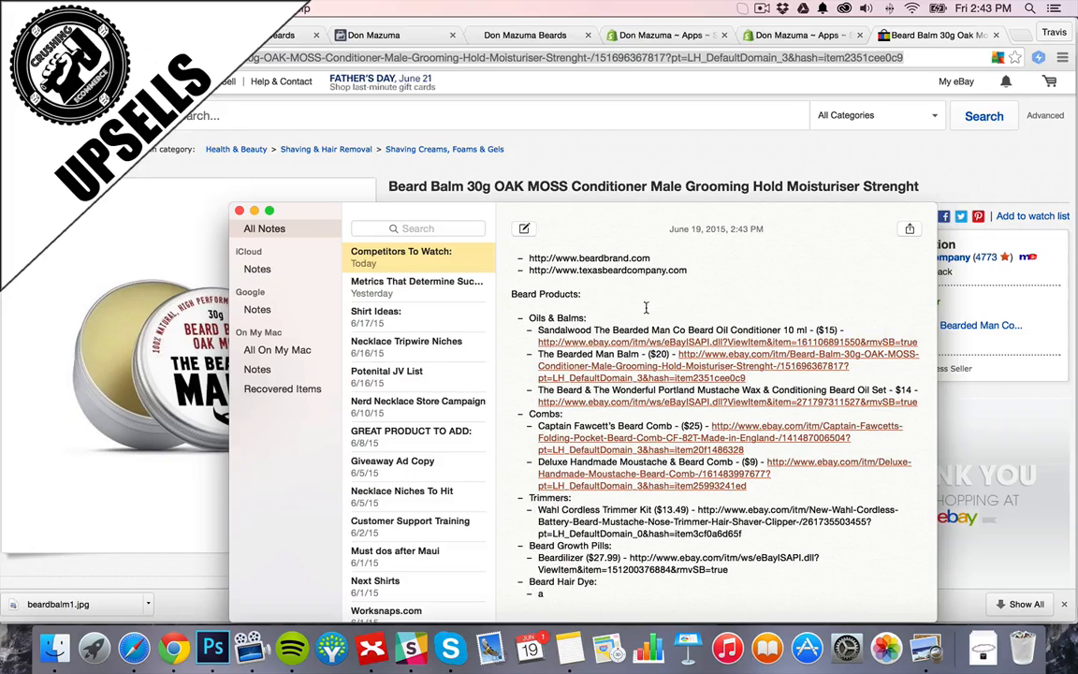
click(239, 228)
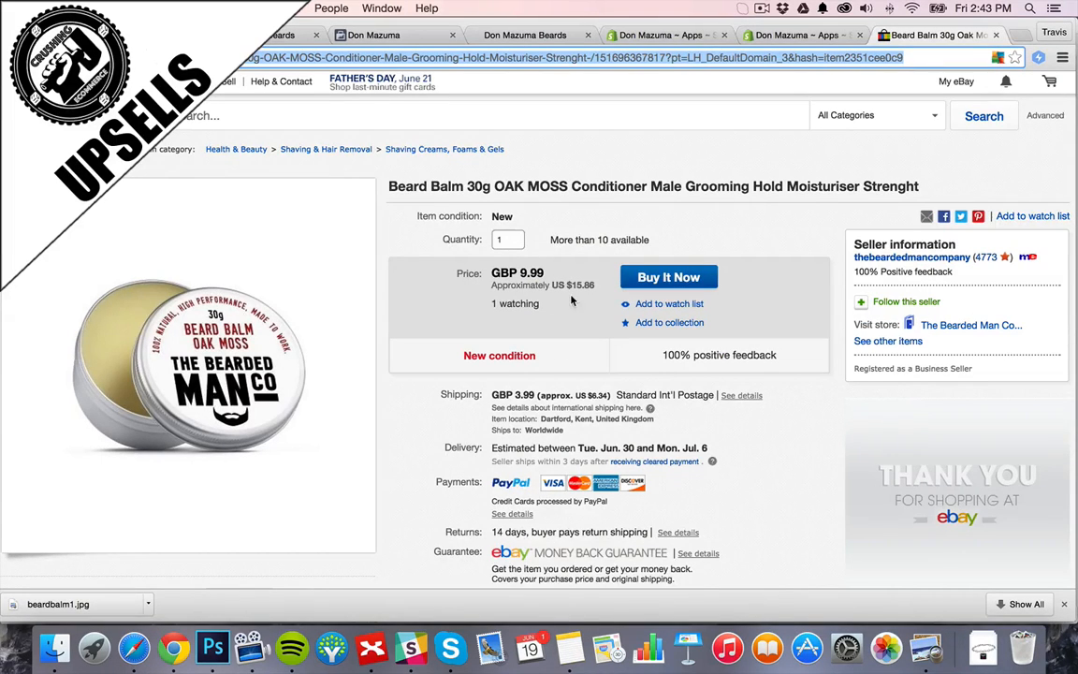
mouse_move(650, 223)
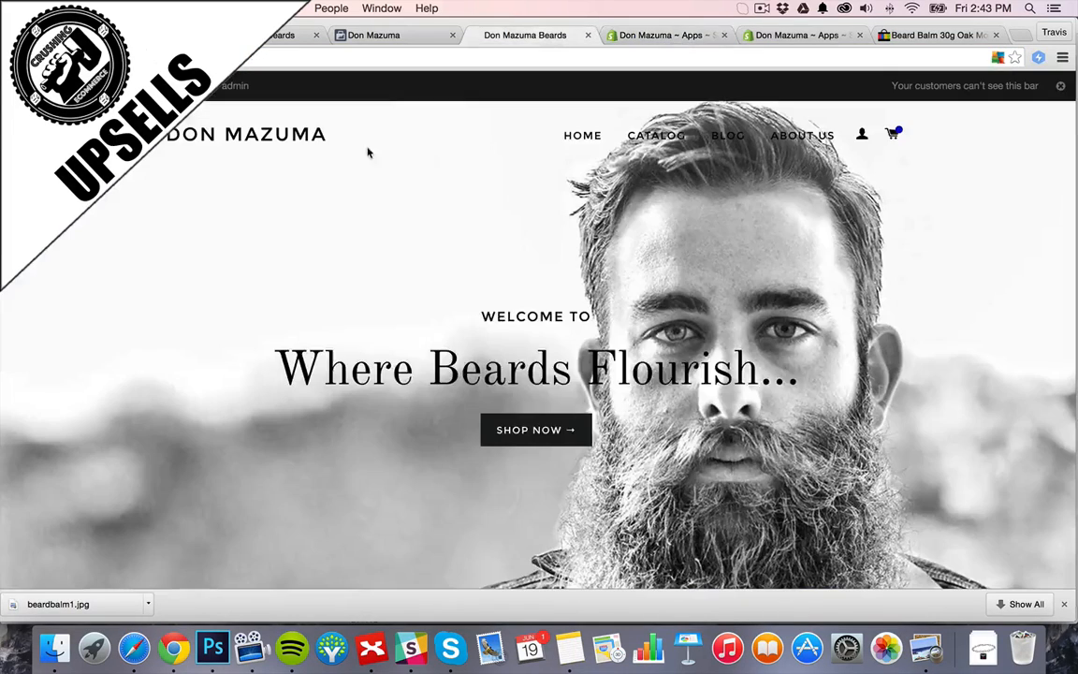
Start a new product titled The Bearded Man 30g Balm Conditioner, trimming the OAK MOSS words.
click(651, 34)
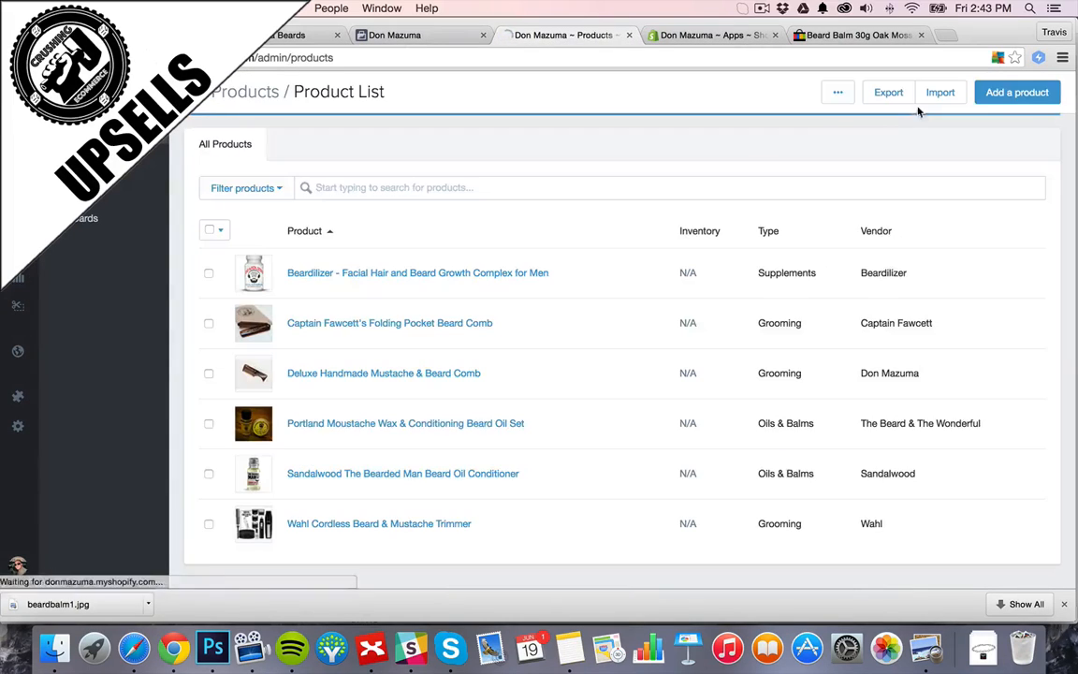
click(1019, 92)
text(The Bearded M)
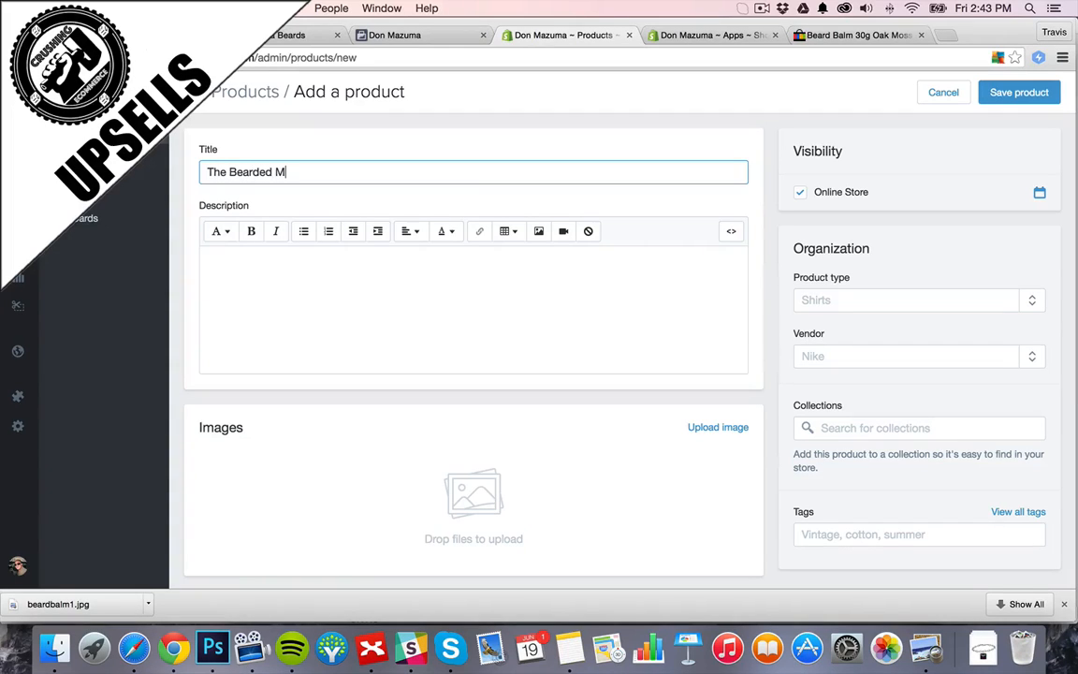
click(861, 35)
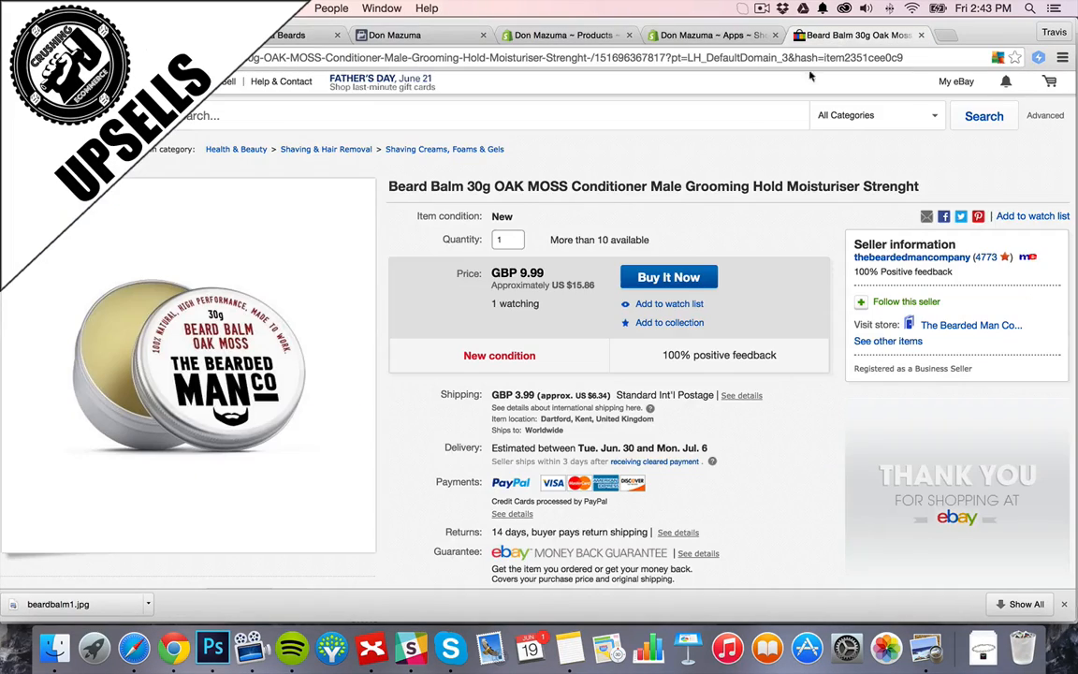
double_click(434, 186)
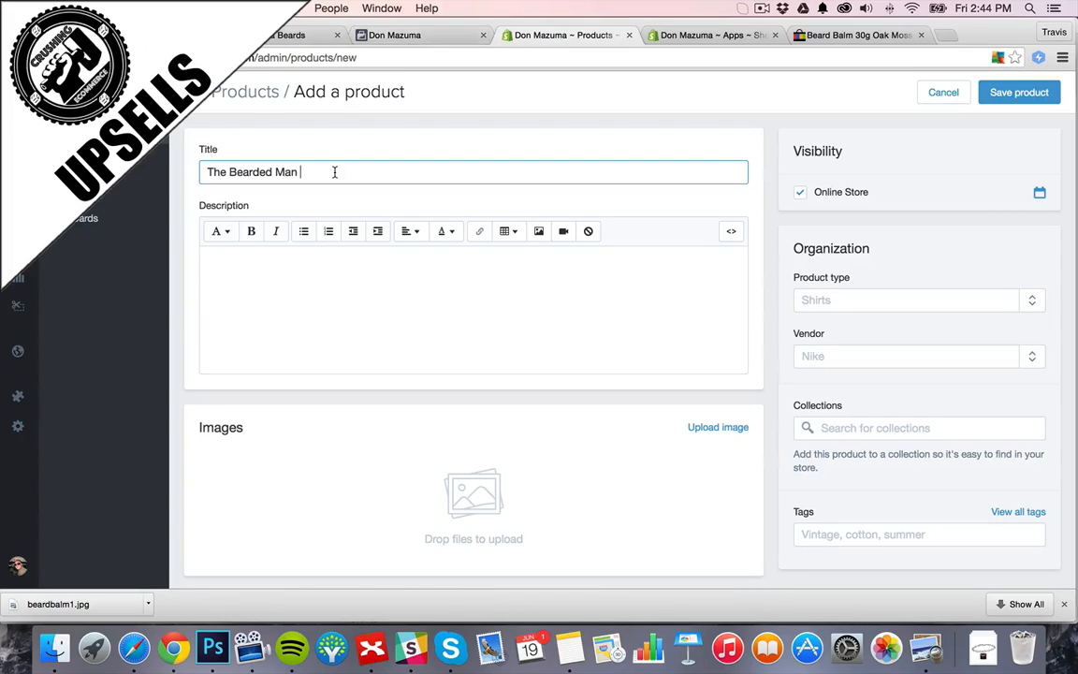
text(Balm 30g OAK MOSS Conditioner)
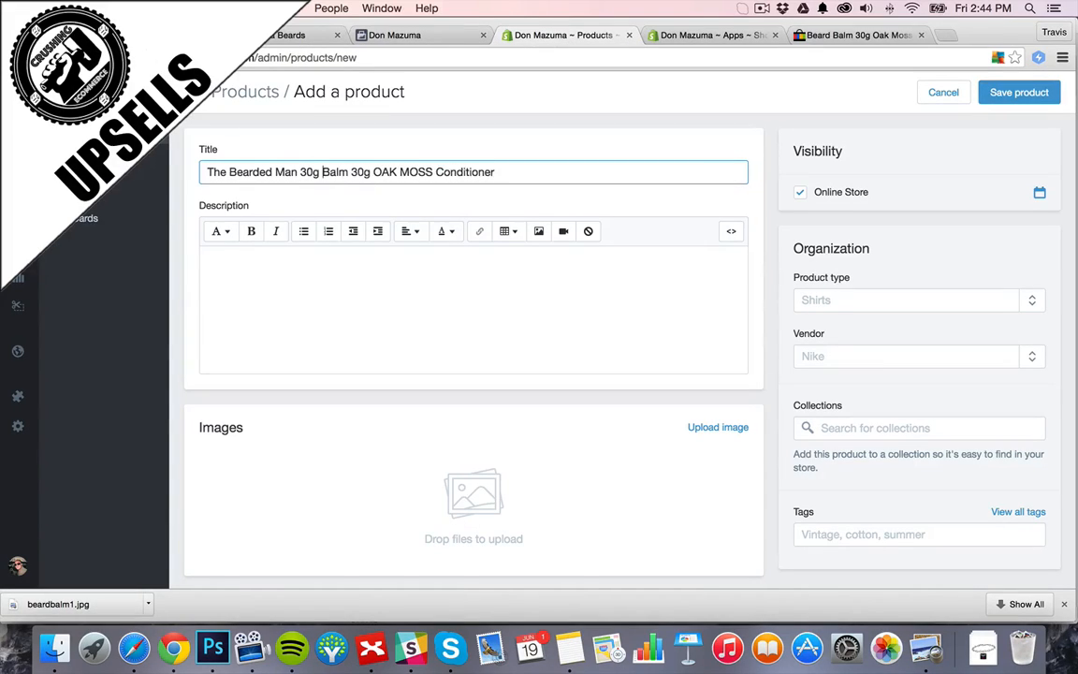
drag(352, 173, 495, 173)
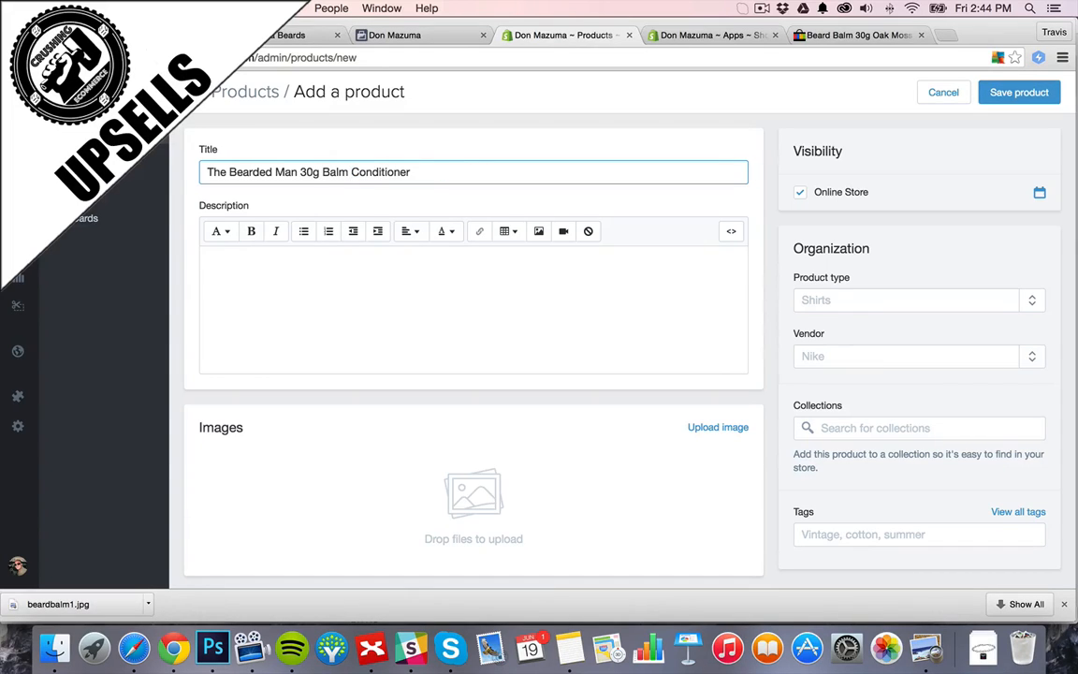
Copy the balm description from the eBay listing into the product's Description box.
click(865, 36)
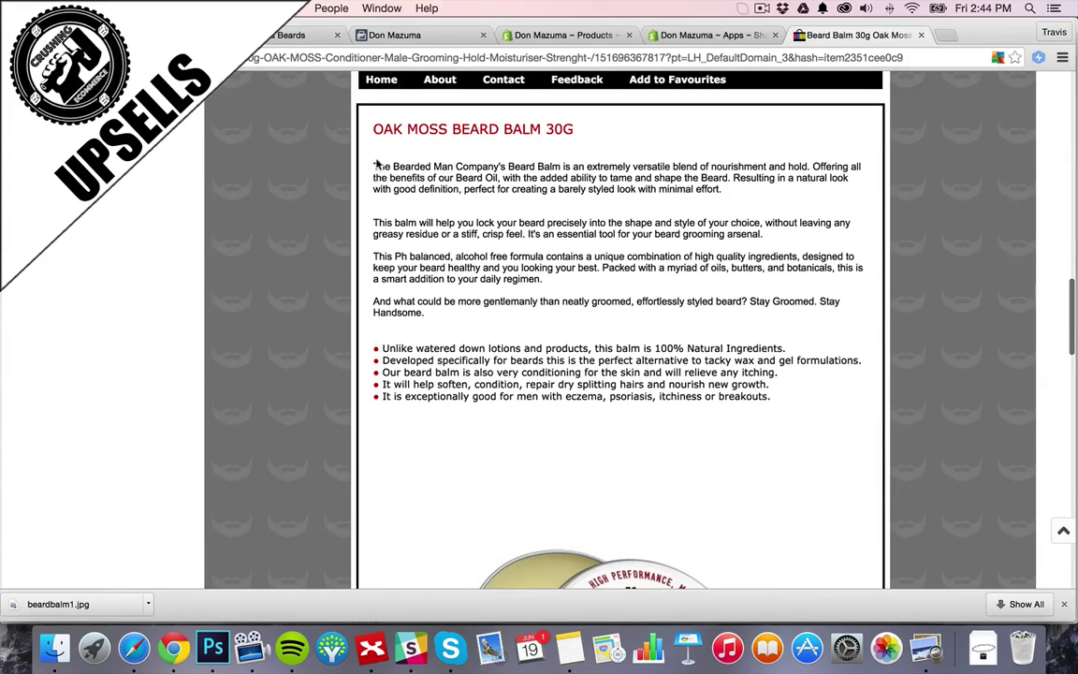
drag(374, 165, 771, 397)
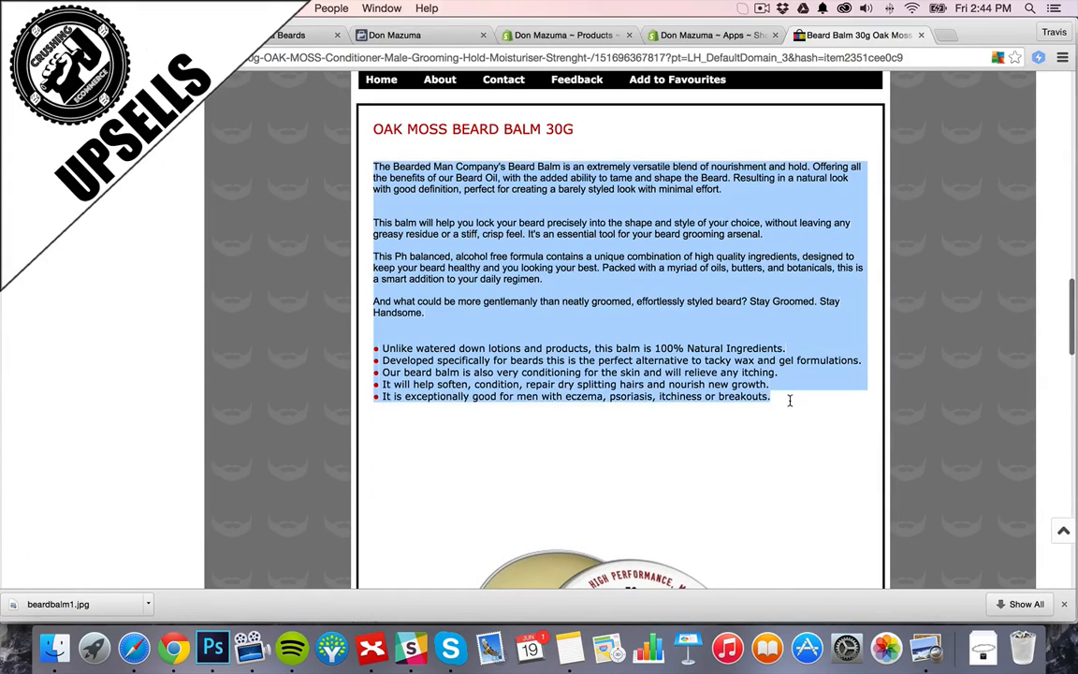
click(562, 38)
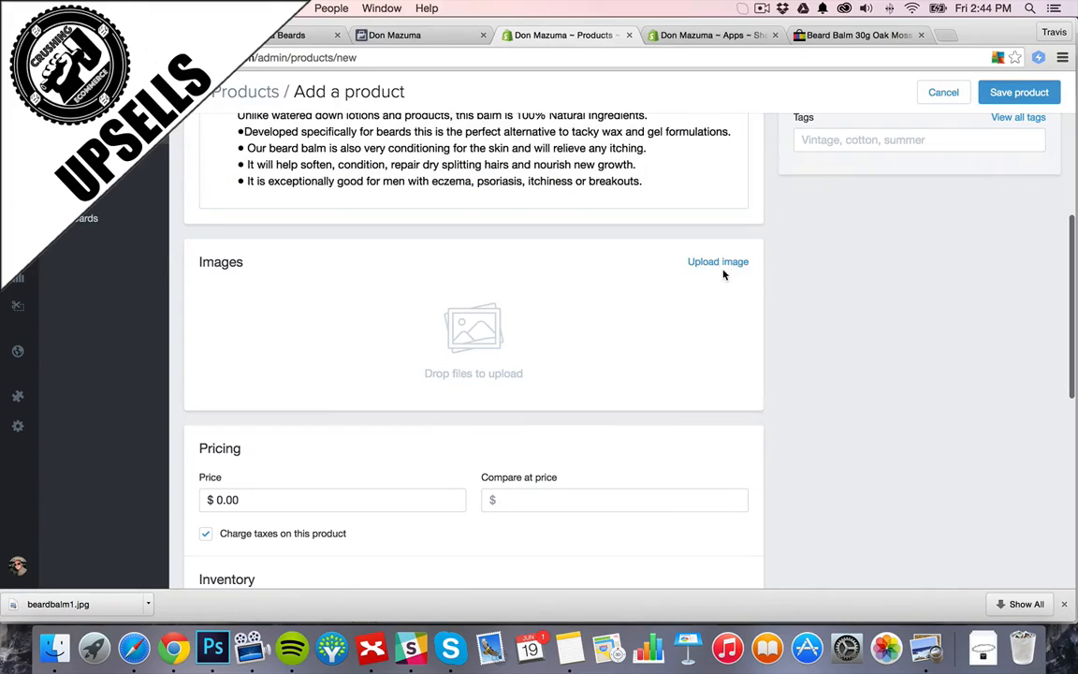
Upload beardbalm1.jpg and set Price 27.99 with Compare at price 34.99.
click(719, 262)
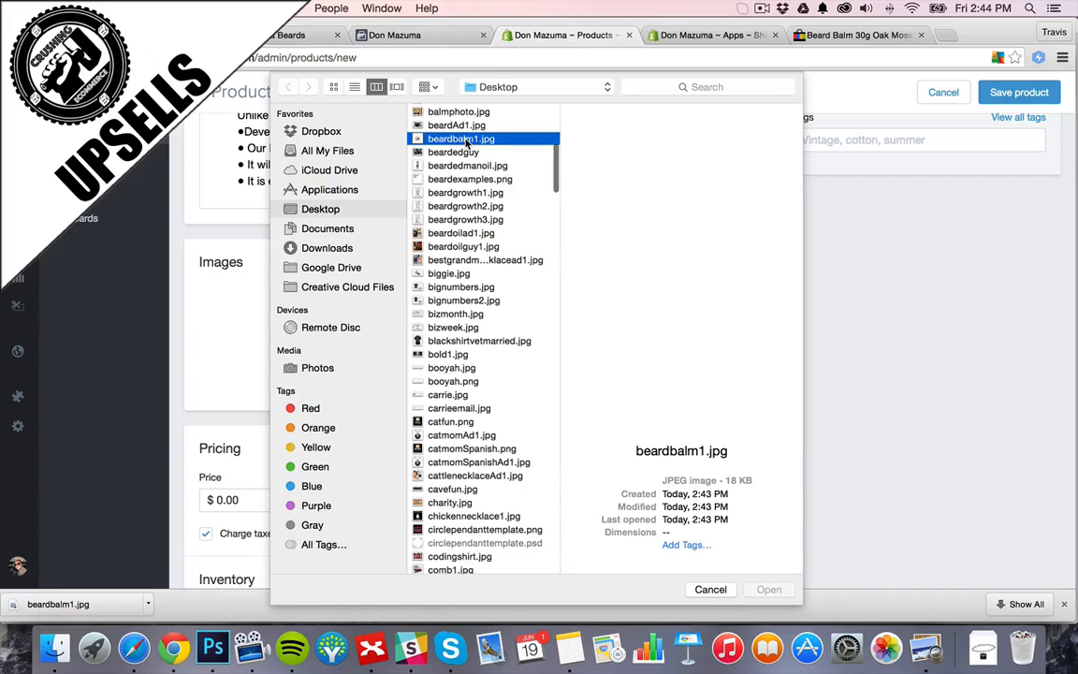
click(760, 589)
text(2)
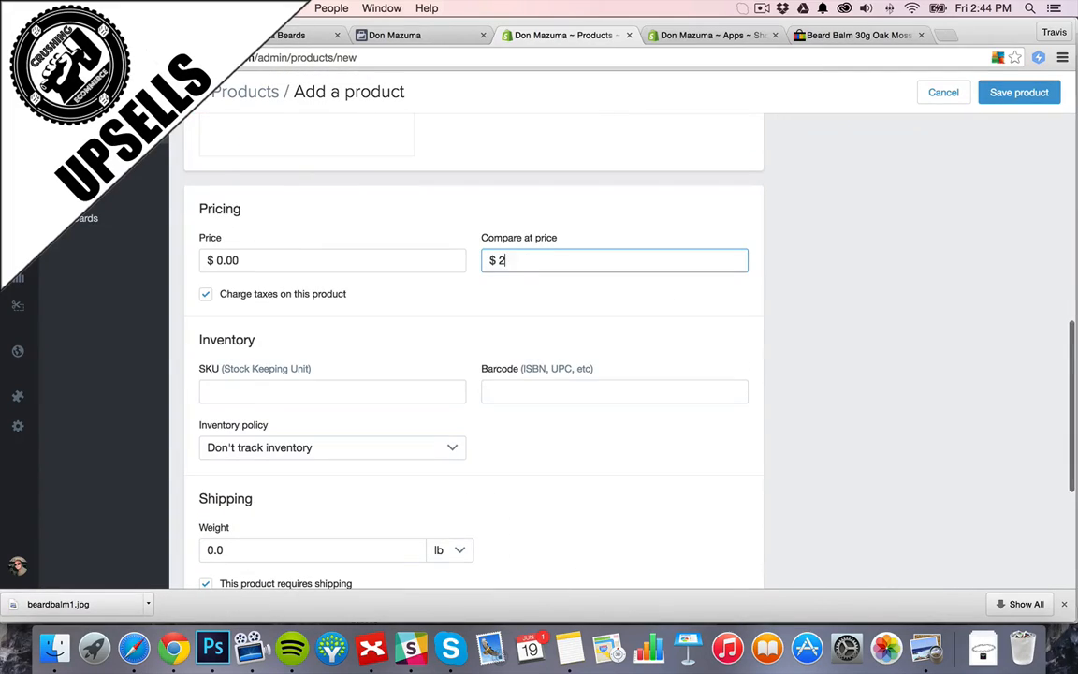
click(333, 260)
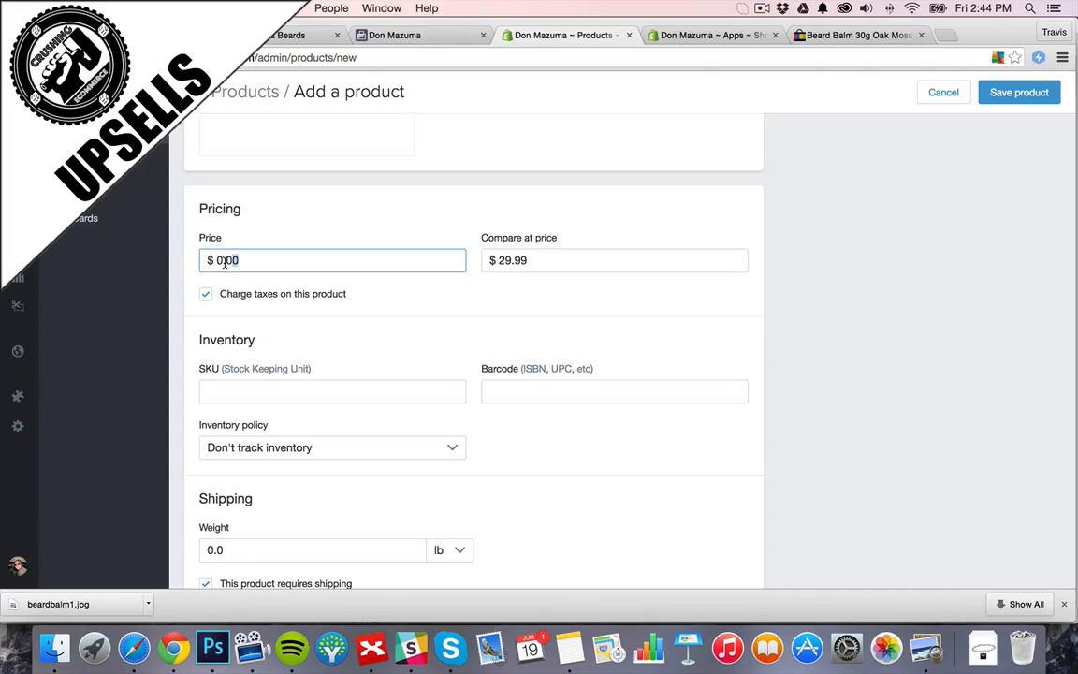
text(24.)
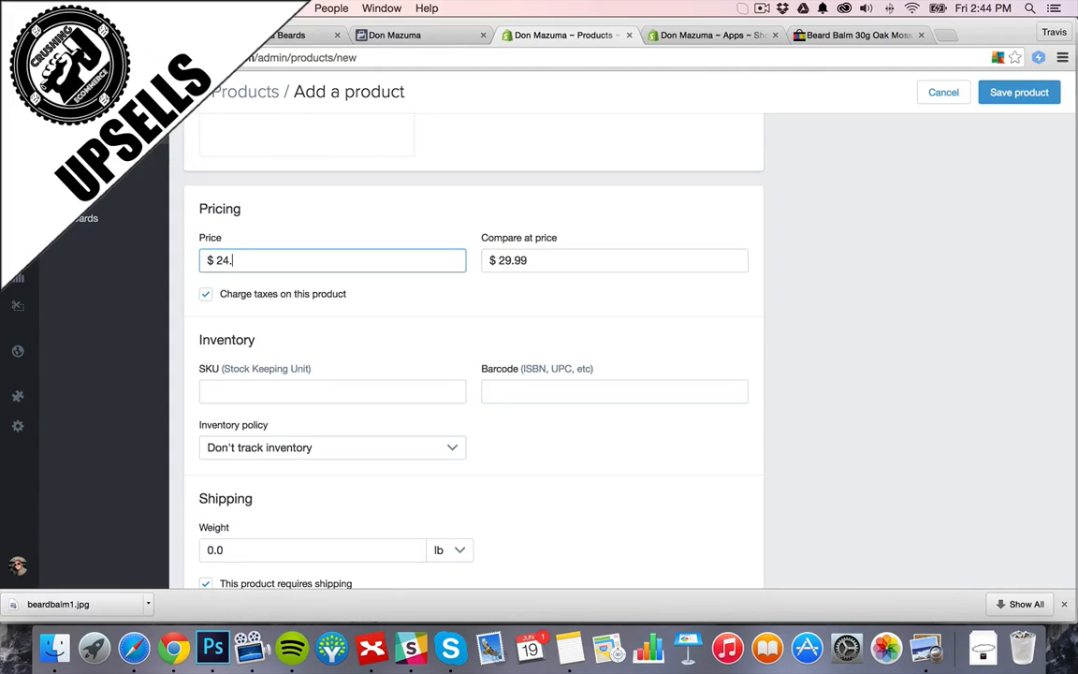
text(99)
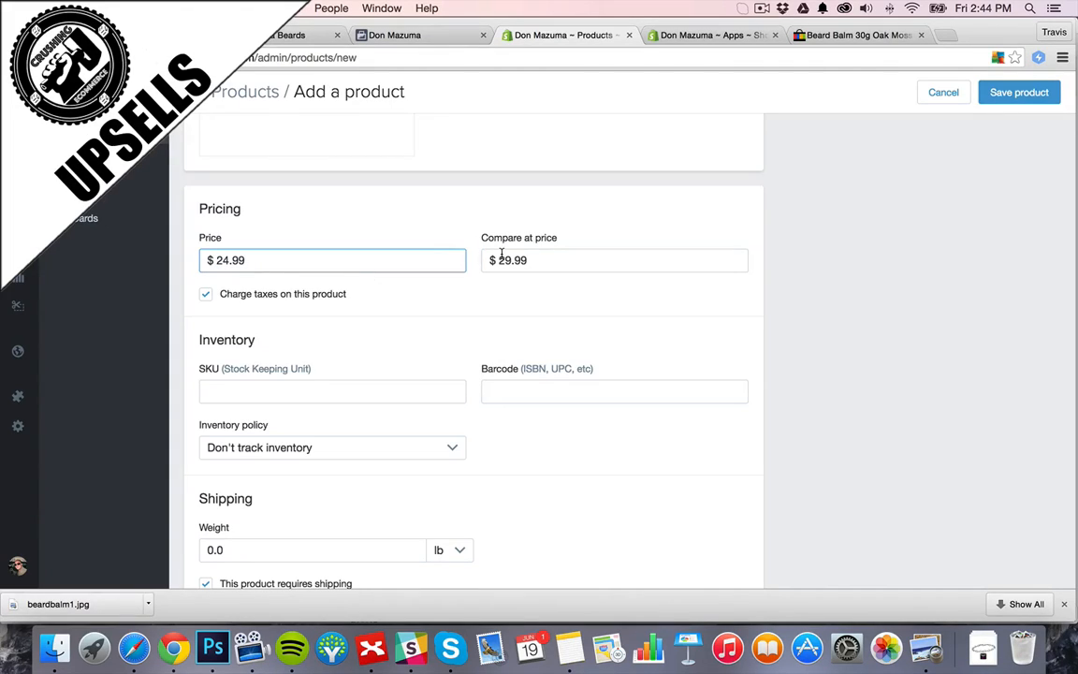
text(34.99)
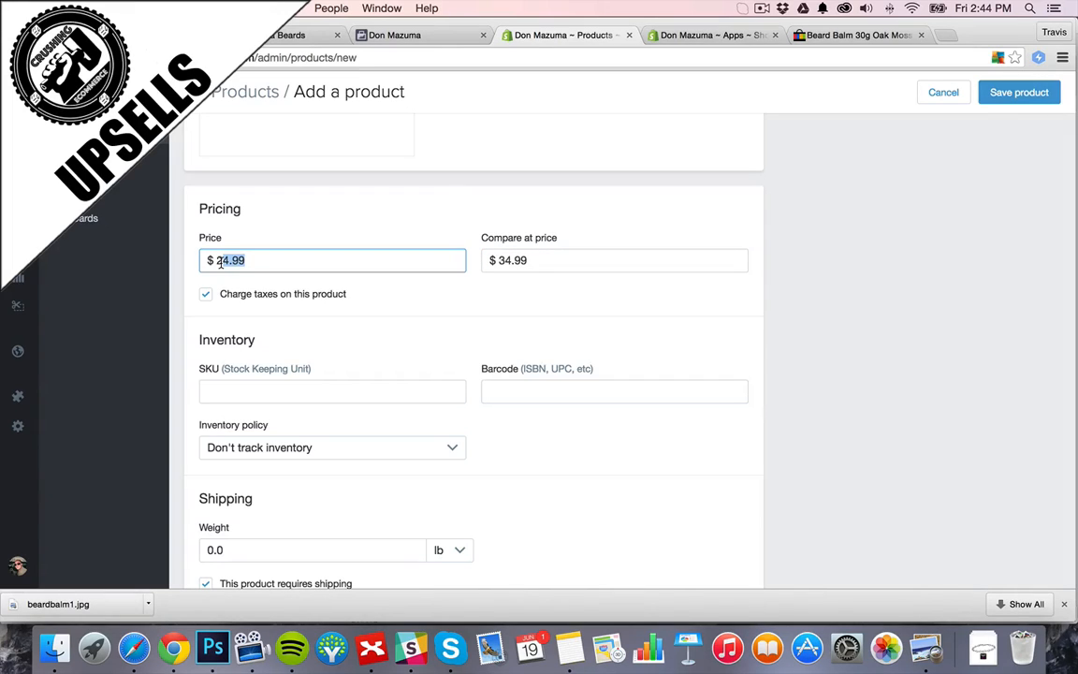
text(27.99)
click(312, 551)
text(1)
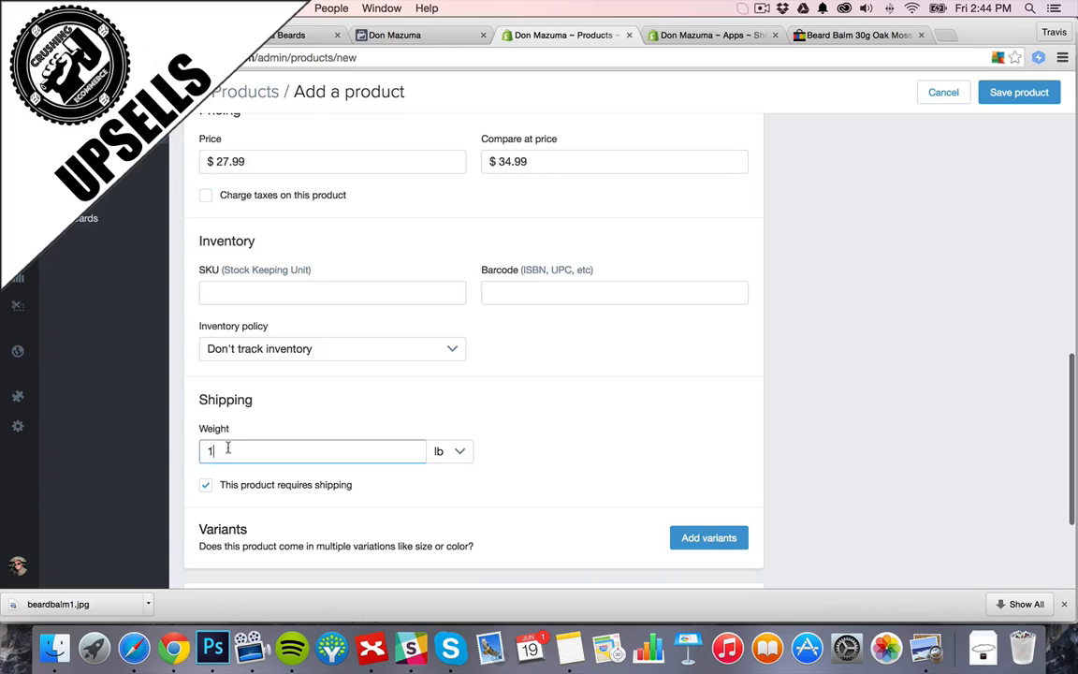
Set the weight to 1 lb and adjust the URL handle under Edit website SEO.
scroll(down, 3)
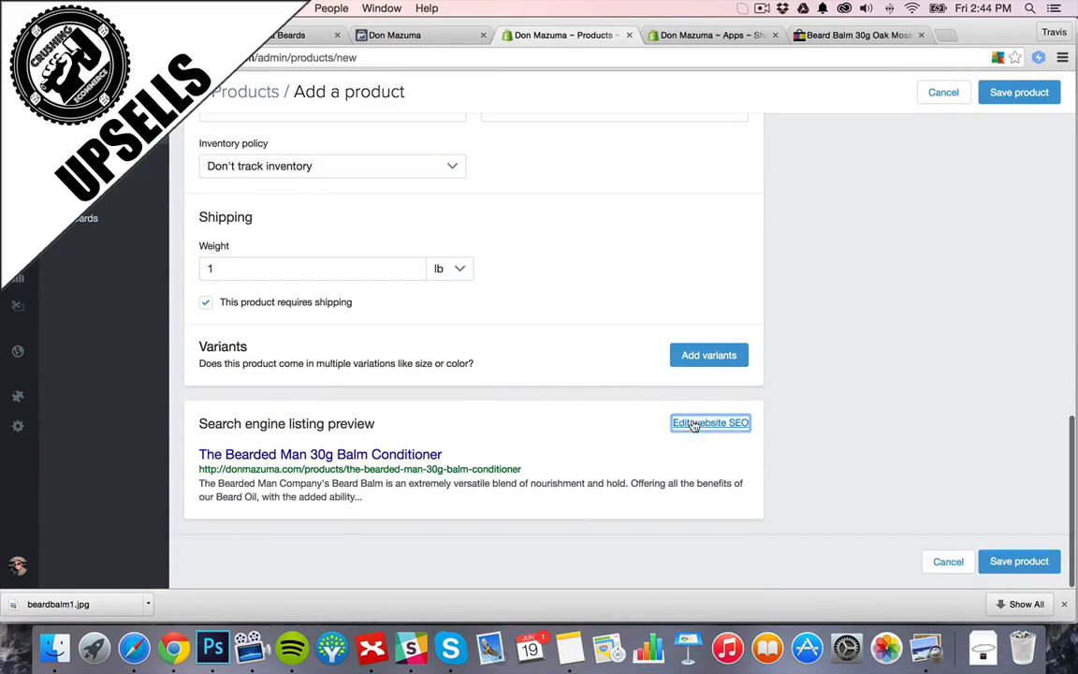
click(709, 424)
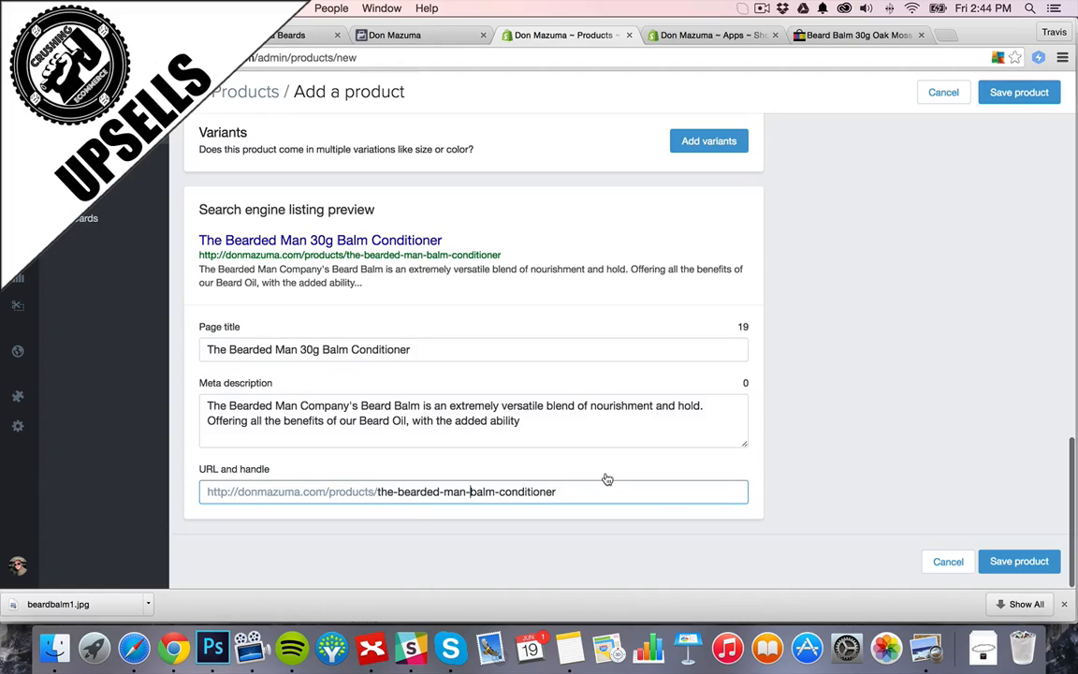
key(Backspace)
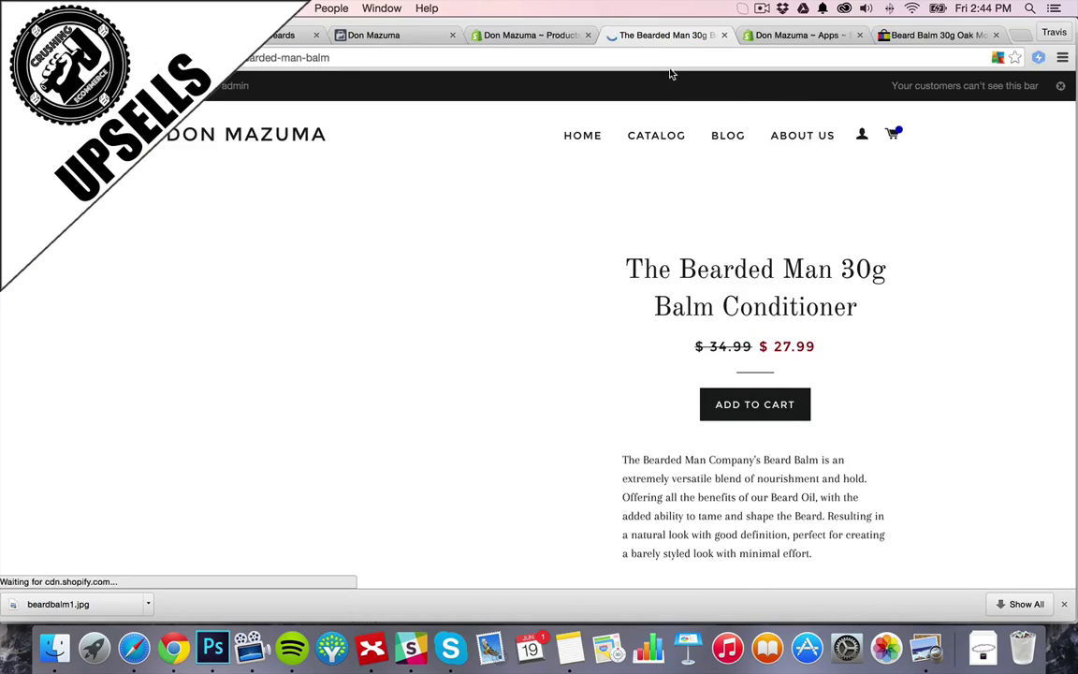
Review the saved balm product page confirming it was created successfully.
scroll(down, 3)
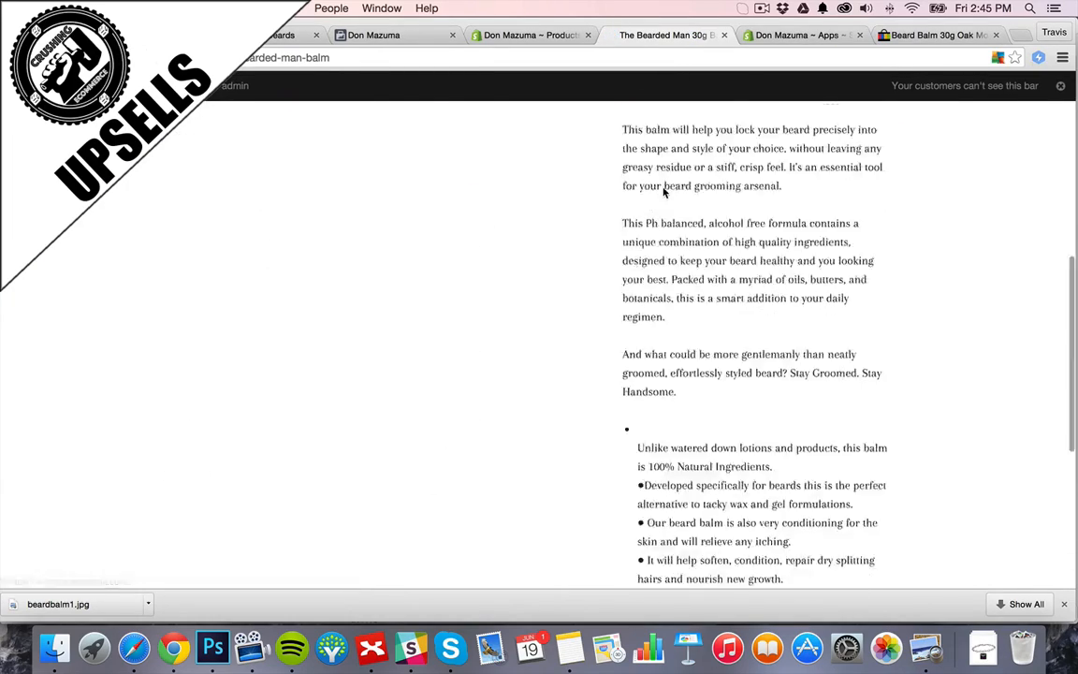
scroll(up, 3)
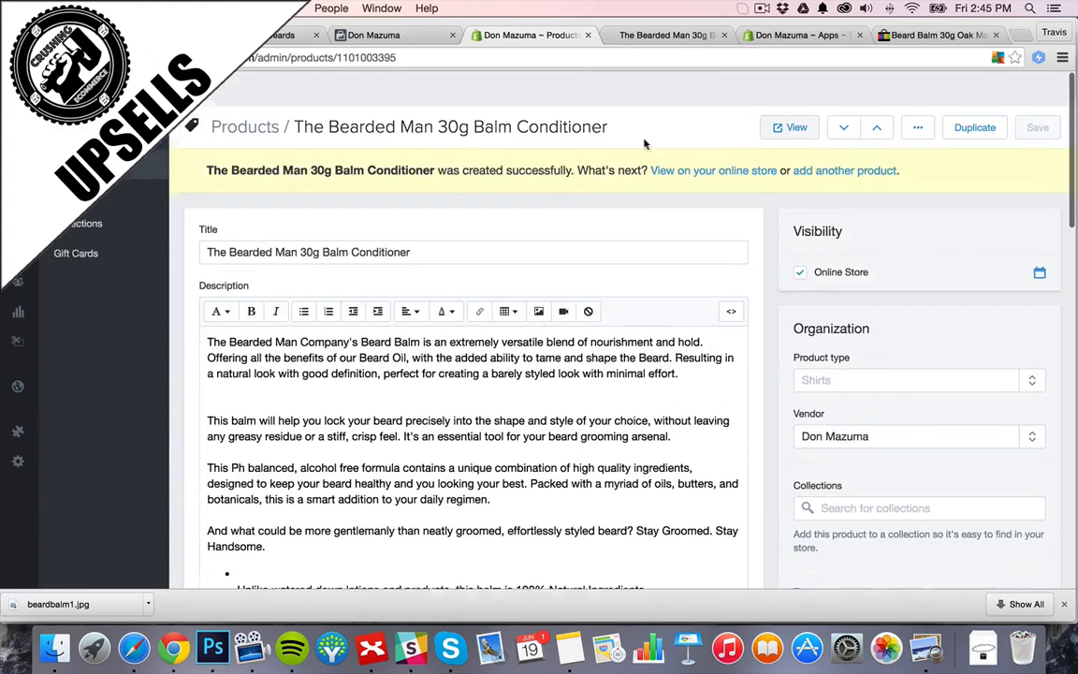
Start a new offer in Product Upsell and reach its offer details form.
click(795, 35)
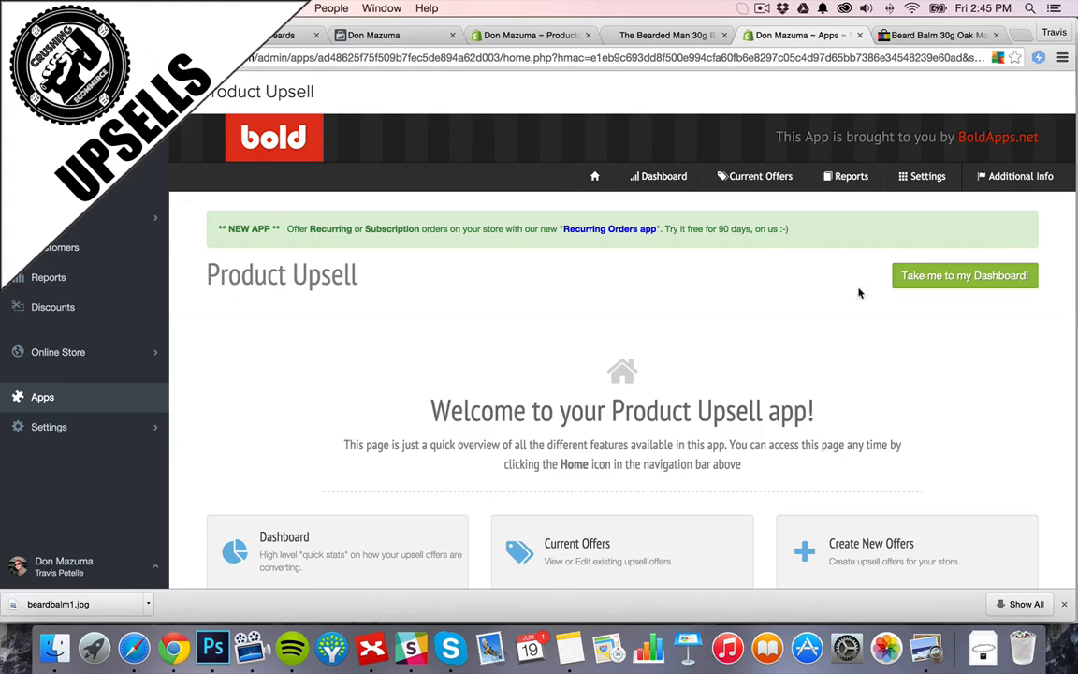
click(756, 176)
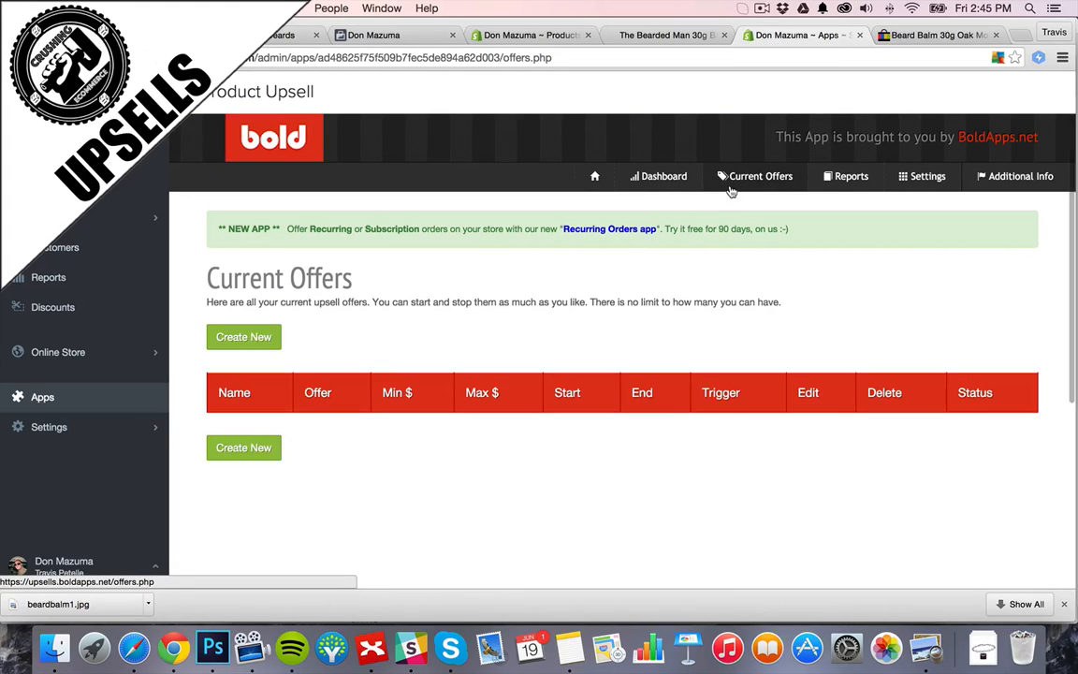
click(243, 337)
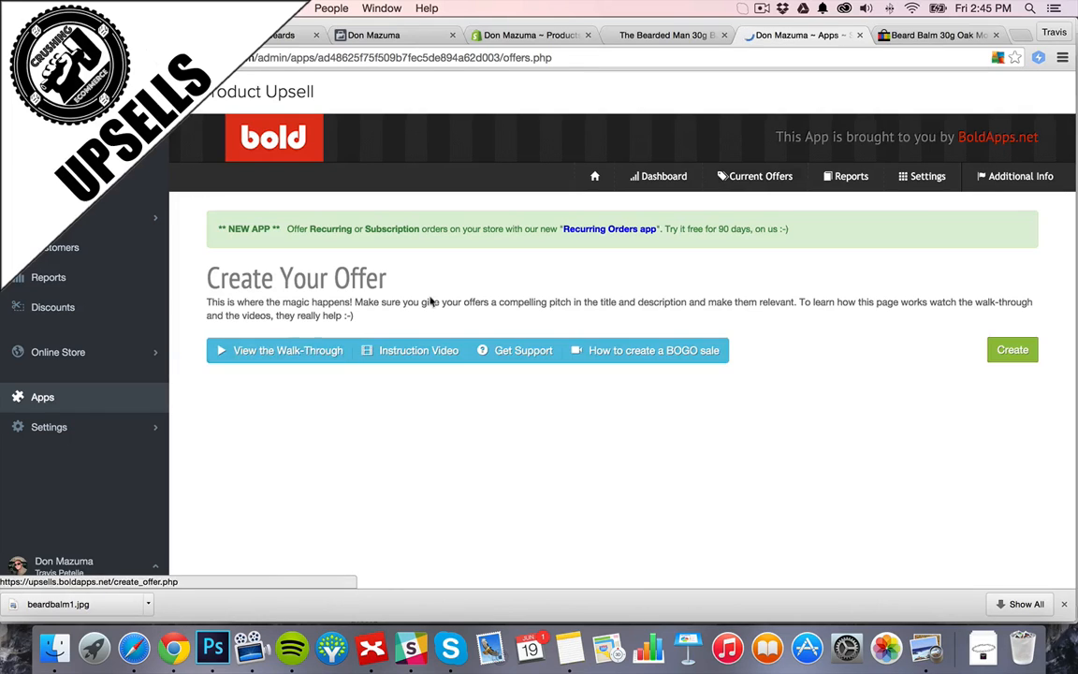
click(1011, 350)
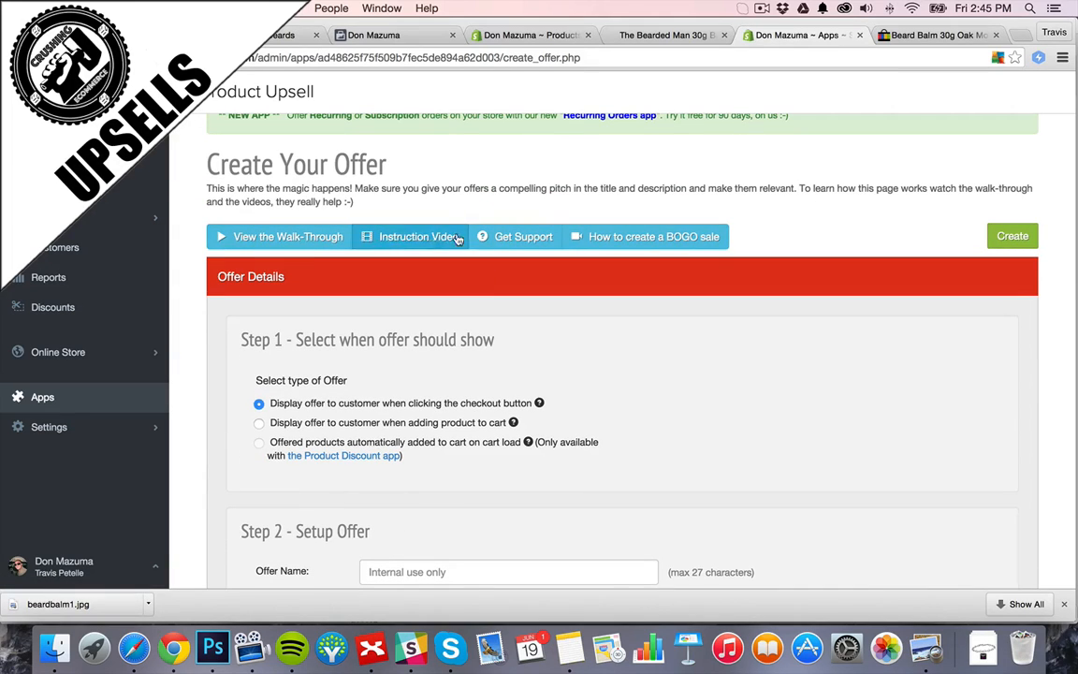
mouse_move(191, 227)
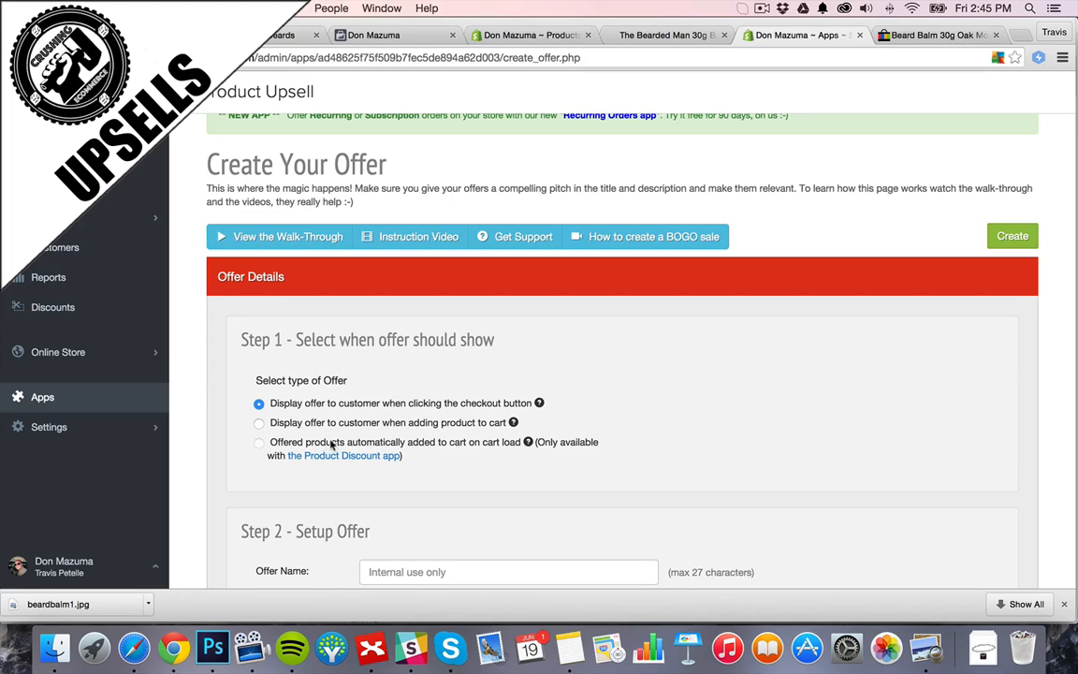
mouse_move(522, 457)
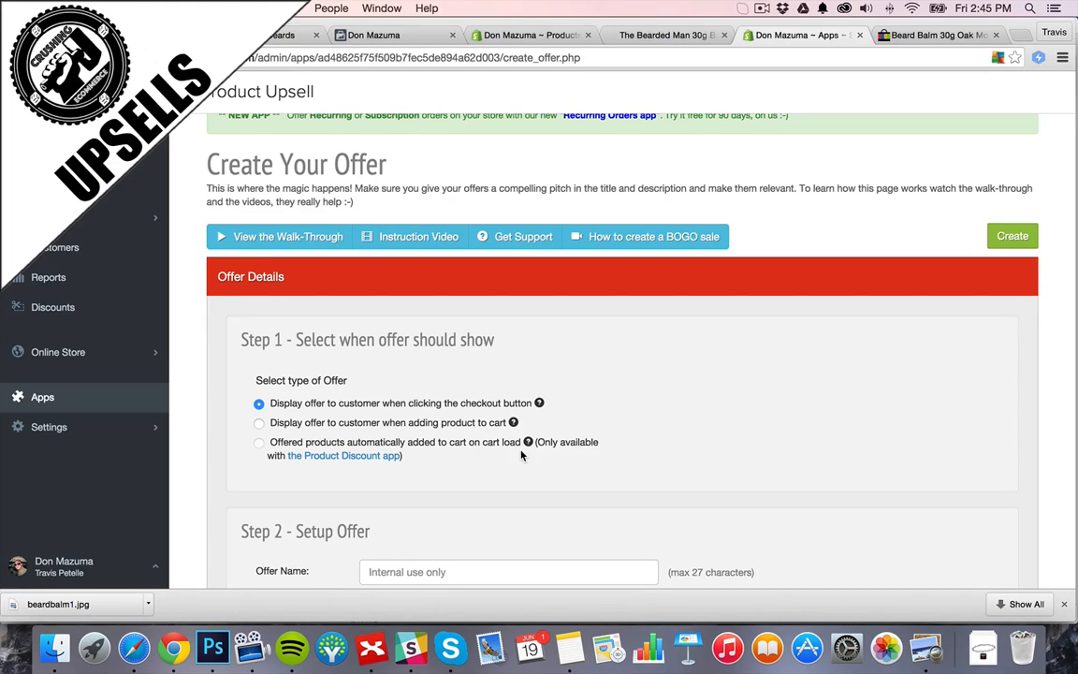
scroll(down, 3)
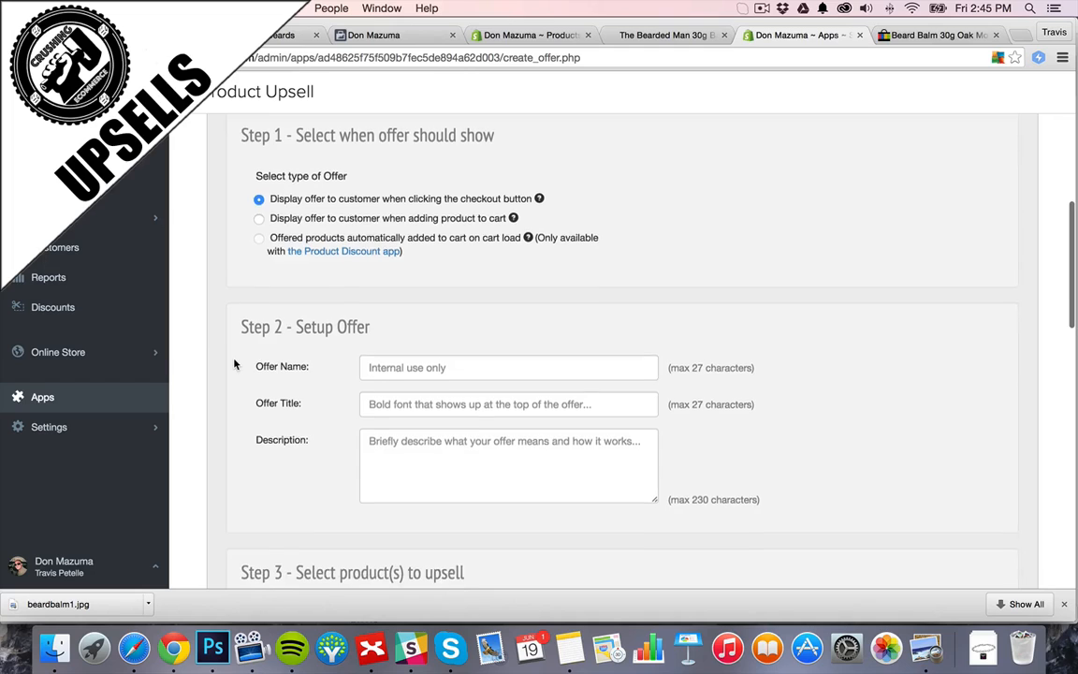
scroll(down, 3)
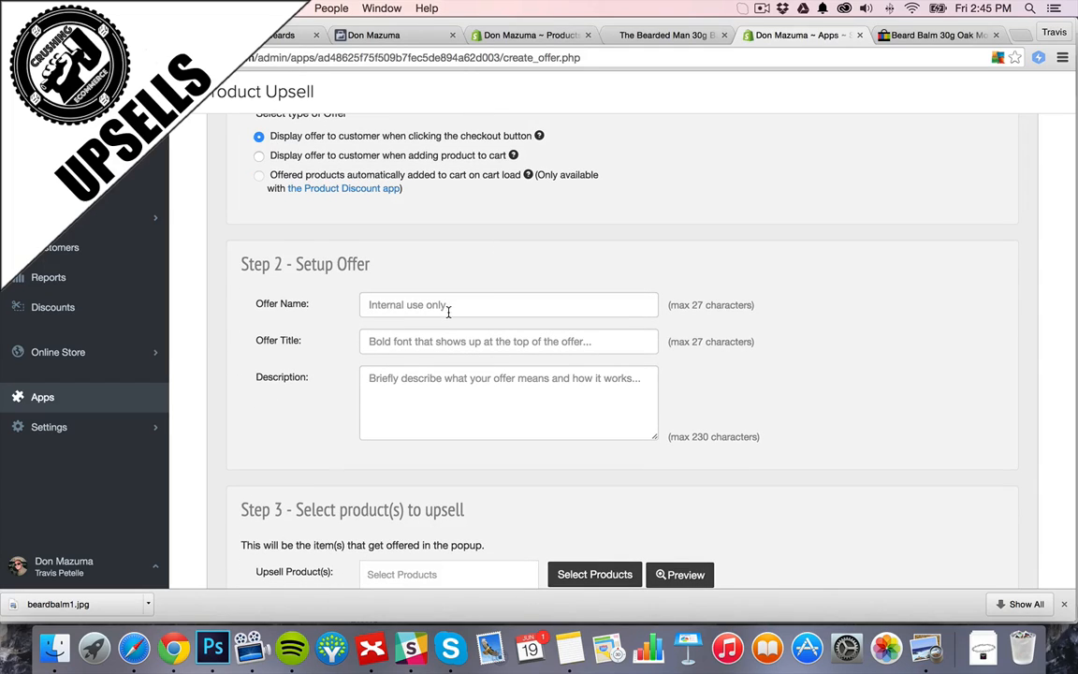
Name the offer 'Bearded Man Oil -> Balm' with the title 'Don't forget the balm...'.
click(509, 303)
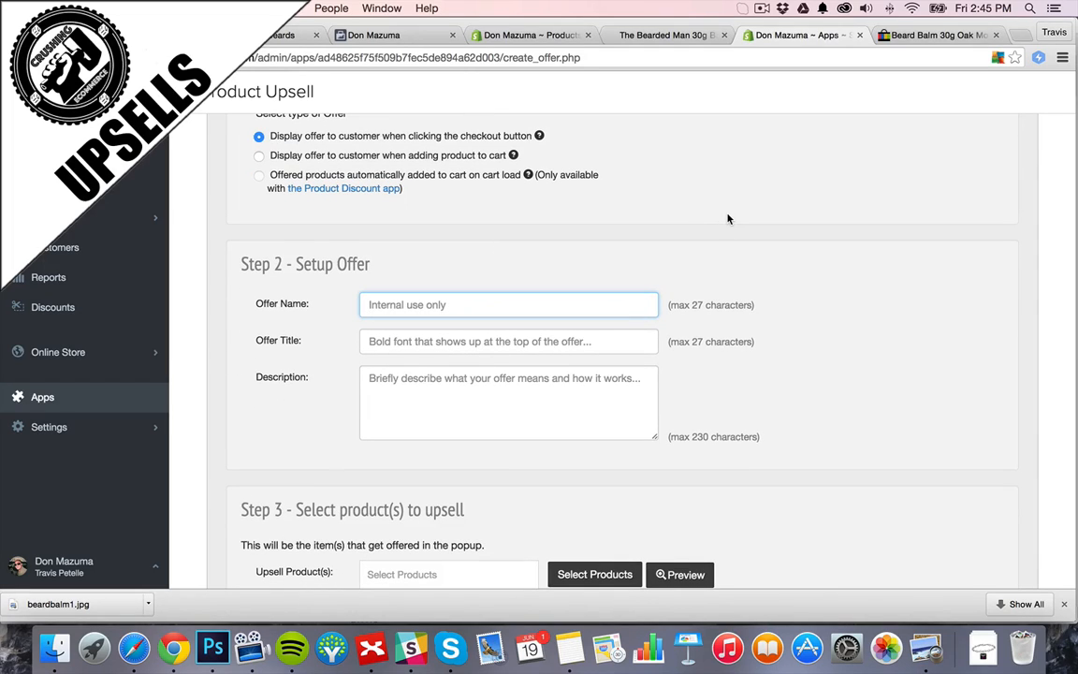
text(Beard Oil -> Balm)
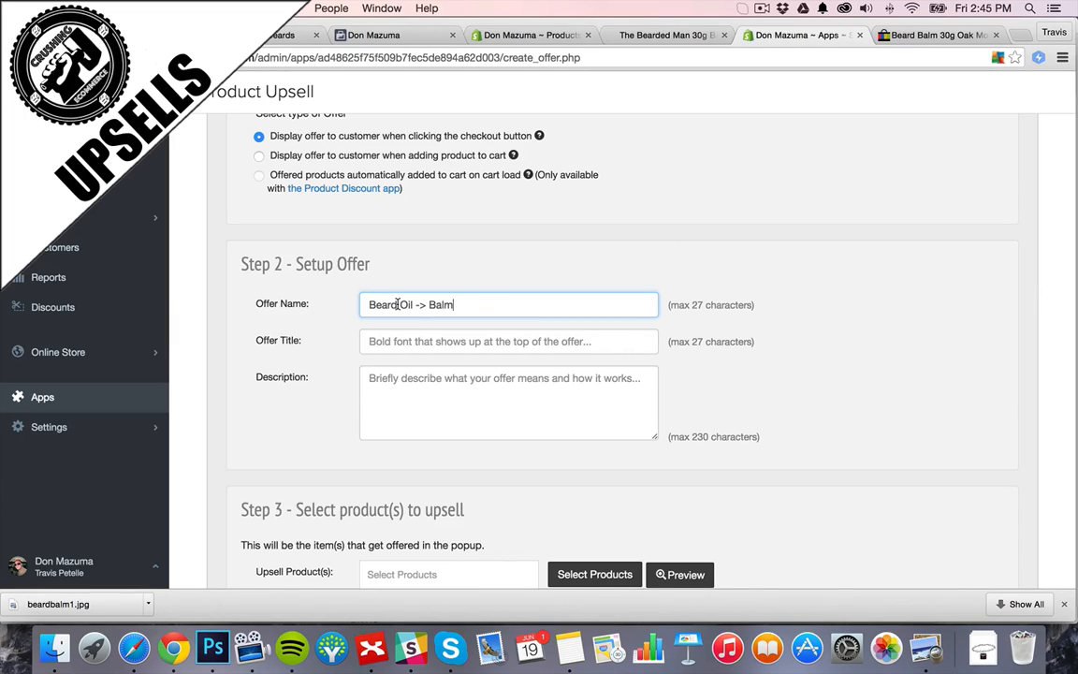
text(Bearded Man Oil -> Balm)
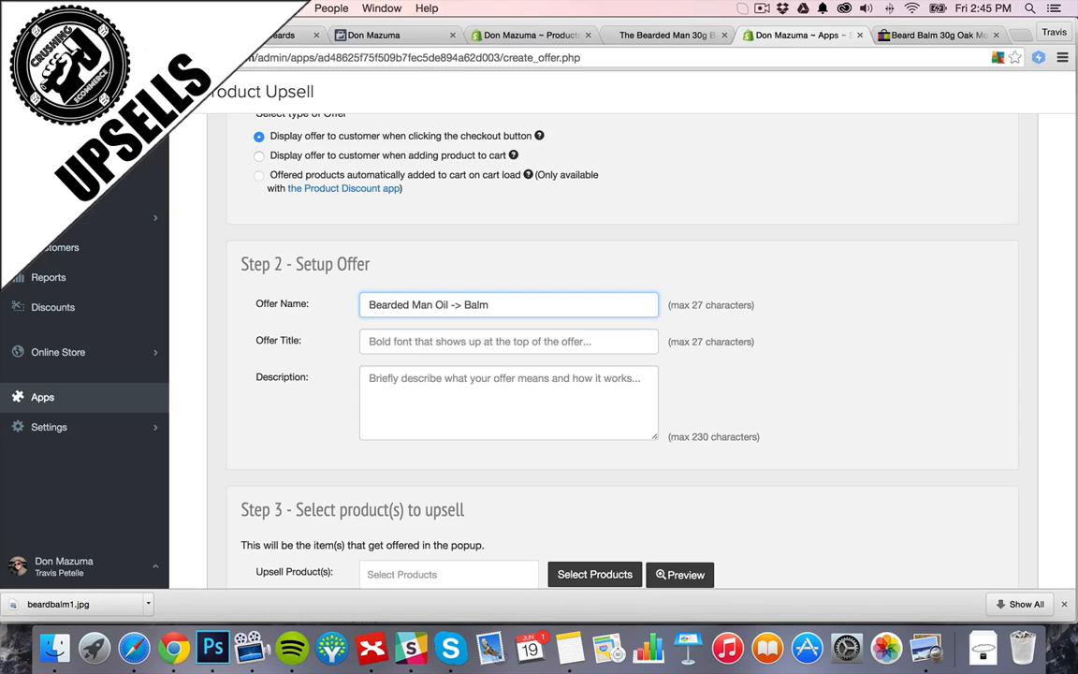
text(Don't)
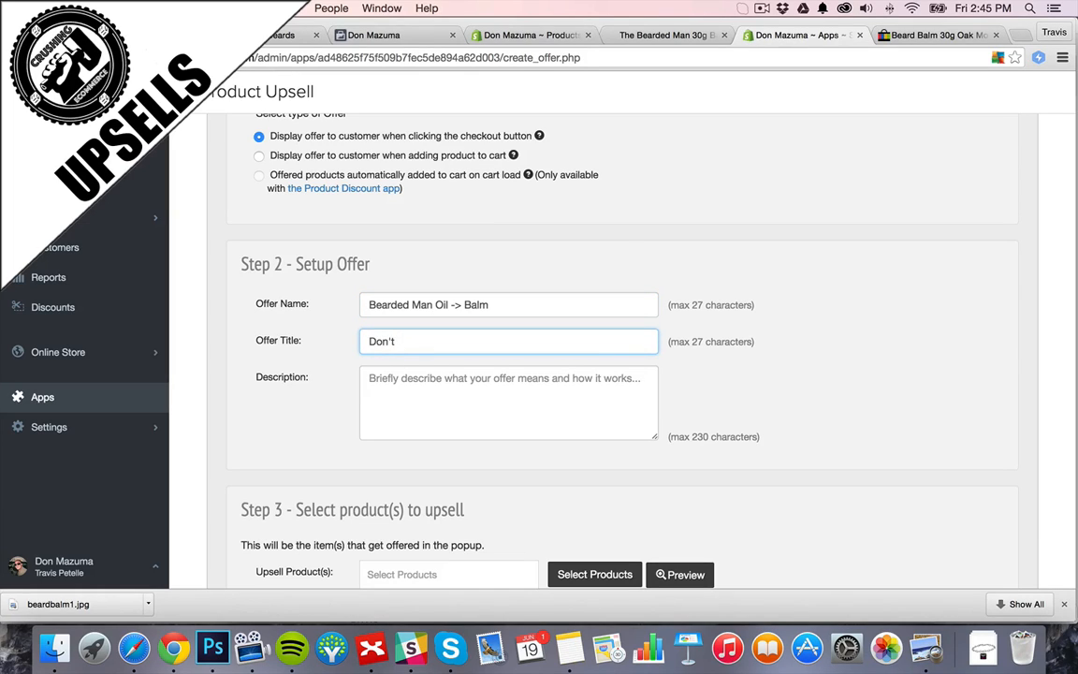
text(forget the balm.)
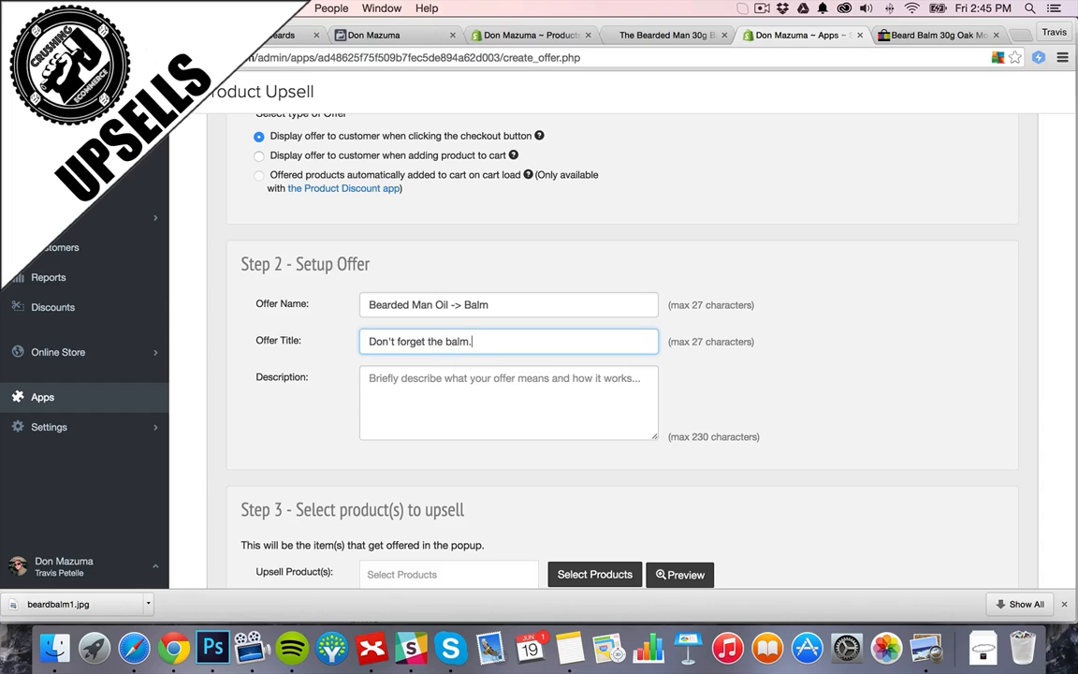
Describe the offer as grabbing the Bearded Man Balm for 20% off.
click(509, 403)
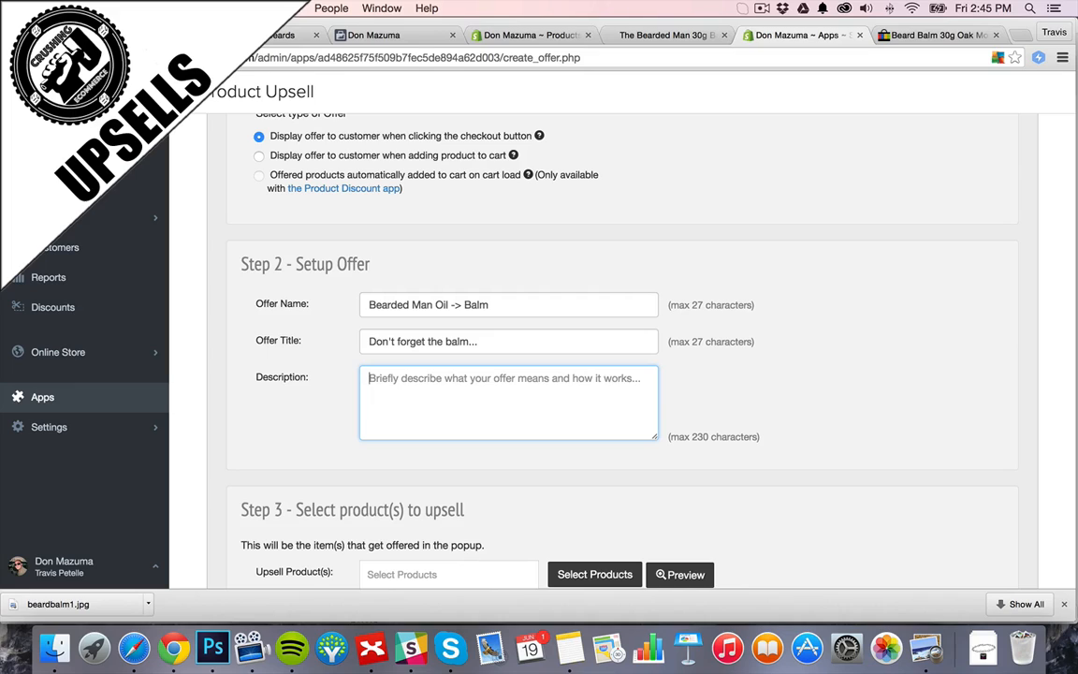
text(Grab this)
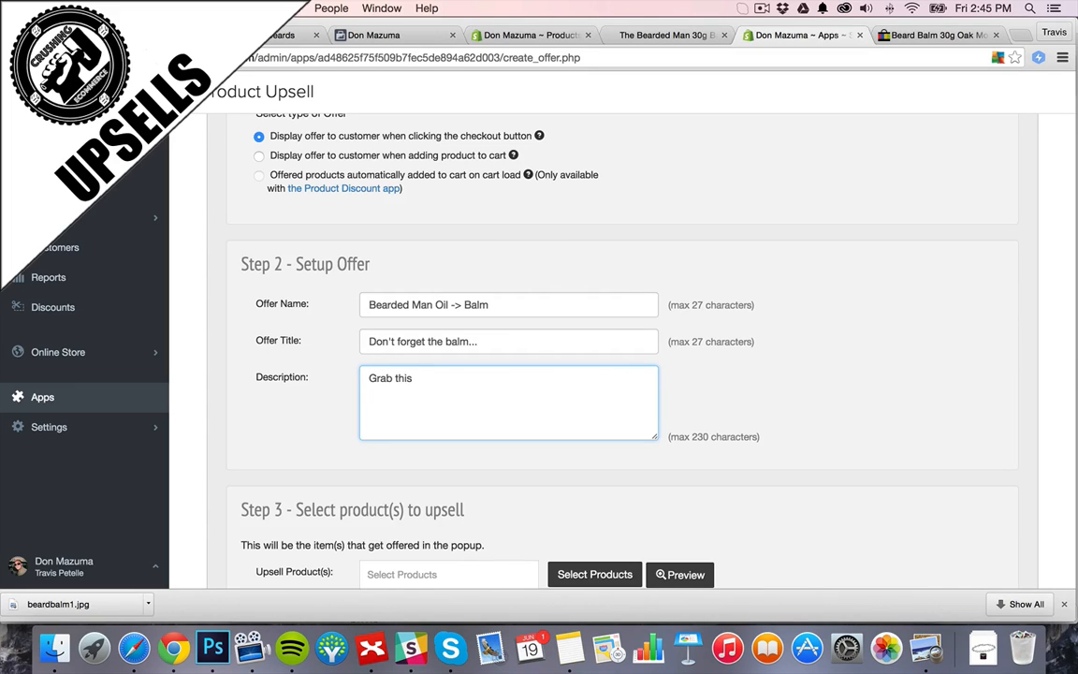
text(B)
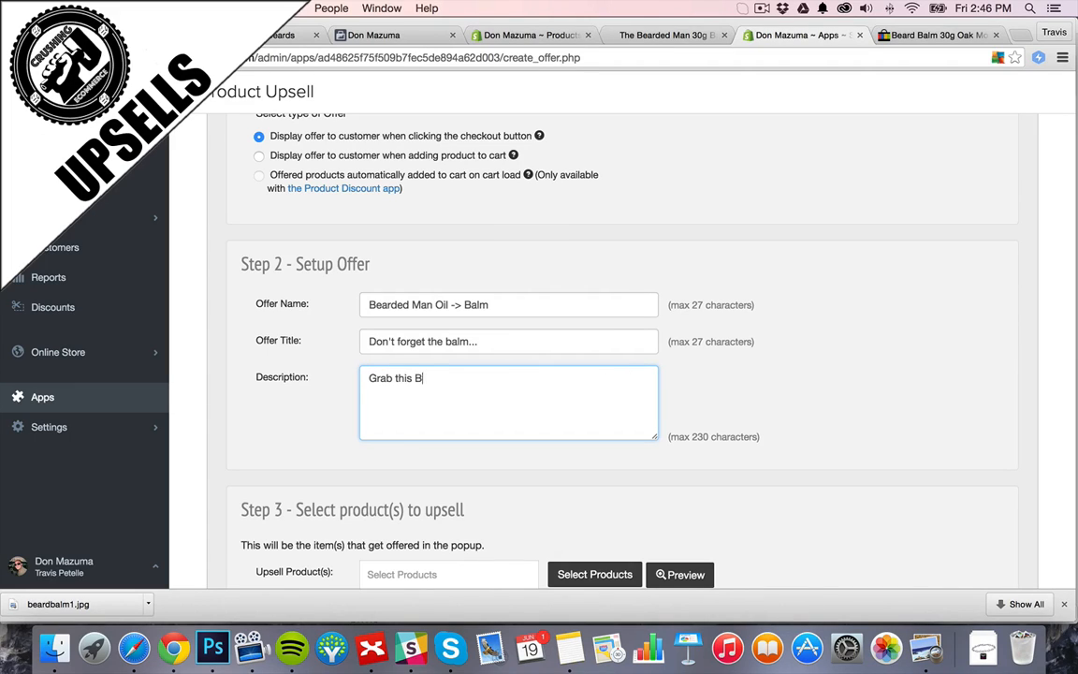
text(earded Man Balm)
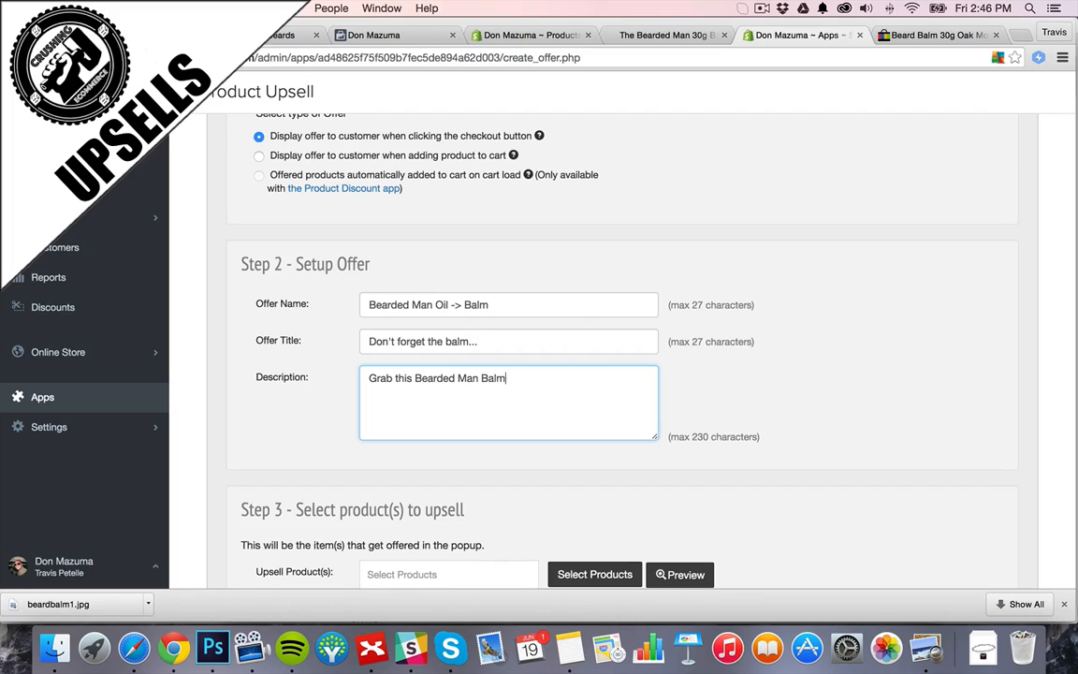
text(for)
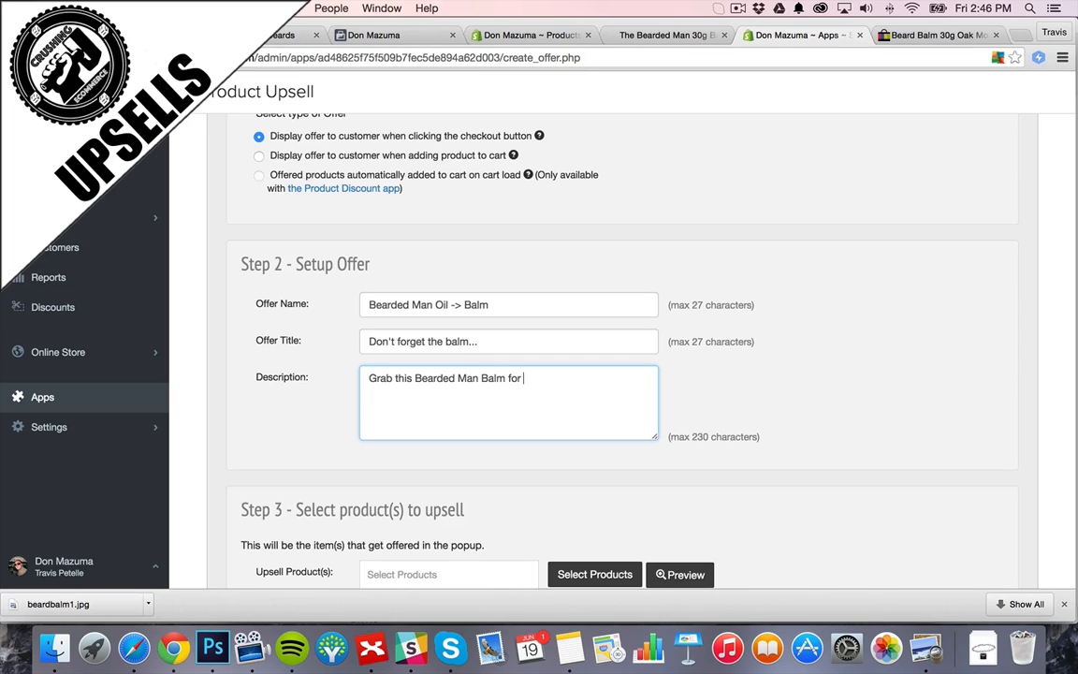
text(20% off.)
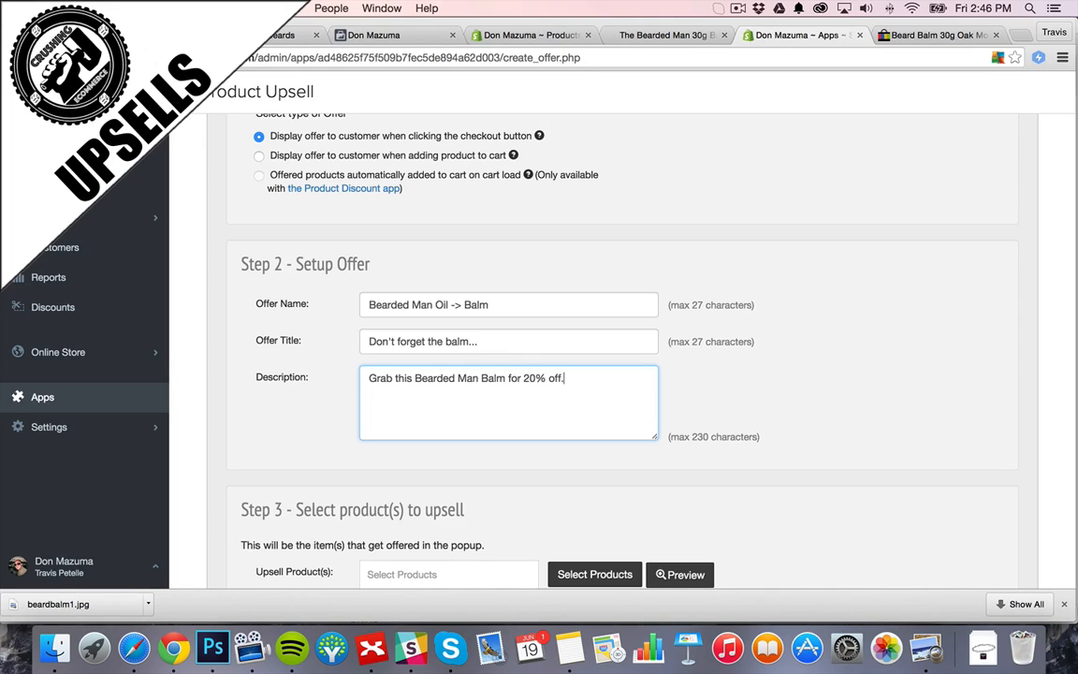
text(Get yours now)
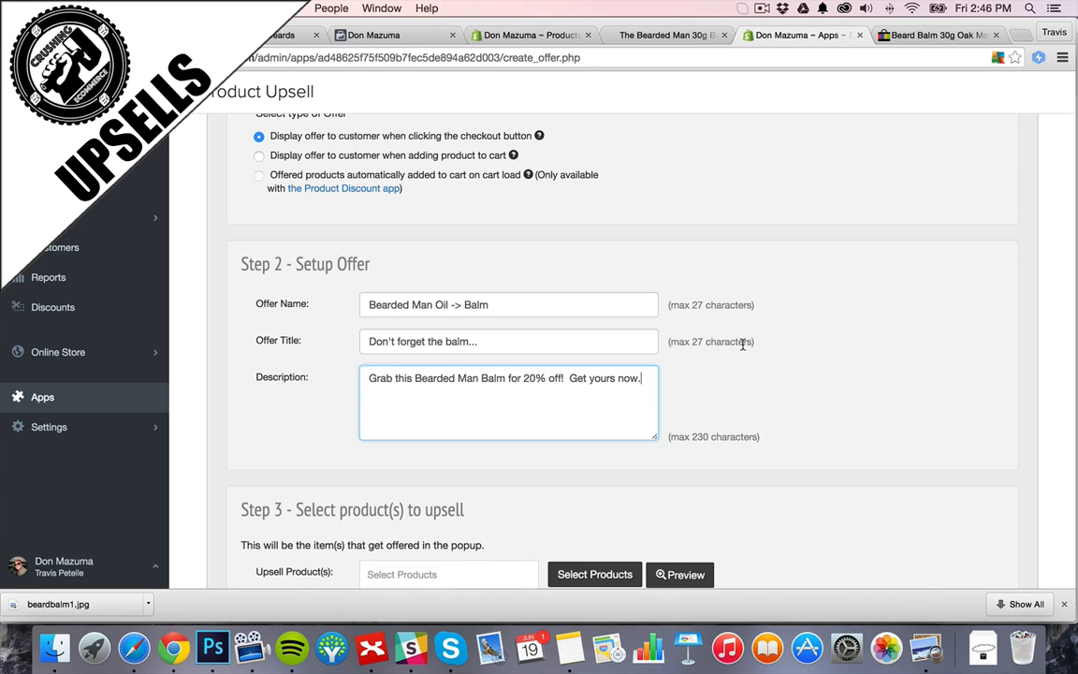
scroll(down, 3)
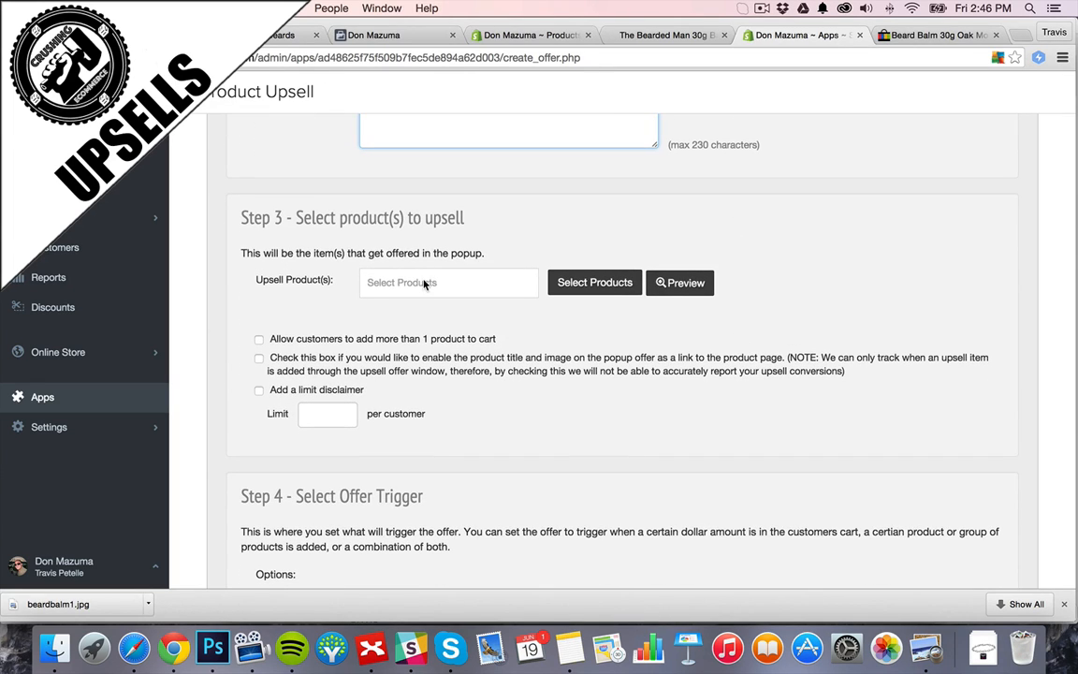
Choose the balm as the upsell product and allow customers to add more than one to cart.
click(596, 281)
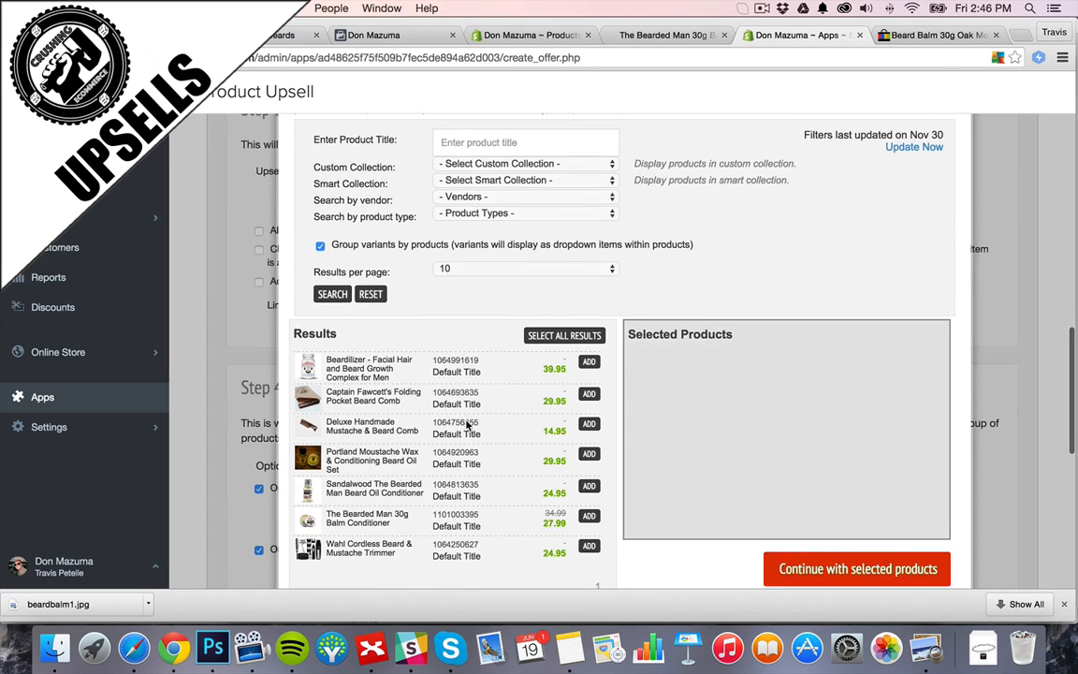
click(587, 516)
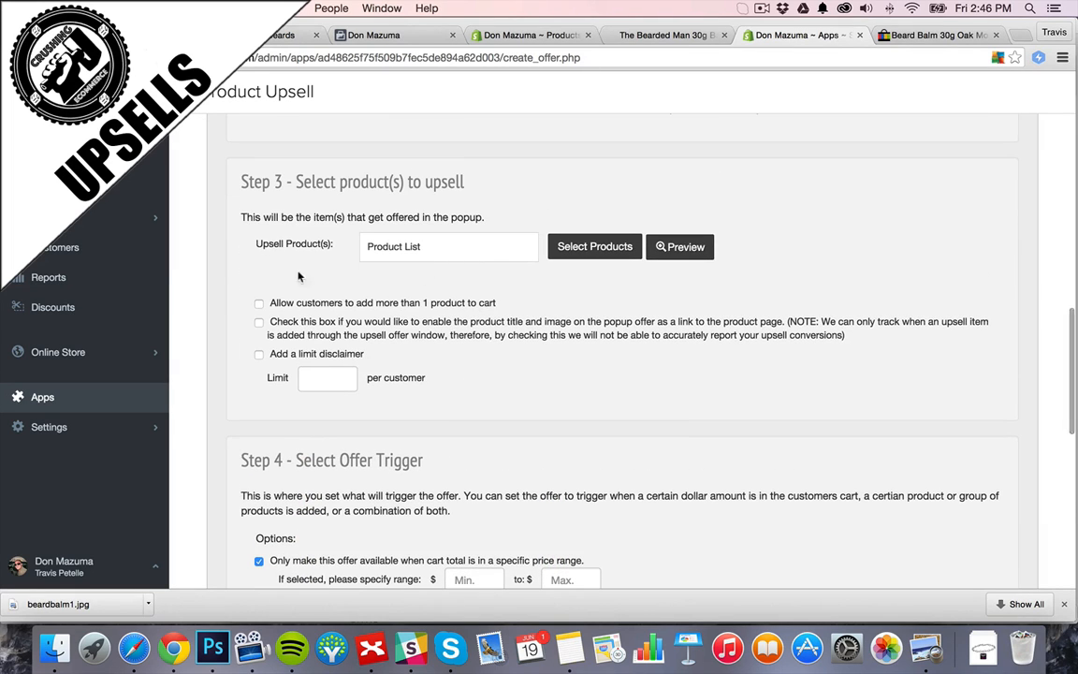
click(259, 303)
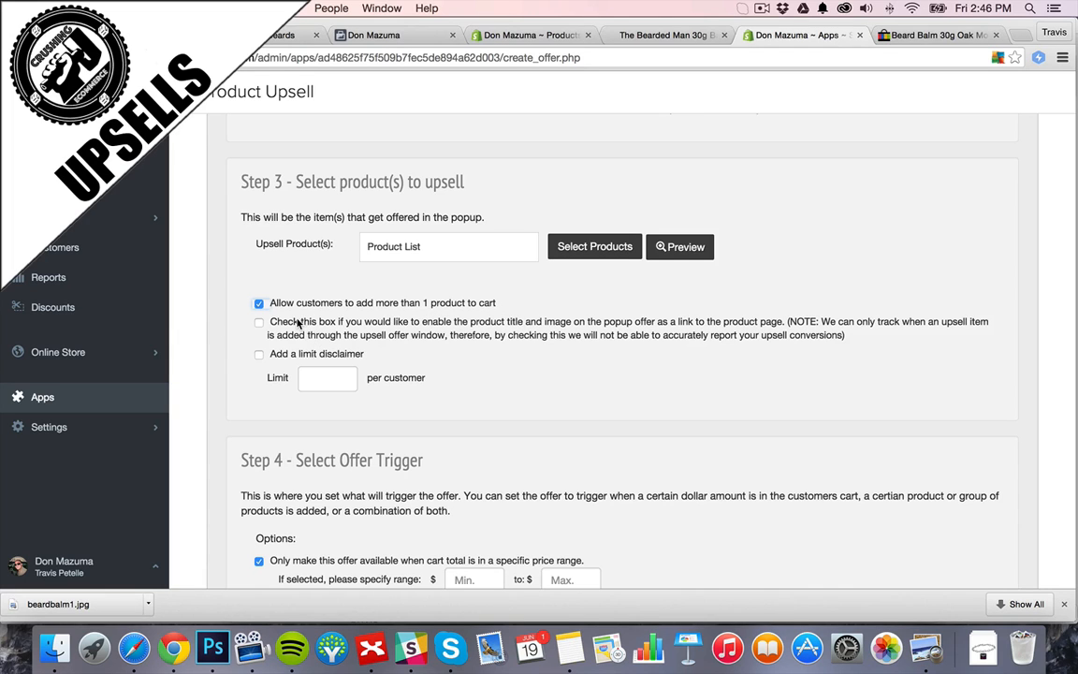
Scroll down to the Step 4 offer trigger options.
scroll(down, 3)
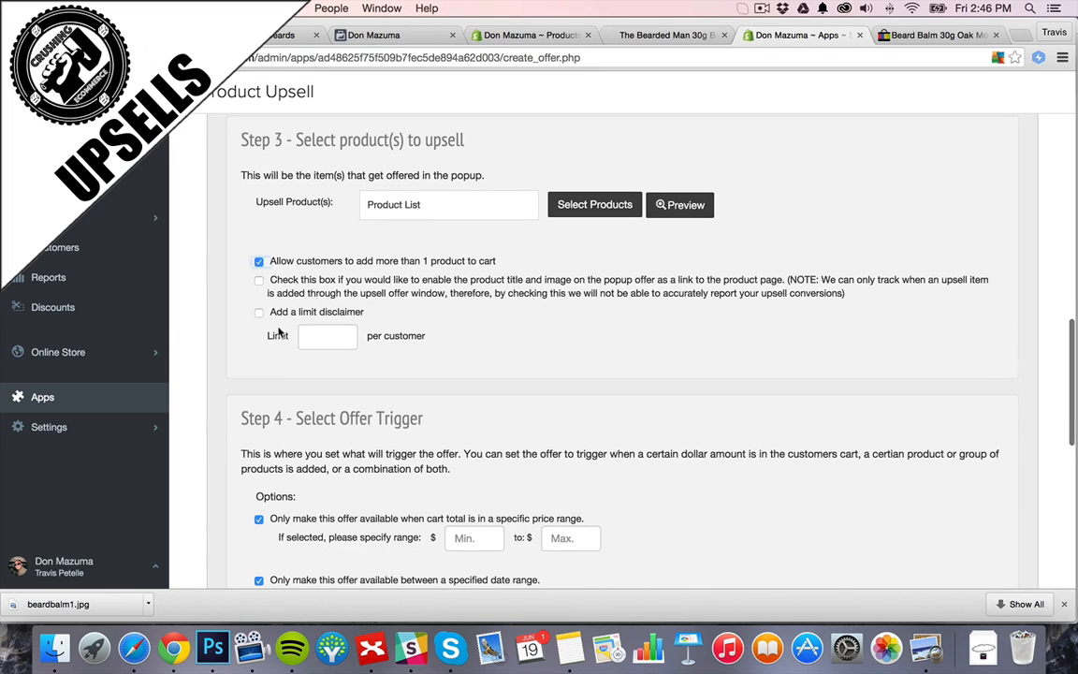
scroll(down, 3)
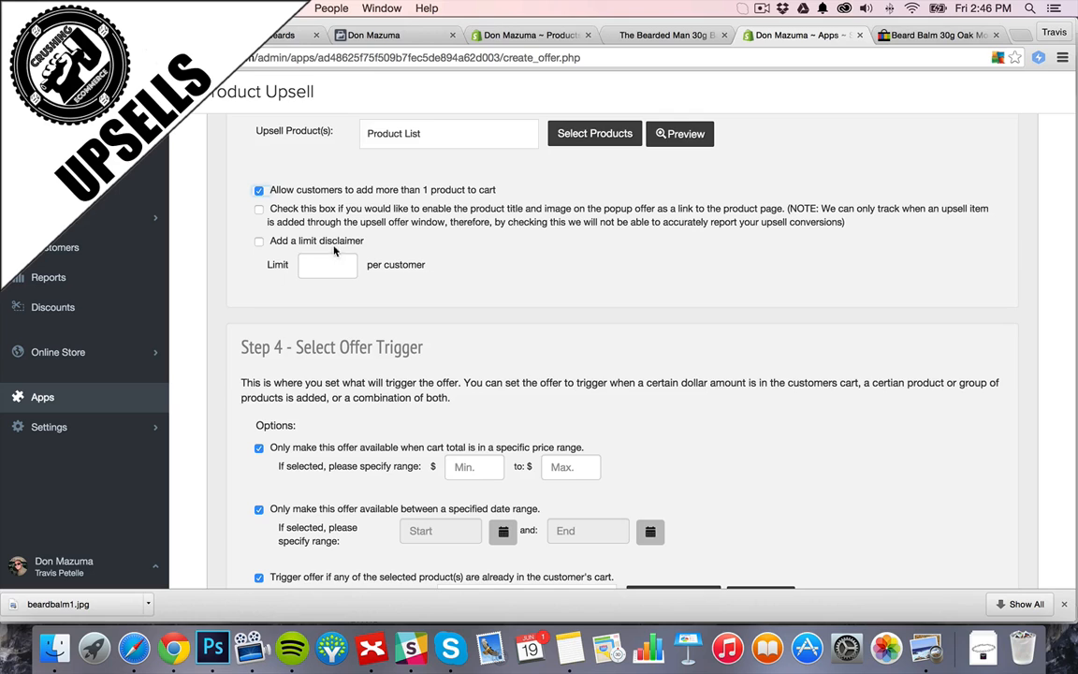
scroll(down, 3)
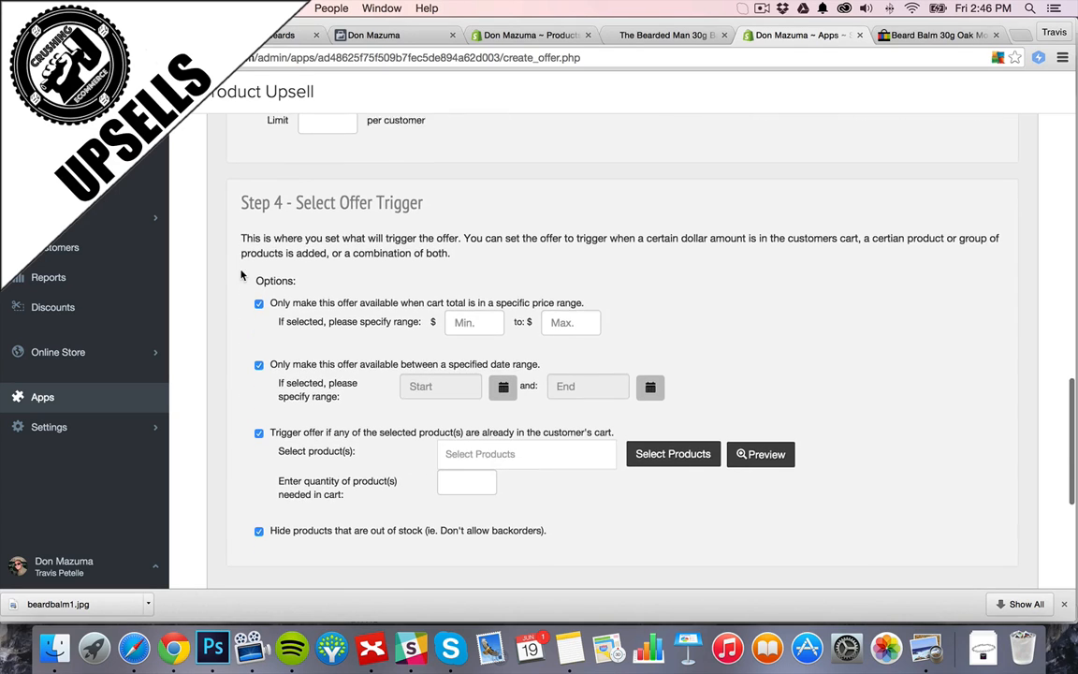
scroll(down, 3)
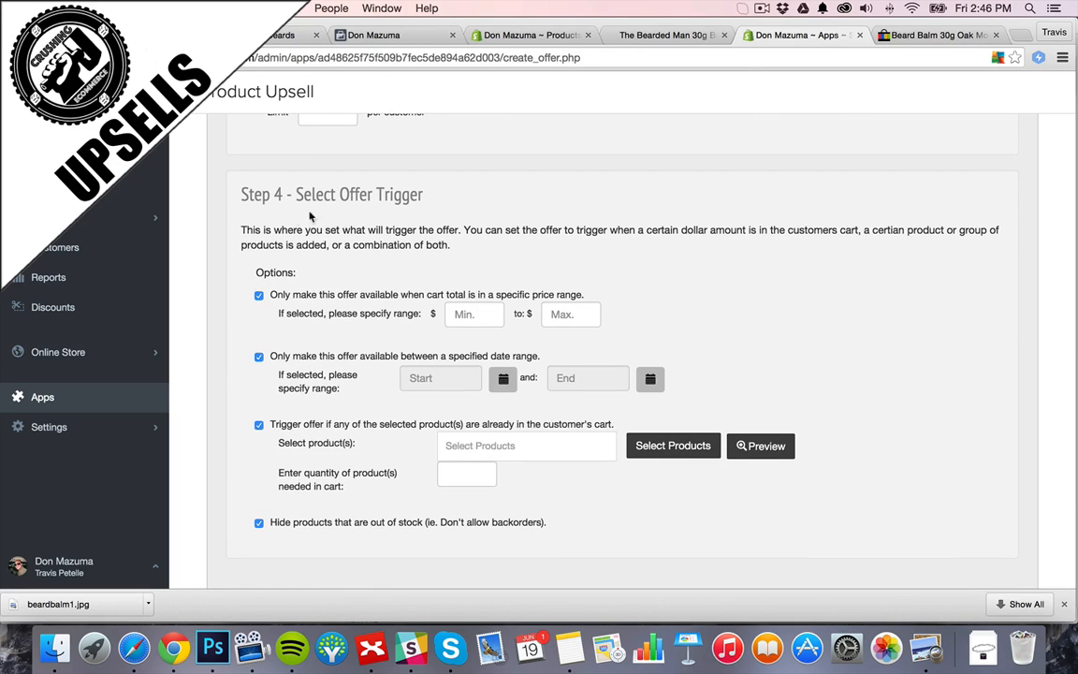
mouse_move(509, 221)
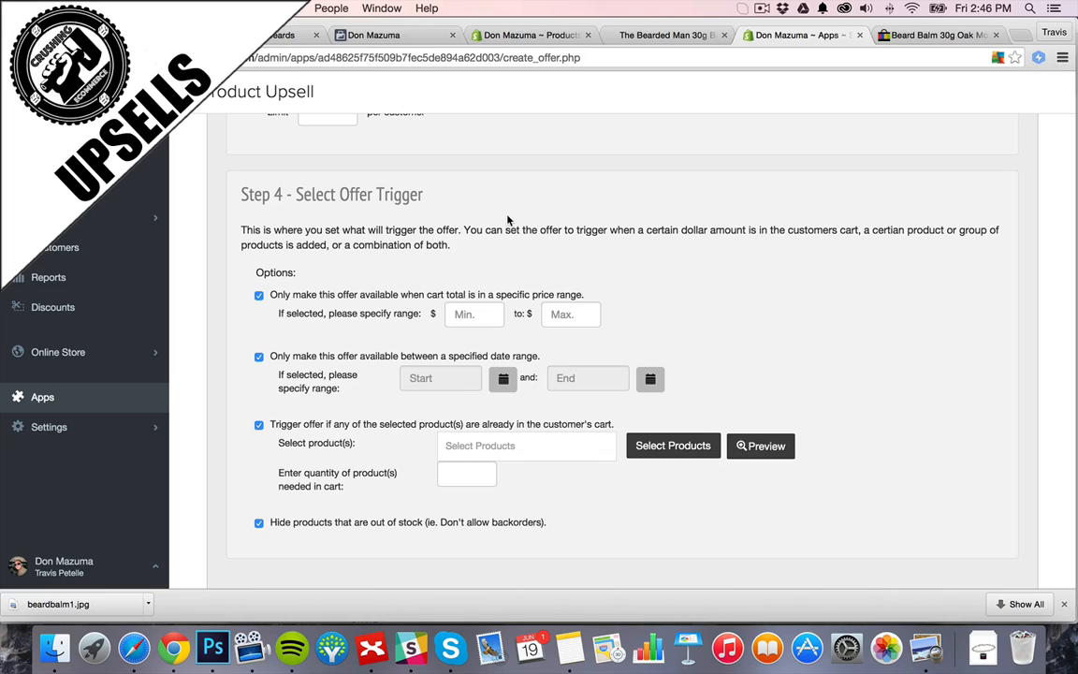
mouse_move(543, 220)
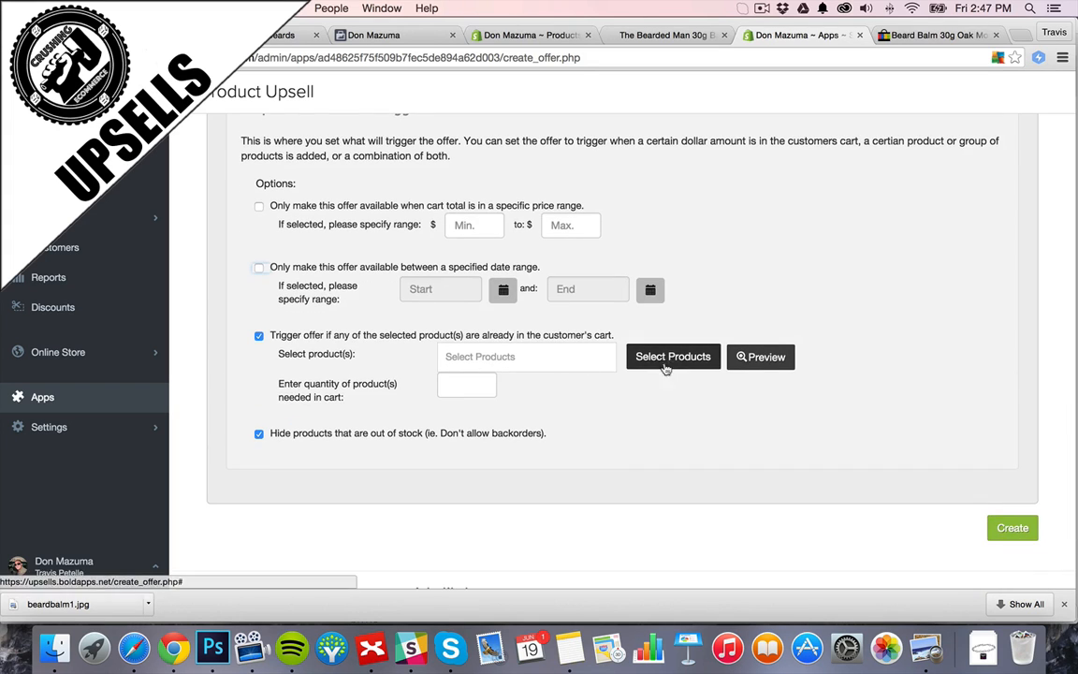
Set the Sandalwood beard oil as the trigger product and confirm the selection.
click(674, 355)
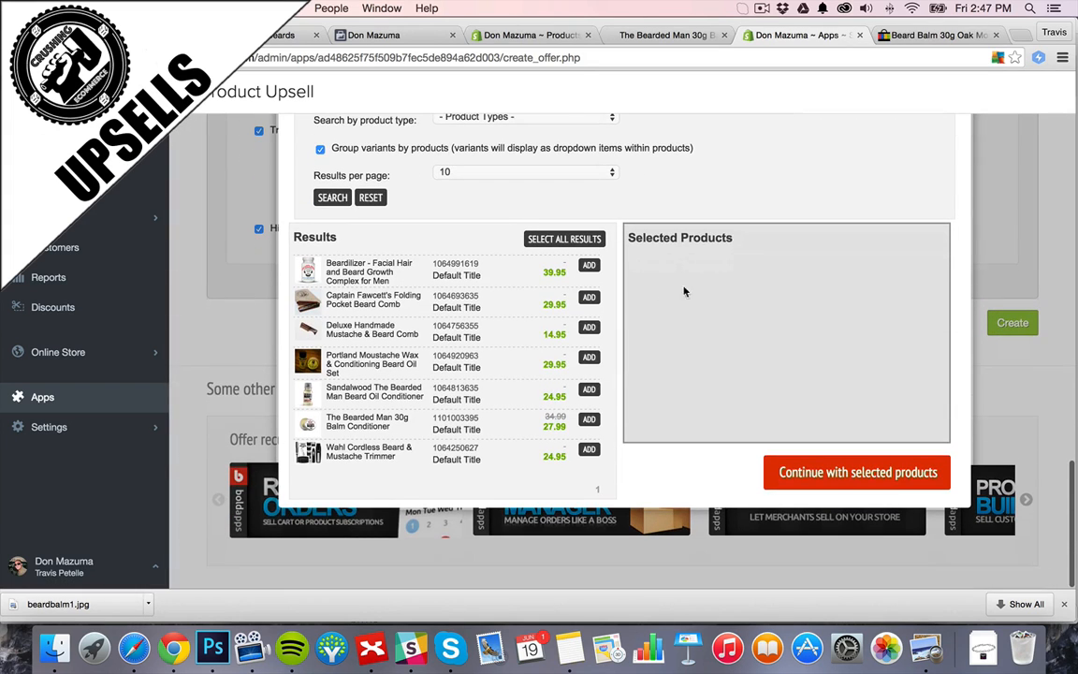
click(588, 389)
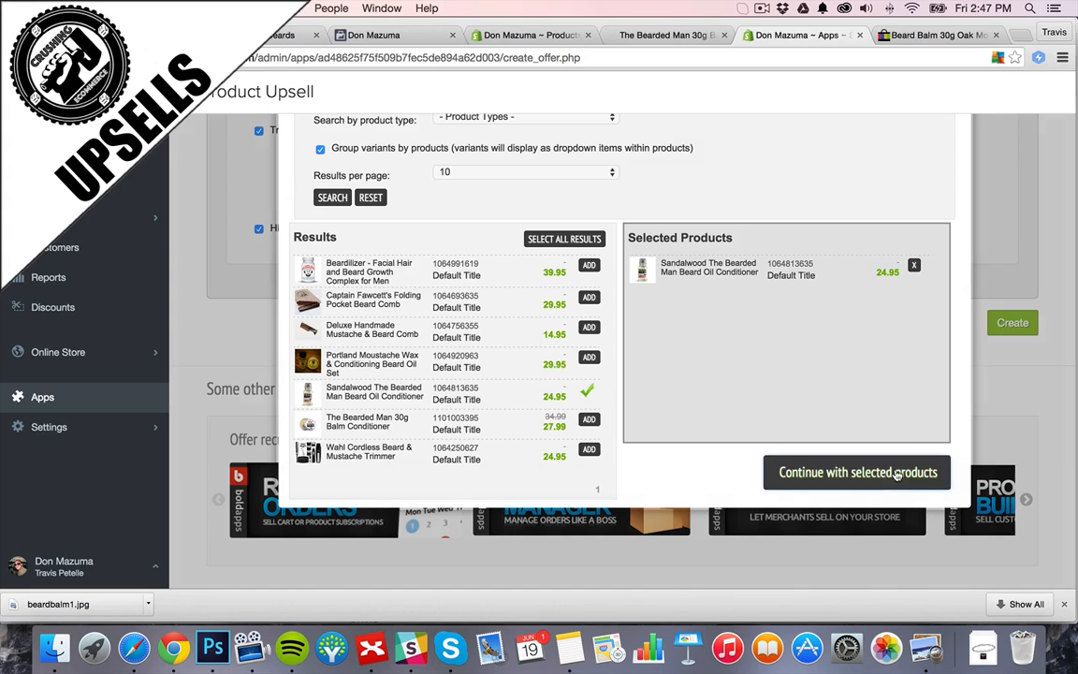
click(857, 472)
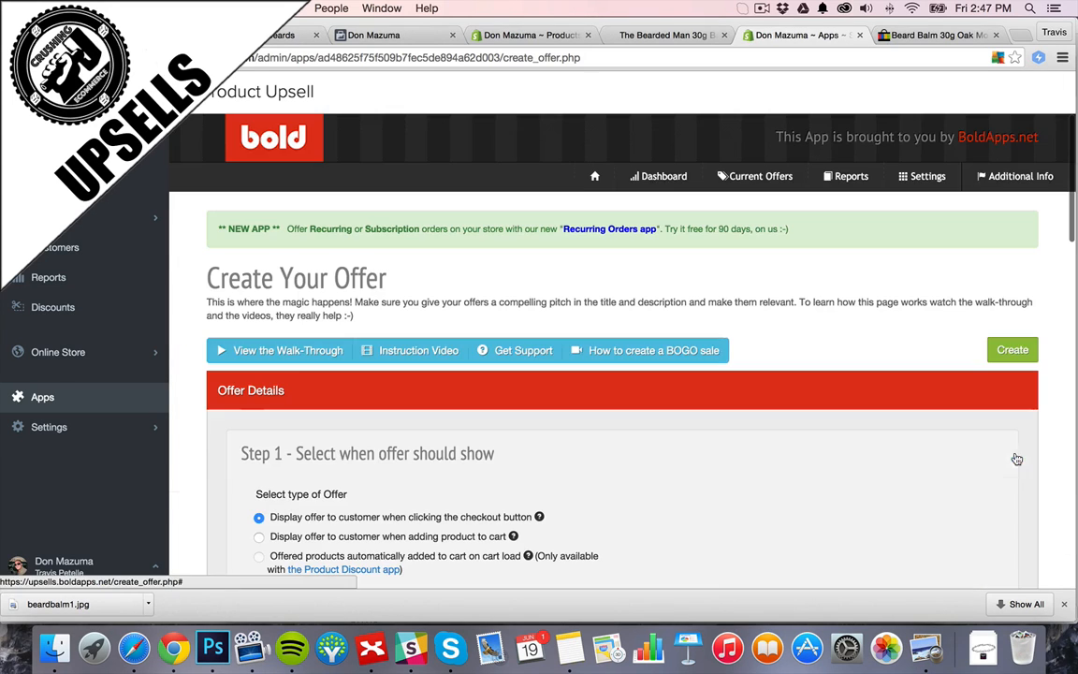
scroll(down, 3)
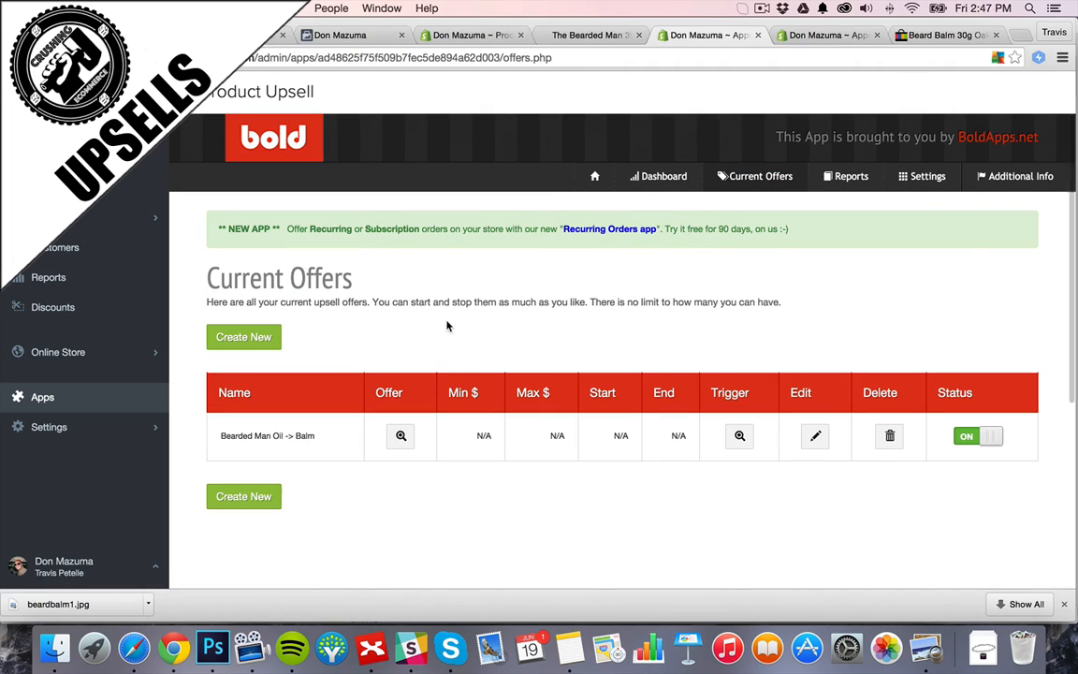
mouse_move(398, 436)
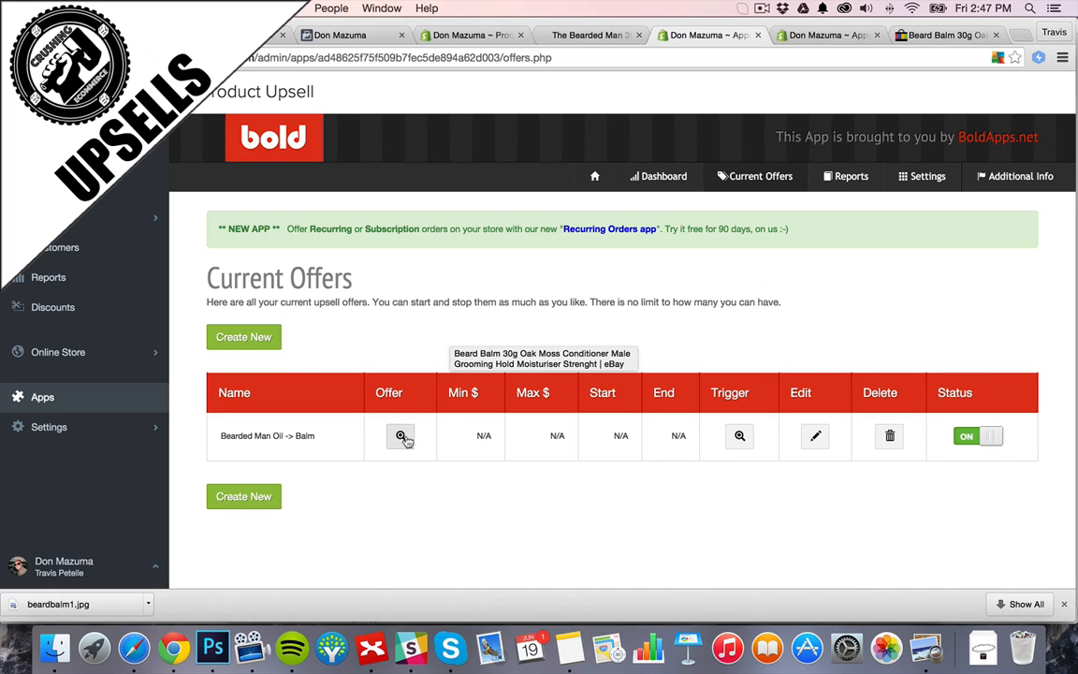
mouse_move(693, 423)
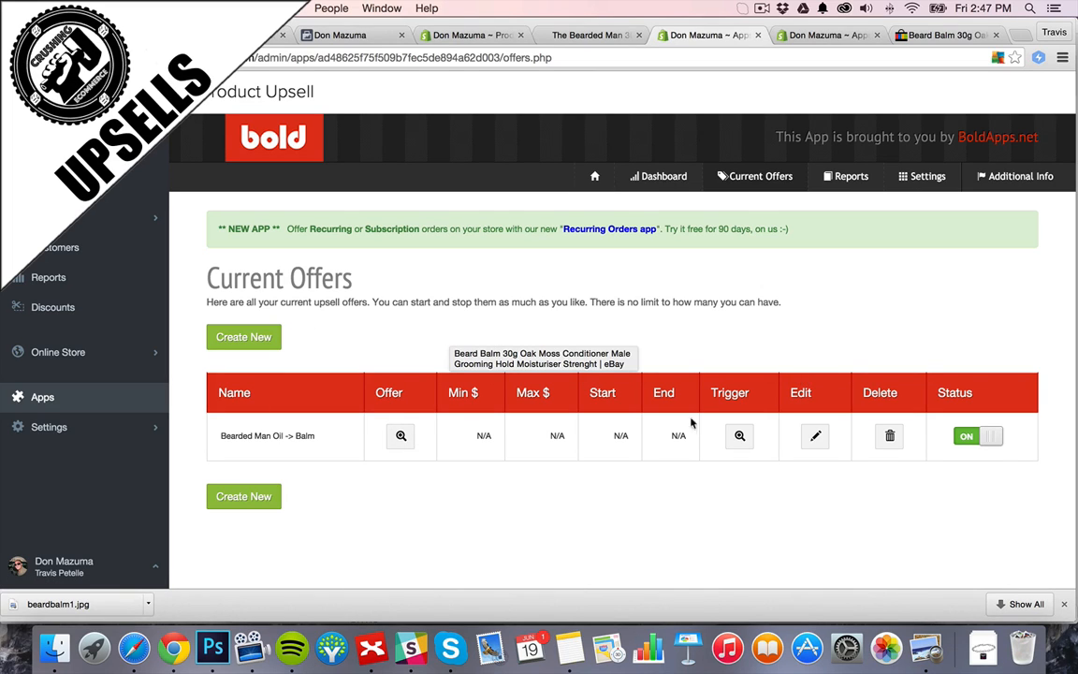
Preview the offer popup showing the balm at $27.99 and close it.
click(737, 436)
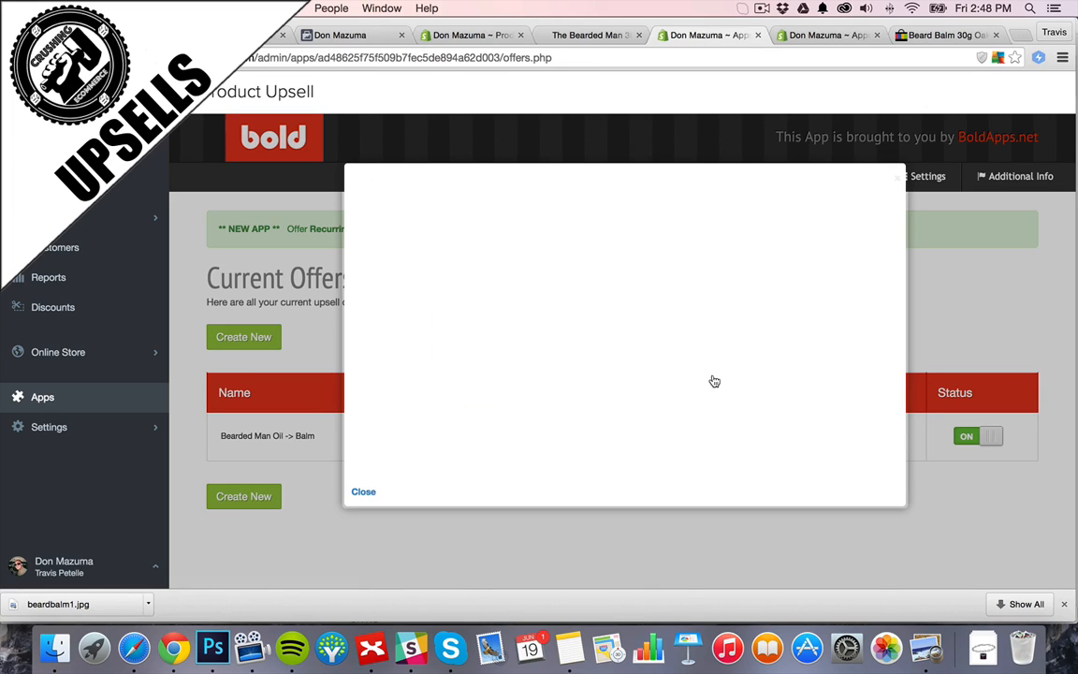
mouse_move(756, 385)
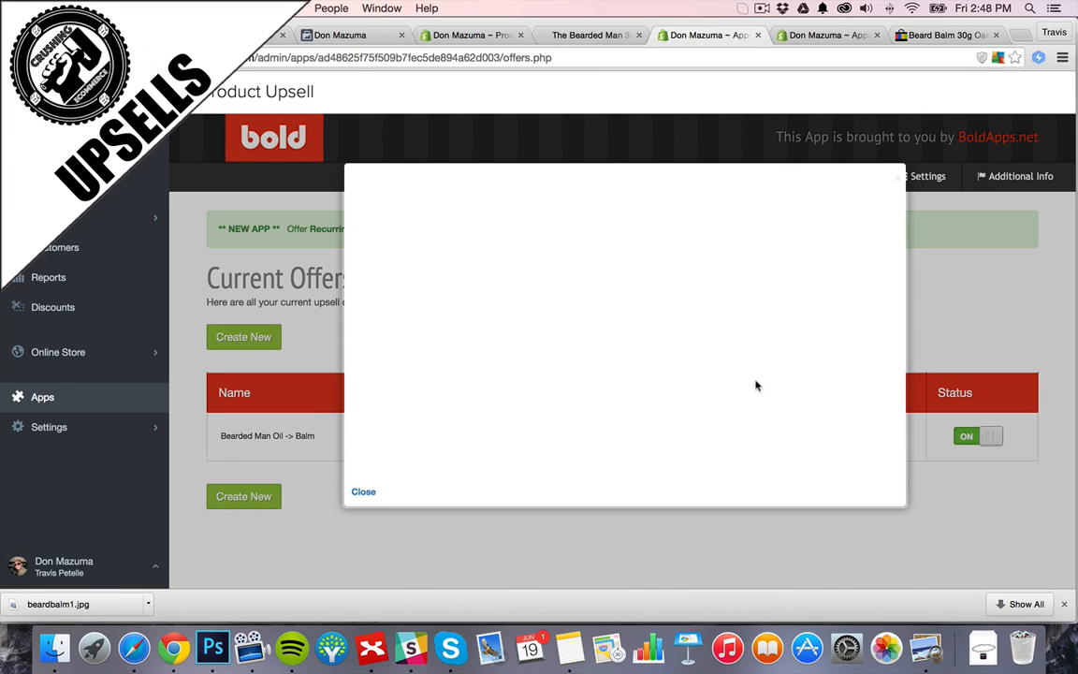
click(363, 490)
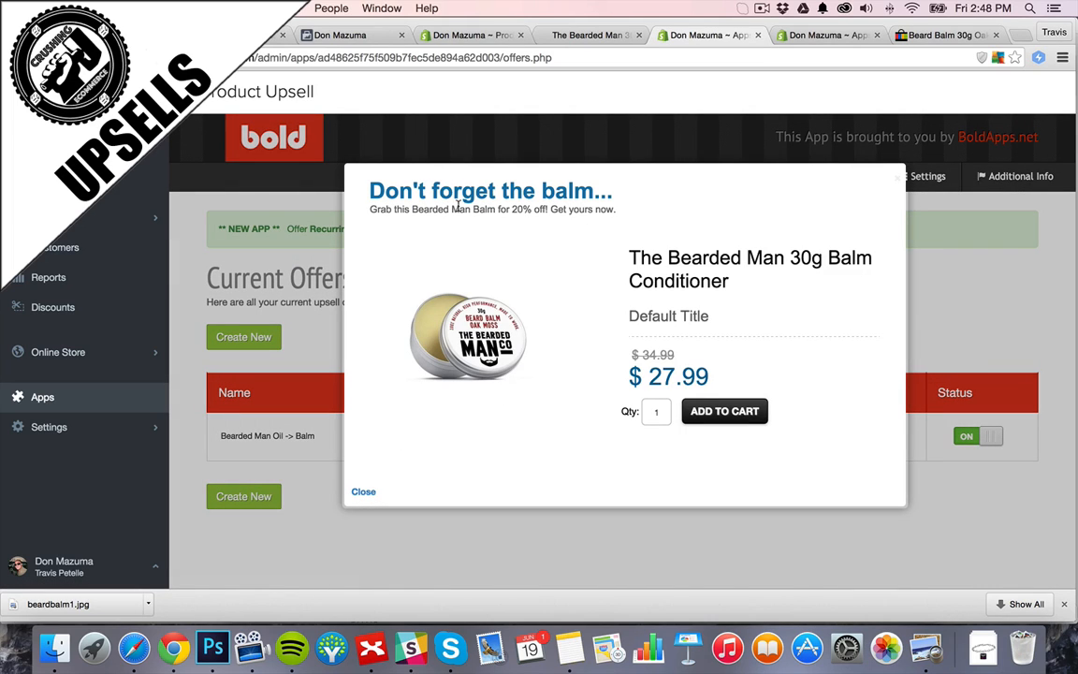
mouse_move(584, 213)
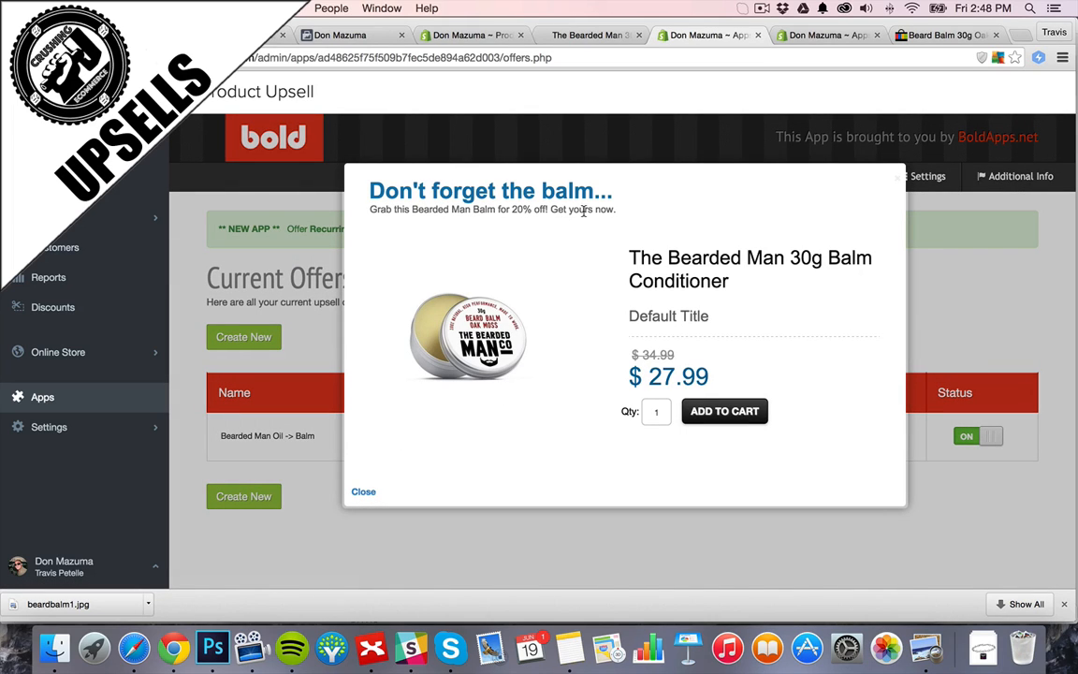
mouse_move(842, 262)
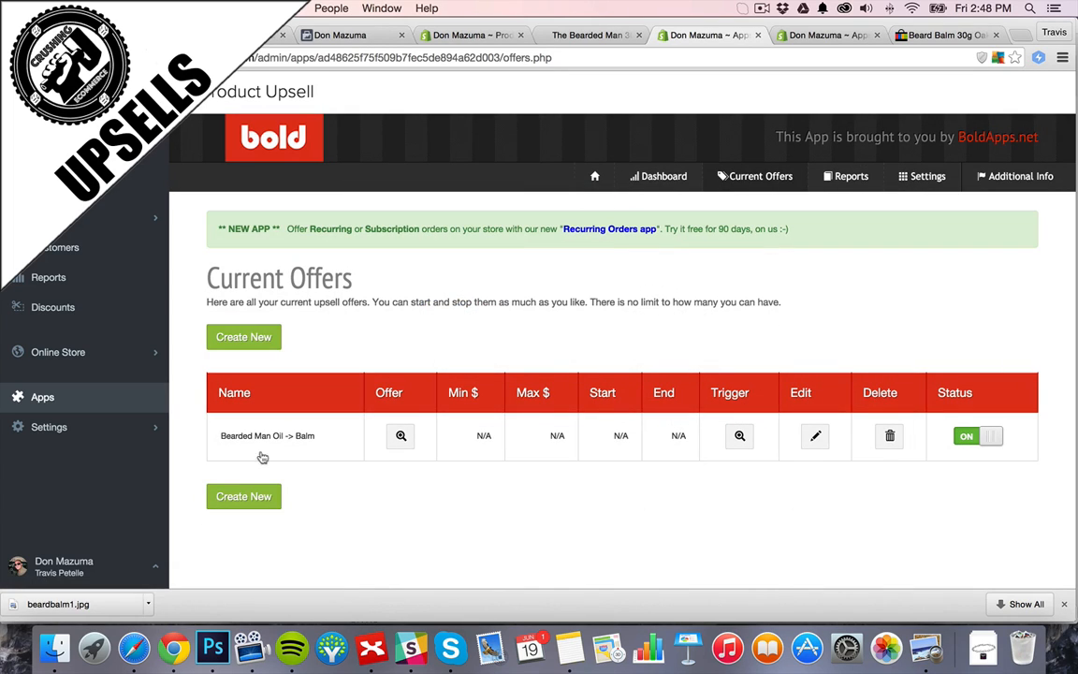
click(590, 33)
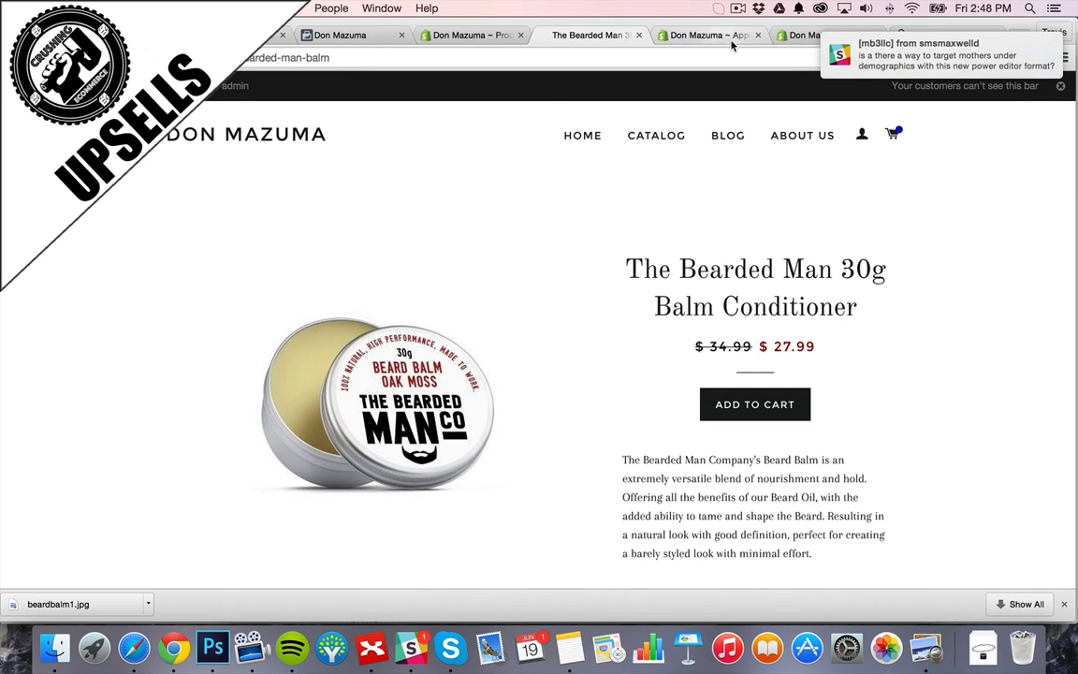
click(702, 33)
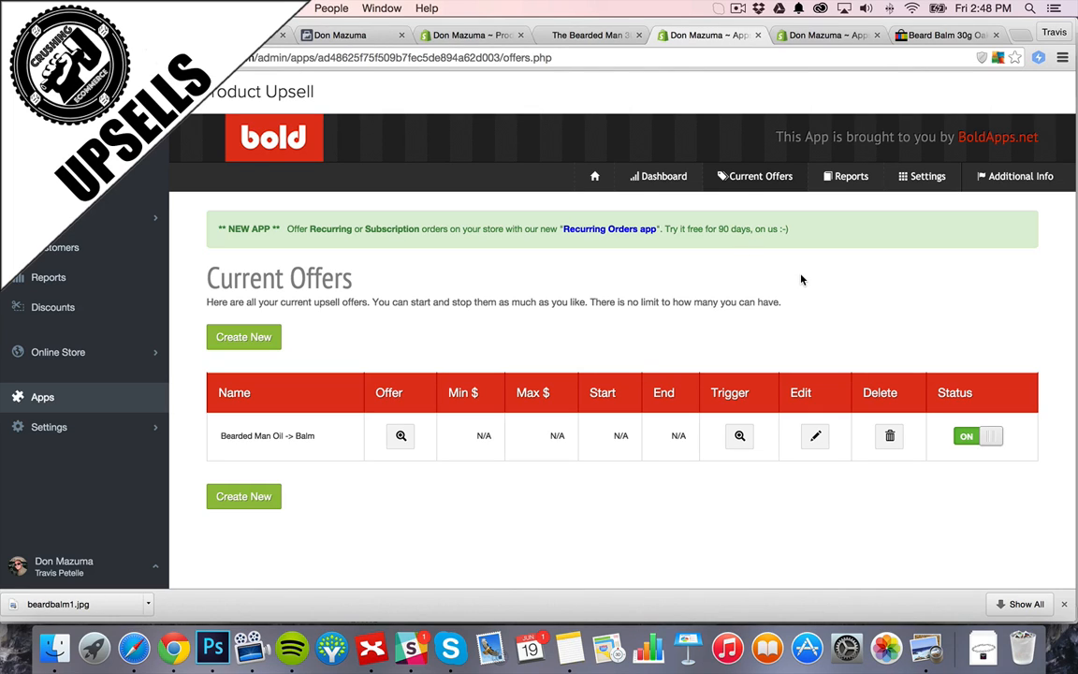
mouse_move(895, 258)
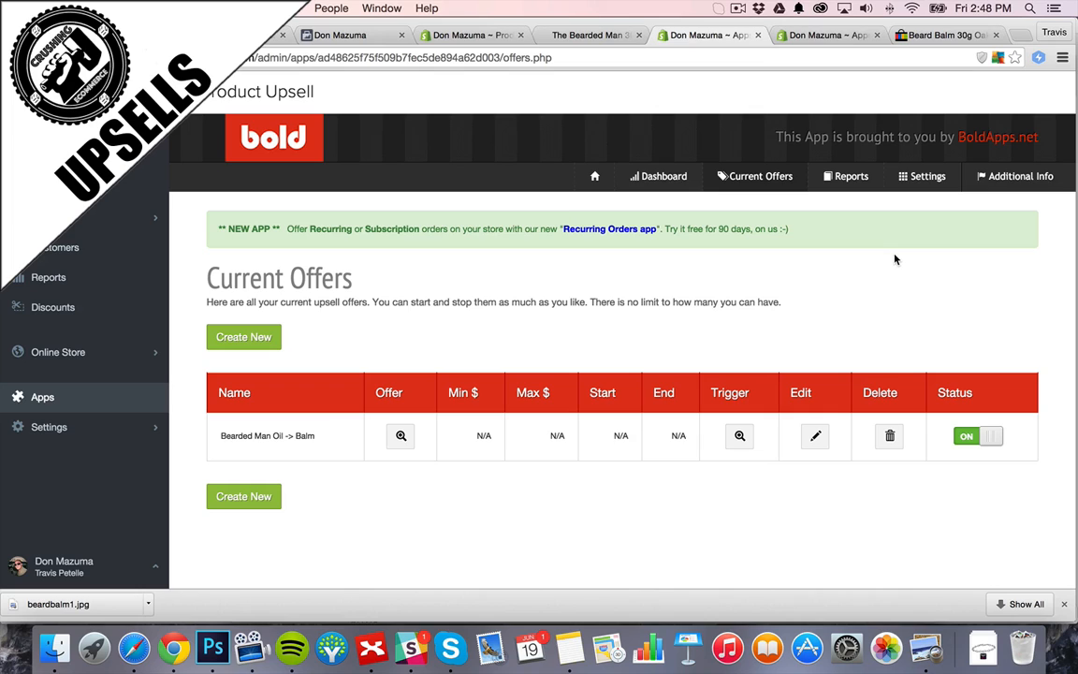